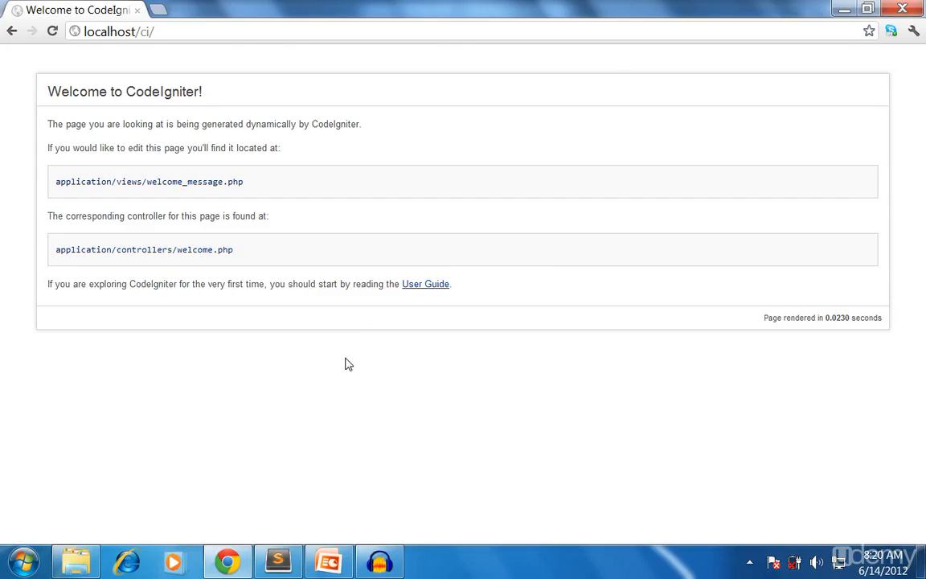
pyautogui.moveTo(282, 460)
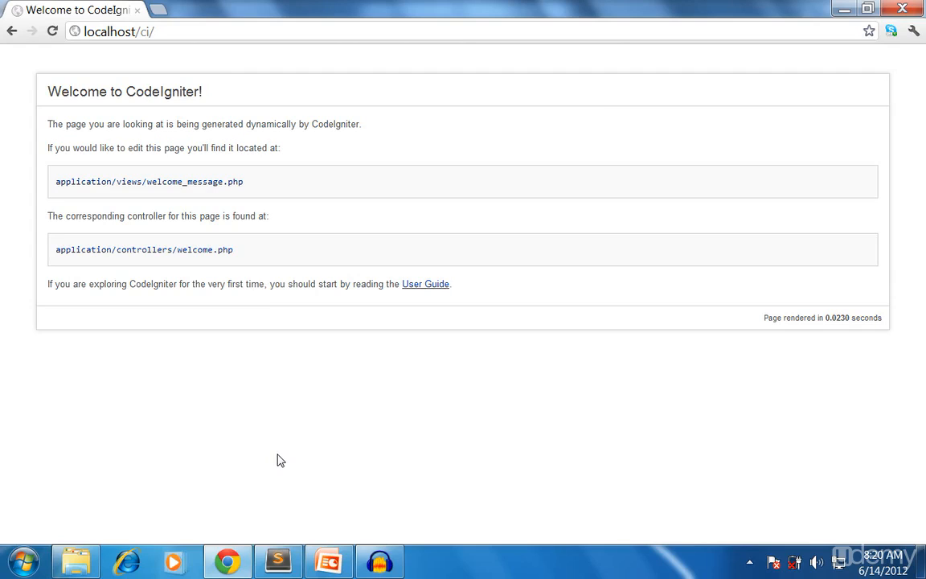
pyautogui.moveTo(237, 451)
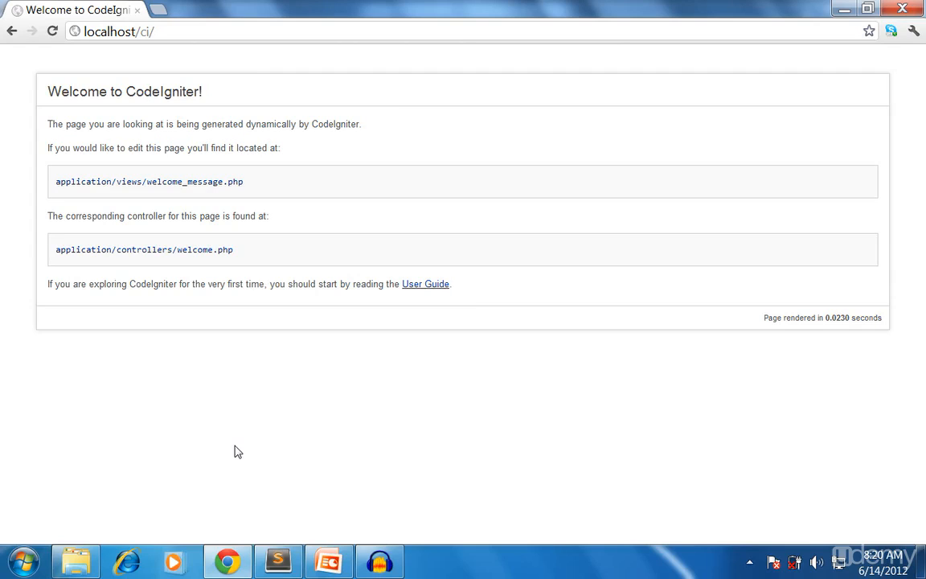
# Open the ci project folder under wamp/www in the file browser
pyautogui.click(74, 560)
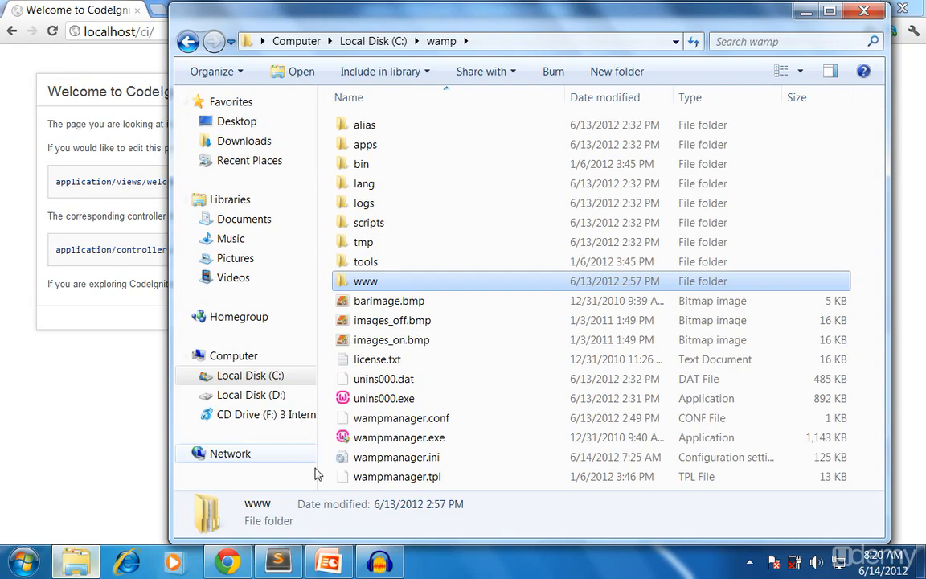
pyautogui.moveTo(401, 280)
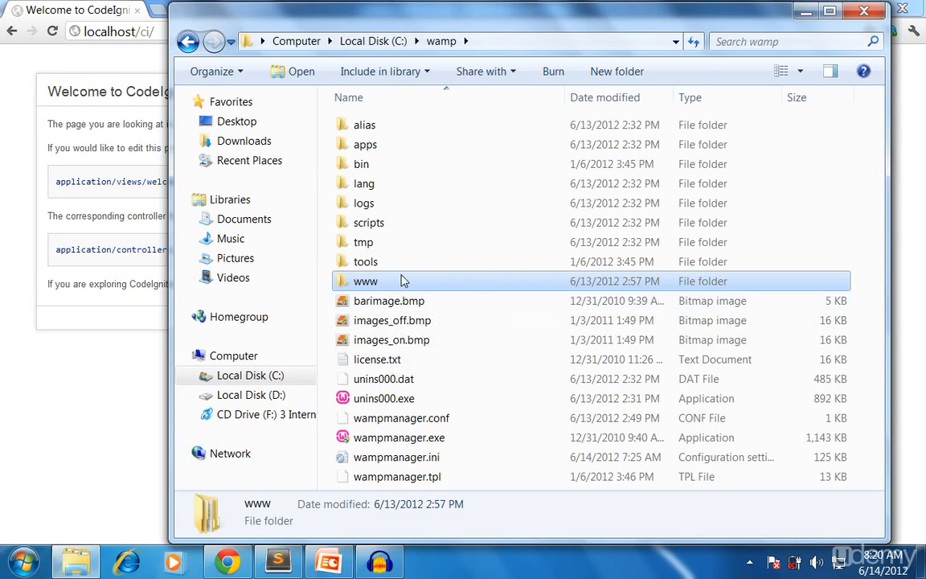
pyautogui.doubleClick(364, 281)
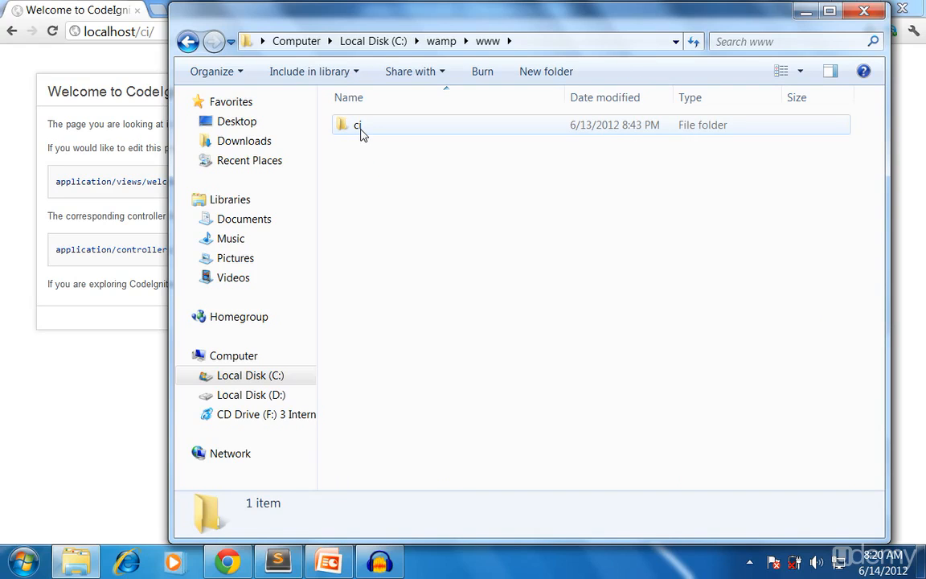
pyautogui.doubleClick(357, 124)
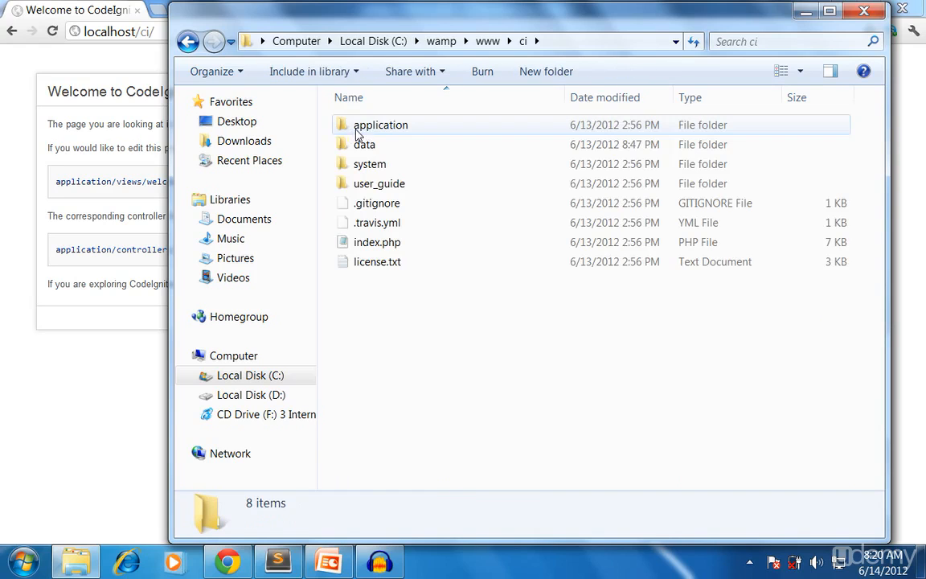
pyautogui.moveTo(409, 184)
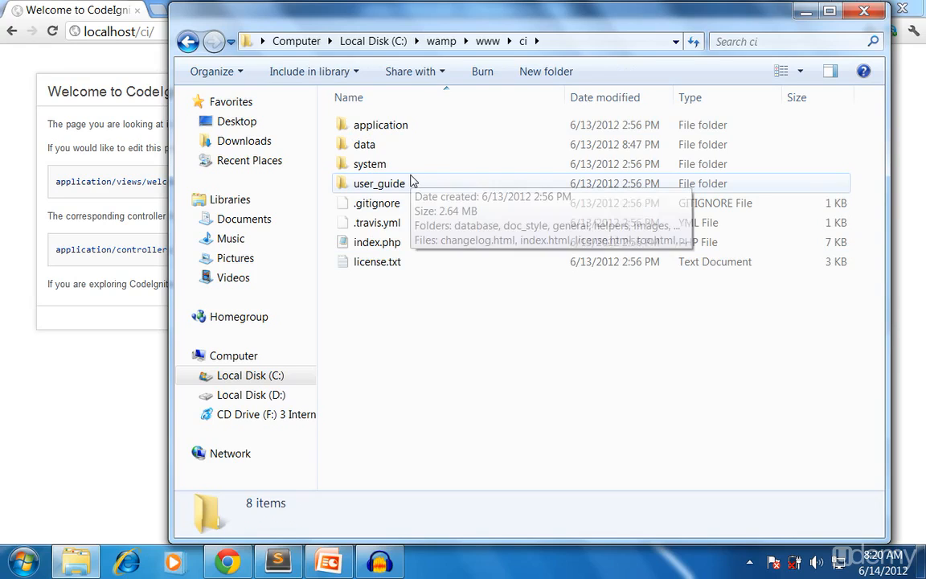
pyautogui.moveTo(381, 125)
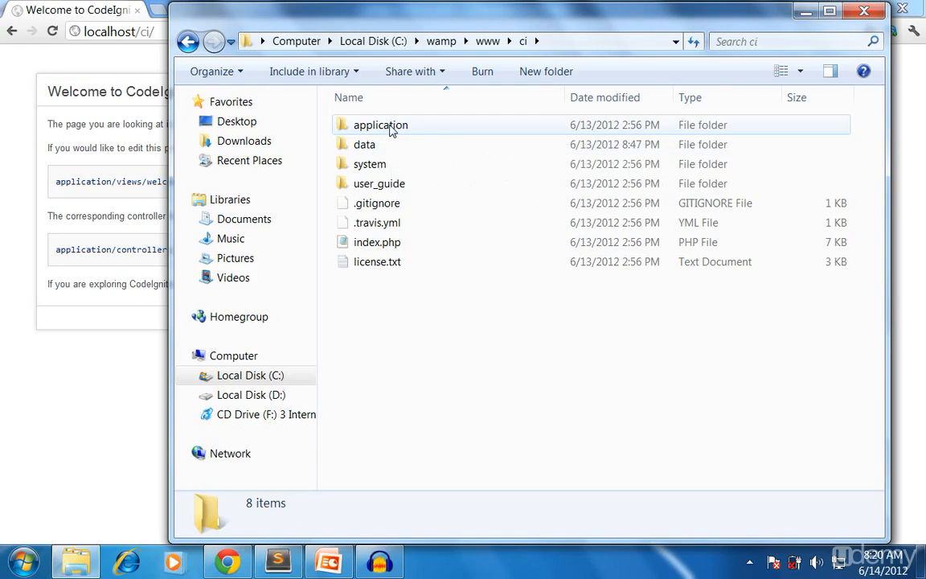
pyautogui.moveTo(375, 261)
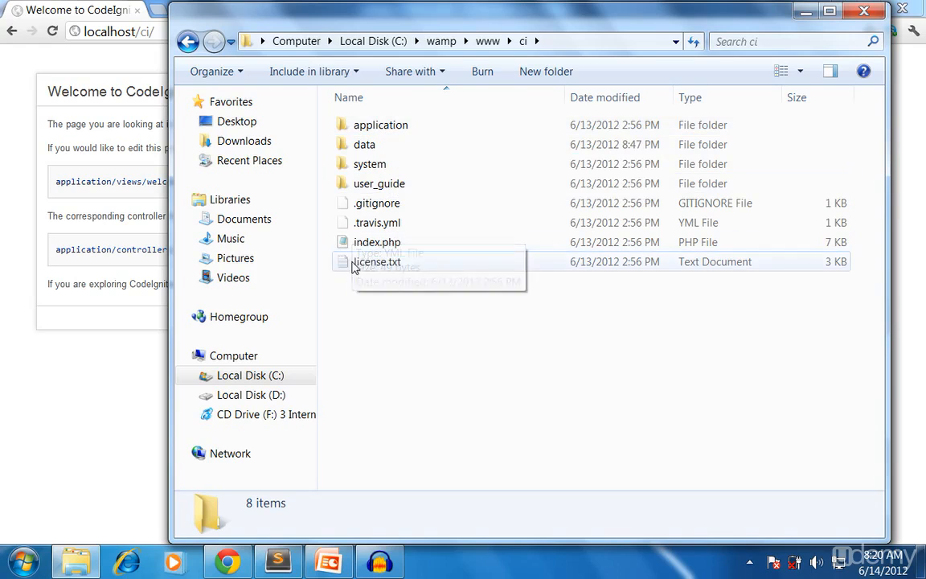
pyautogui.moveTo(432, 158)
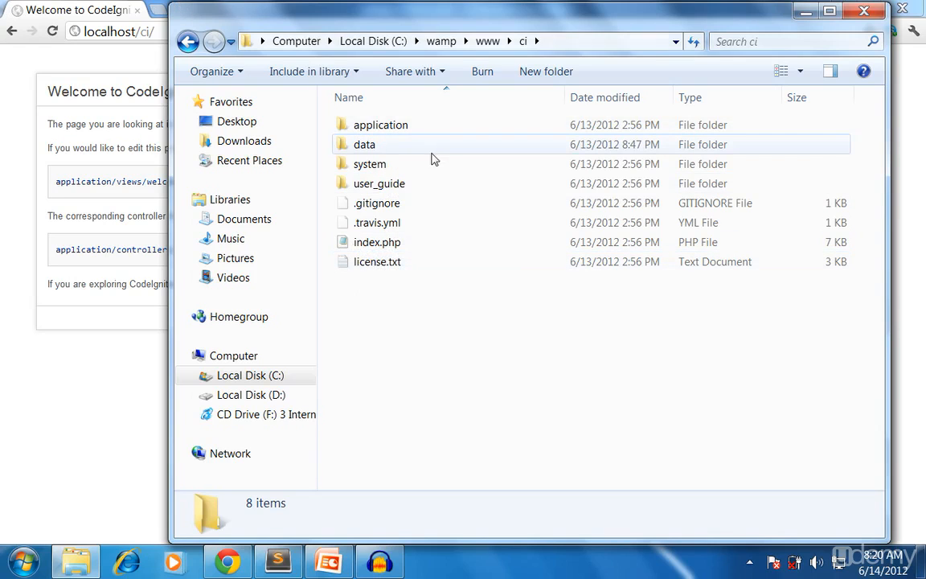
pyautogui.moveTo(755, 20)
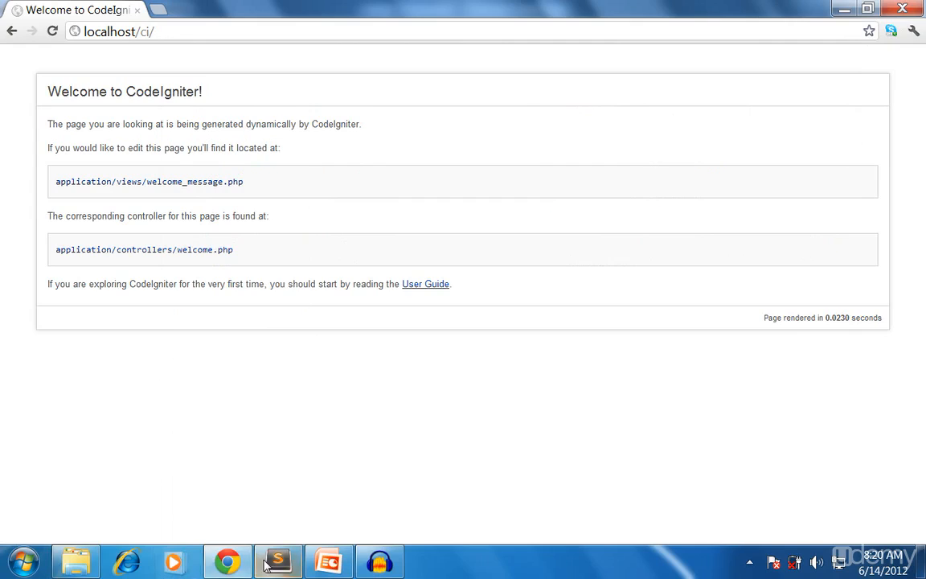
# Show the ci project in Sublime Text with a wider sidebar and application > controllers expanded
pyautogui.click(277, 561)
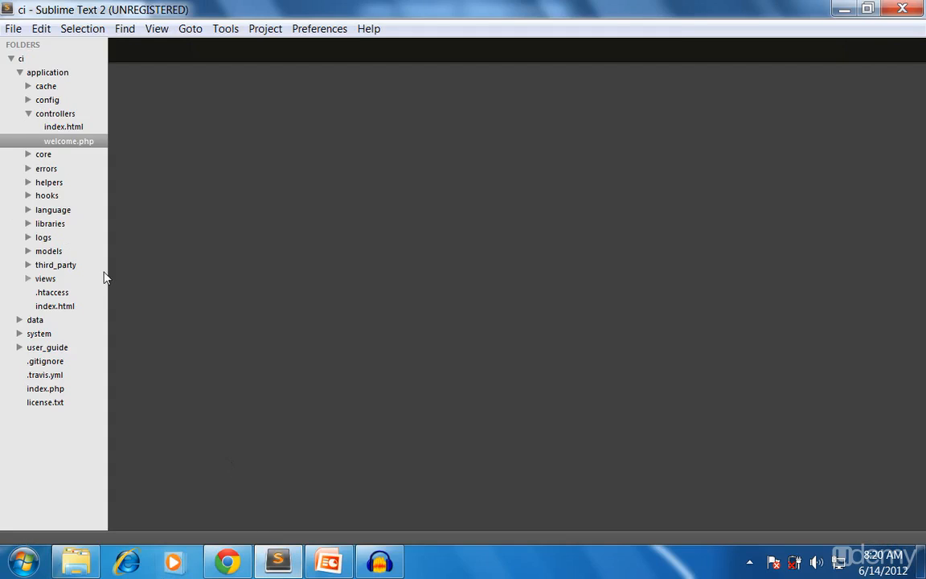
pyautogui.click(28, 113)
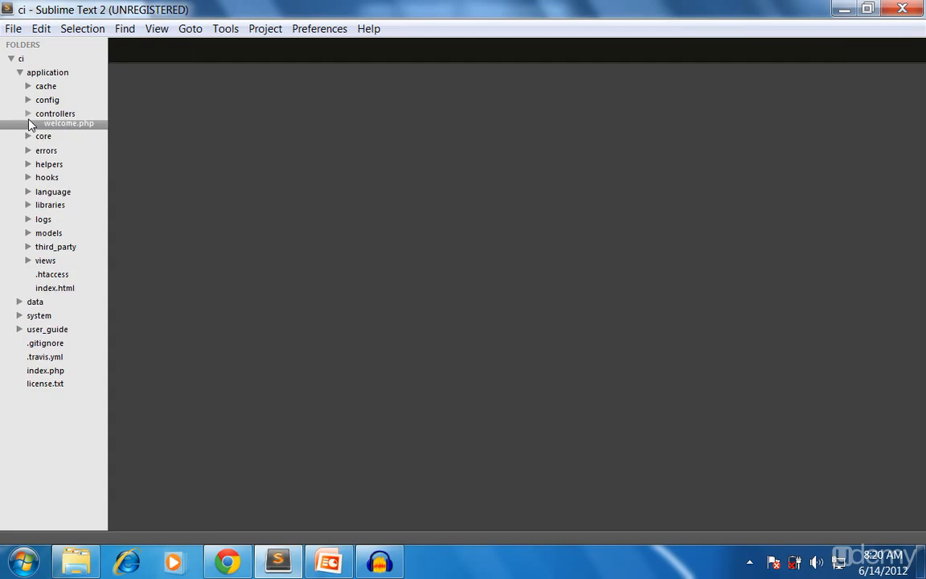
pyautogui.click(29, 114)
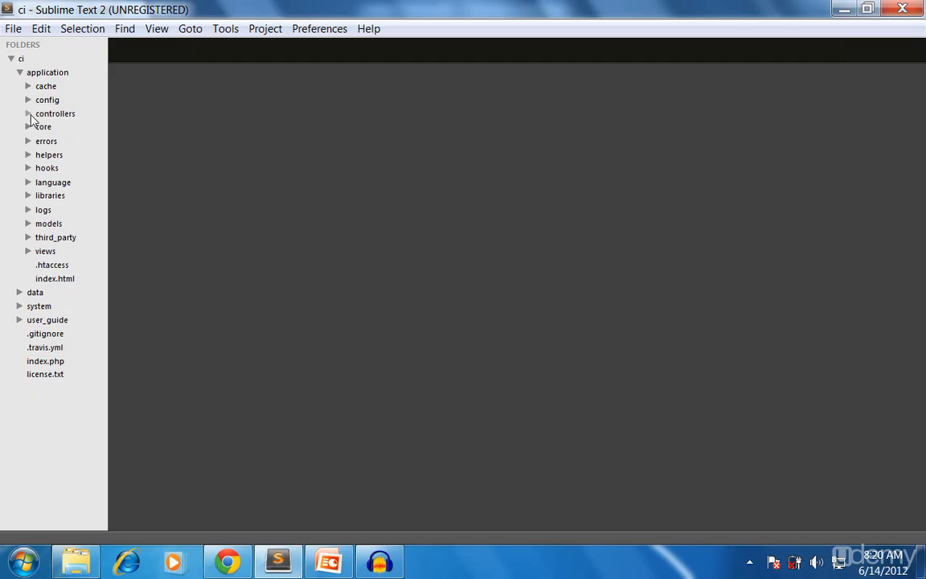
pyautogui.moveTo(107, 108)
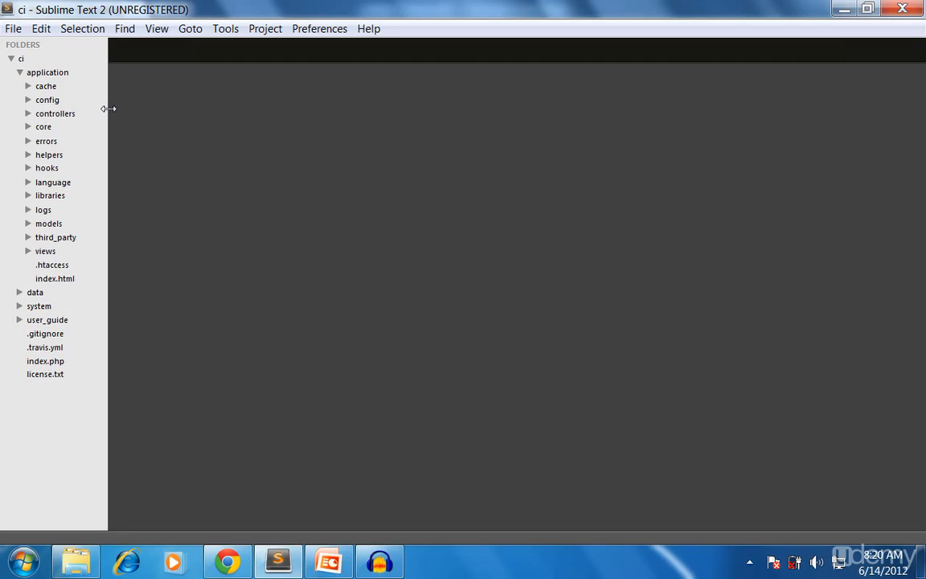
pyautogui.moveTo(30, 7)
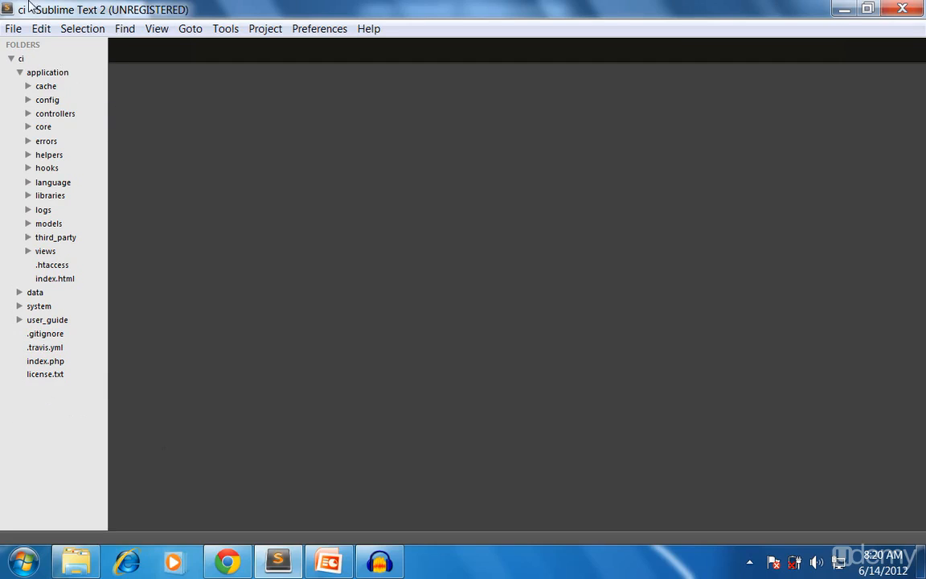
pyautogui.moveTo(106, 210)
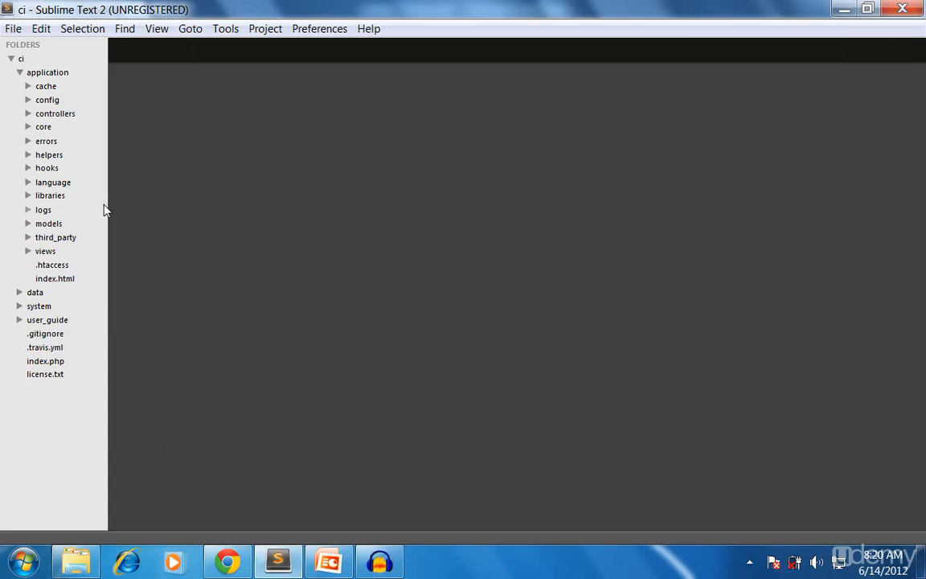
pyautogui.moveTo(108, 203); pyautogui.dragTo(136, 203)
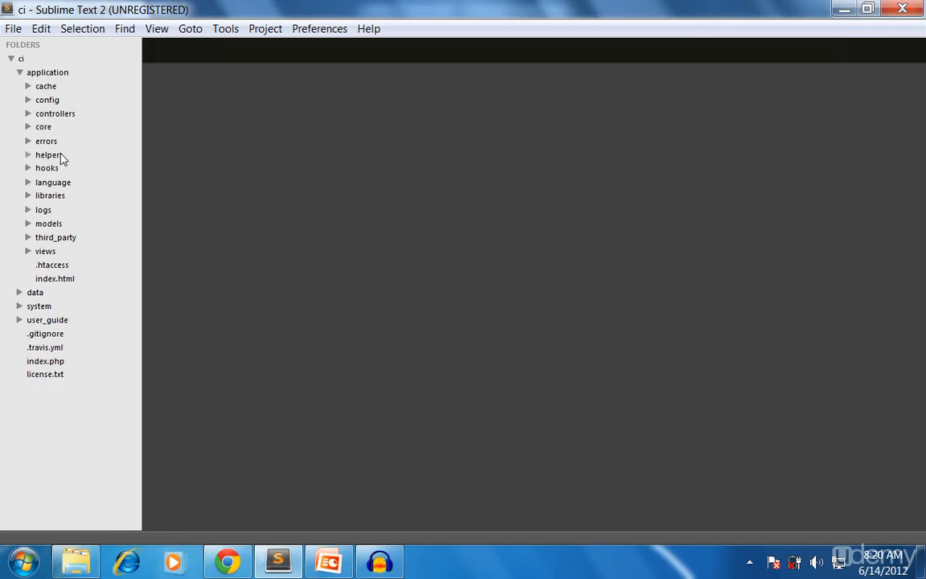
pyautogui.click(19, 72)
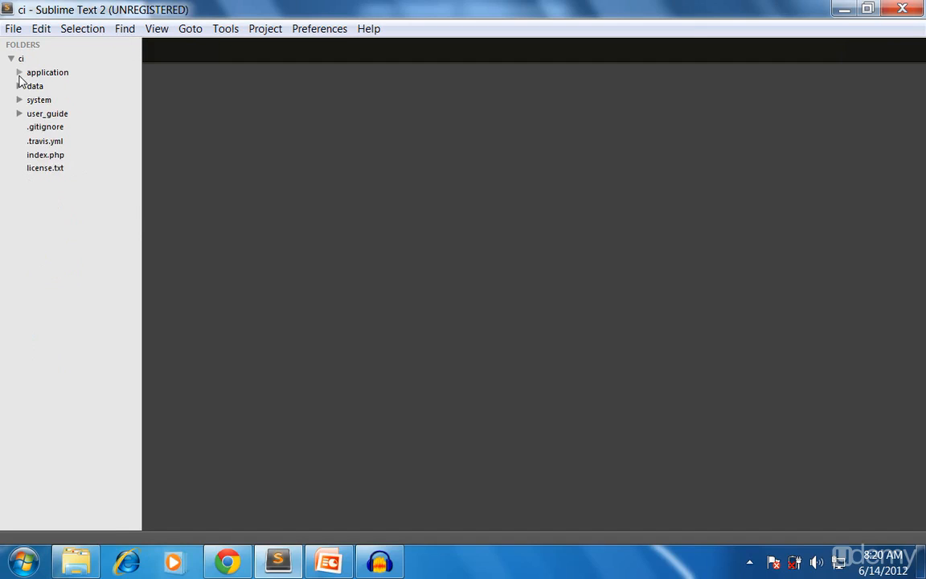
pyautogui.click(47, 72)
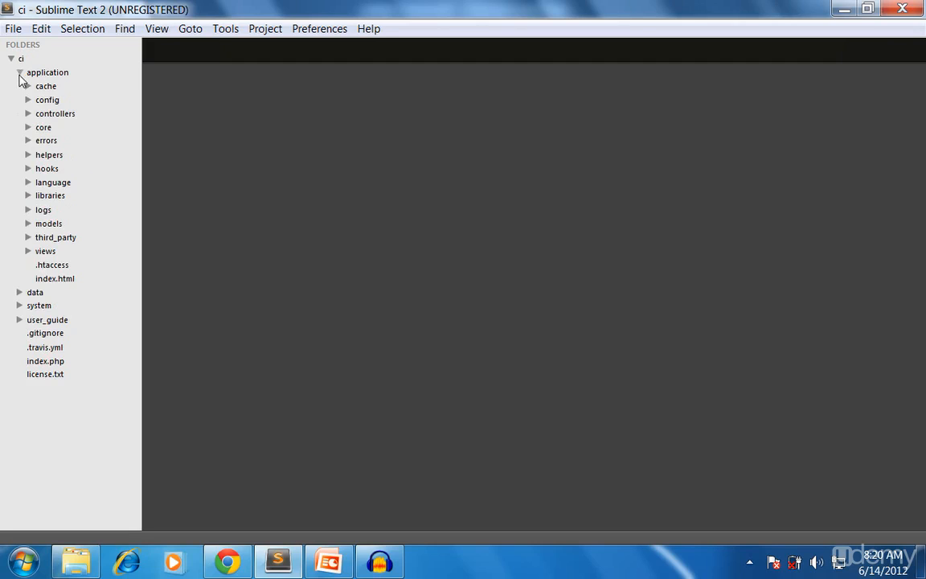
pyautogui.moveTo(30, 119)
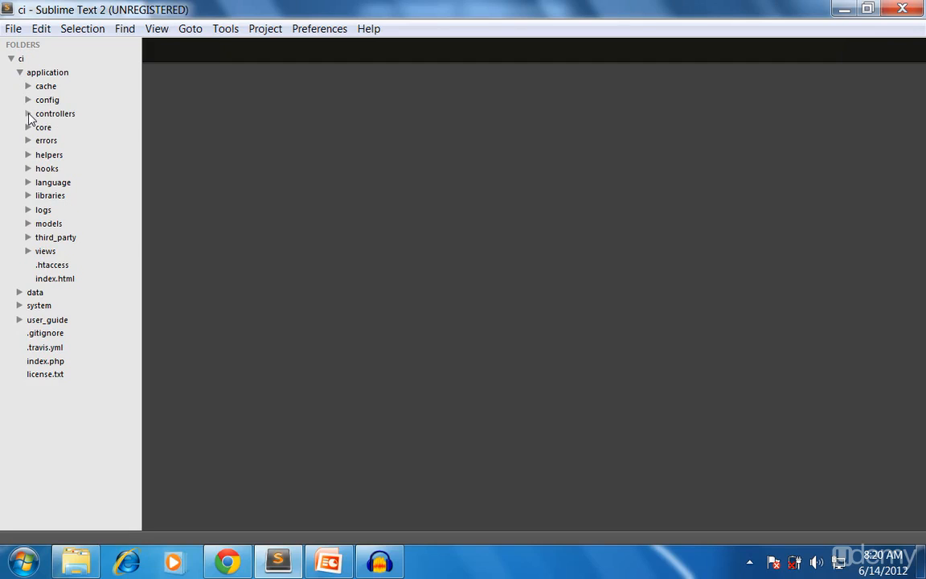
pyautogui.click(55, 113)
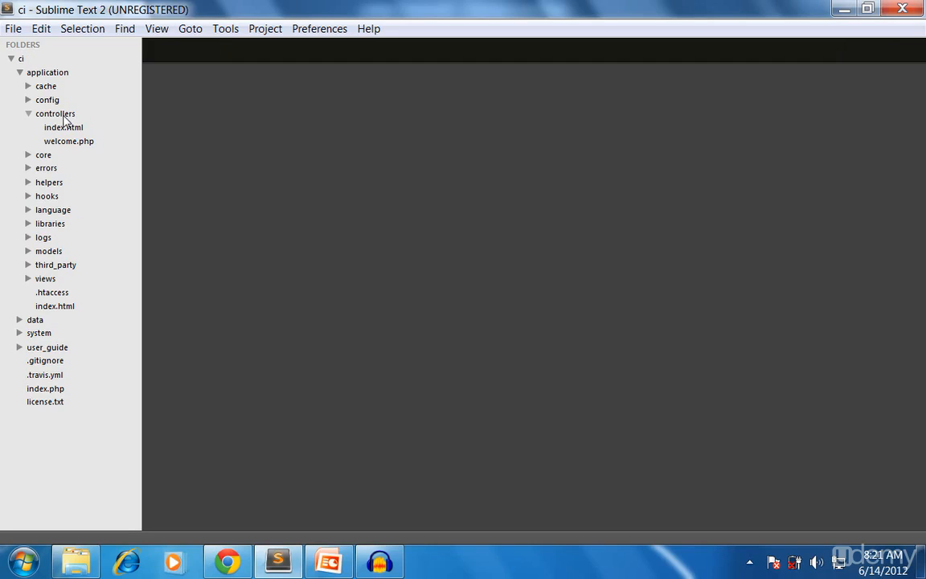
# Create a new file in the controllers folder and save it as hello.php
pyautogui.rightClick(55, 113)
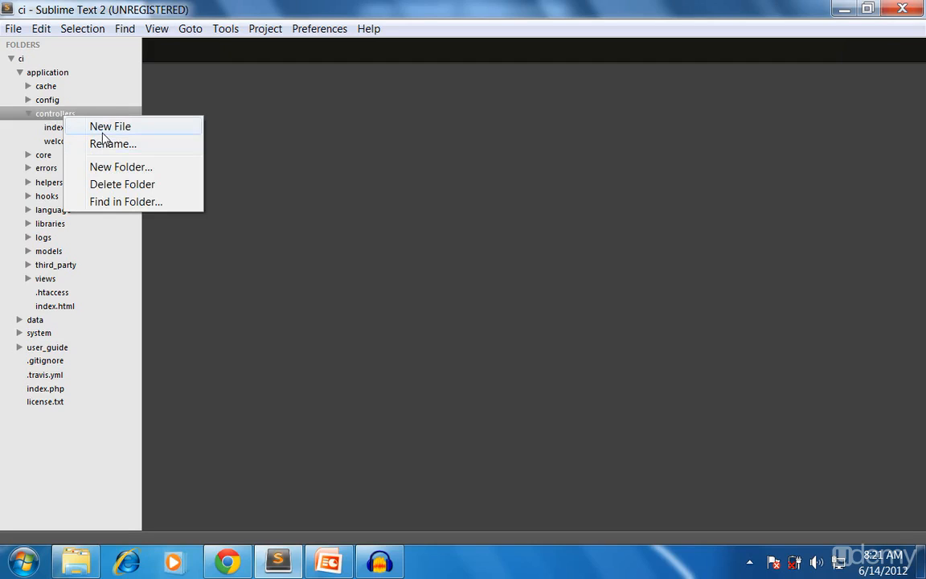
pyautogui.click(109, 127)
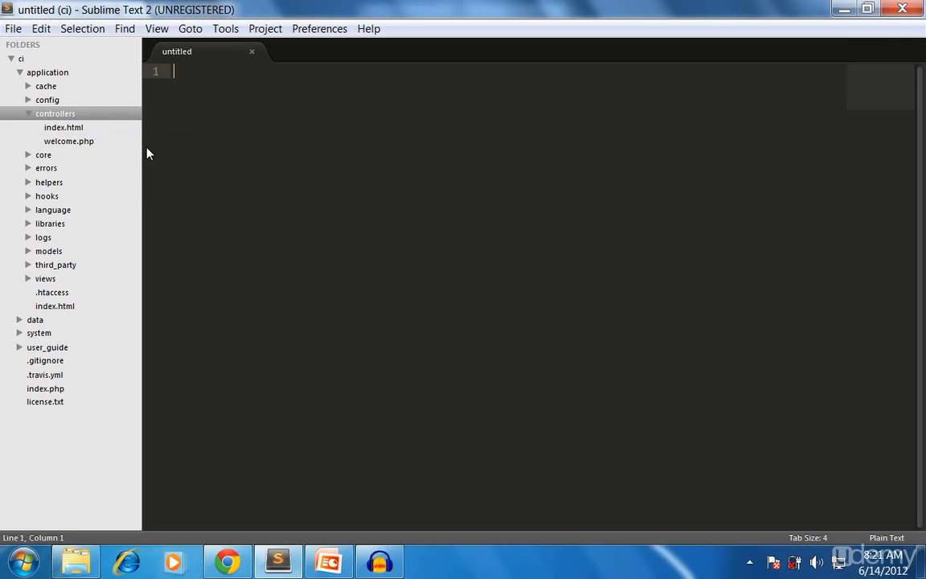
pyautogui.moveTo(14, 37)
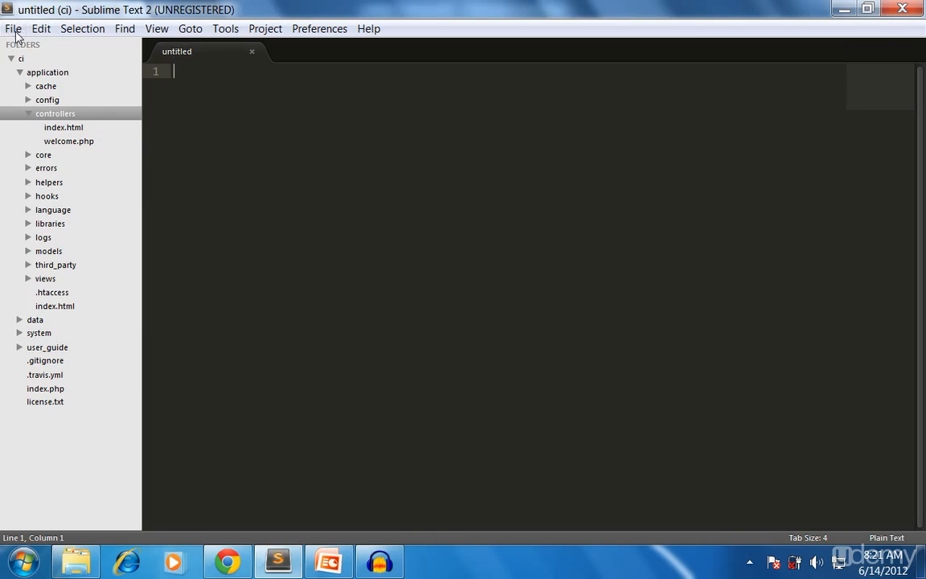
pyautogui.click(13, 28)
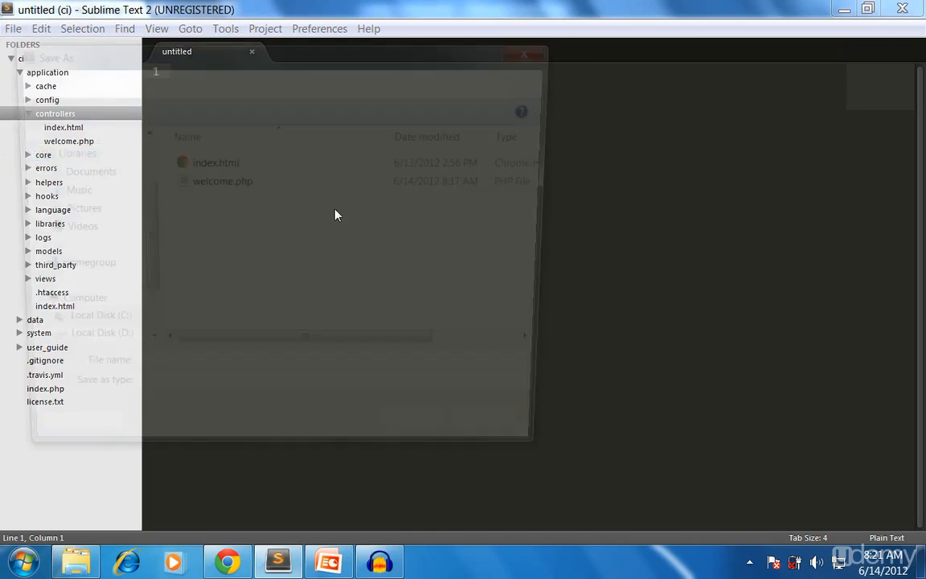
pyautogui.write('a')
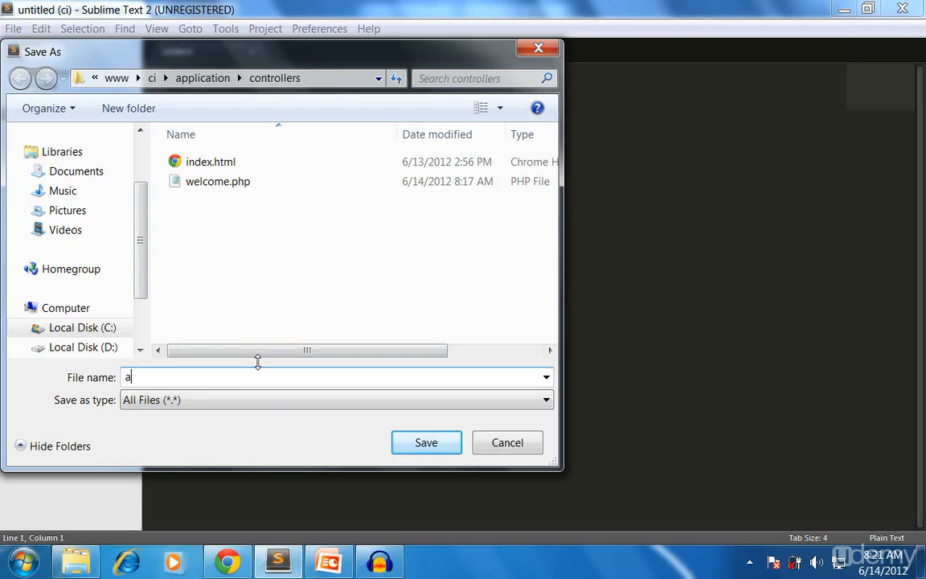
pyautogui.write('hello.')
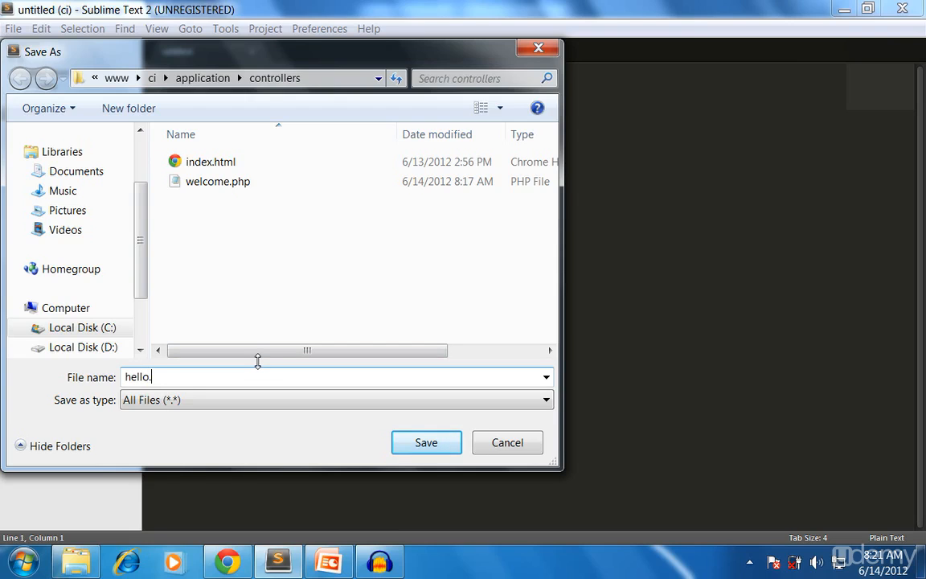
pyautogui.click(426, 442)
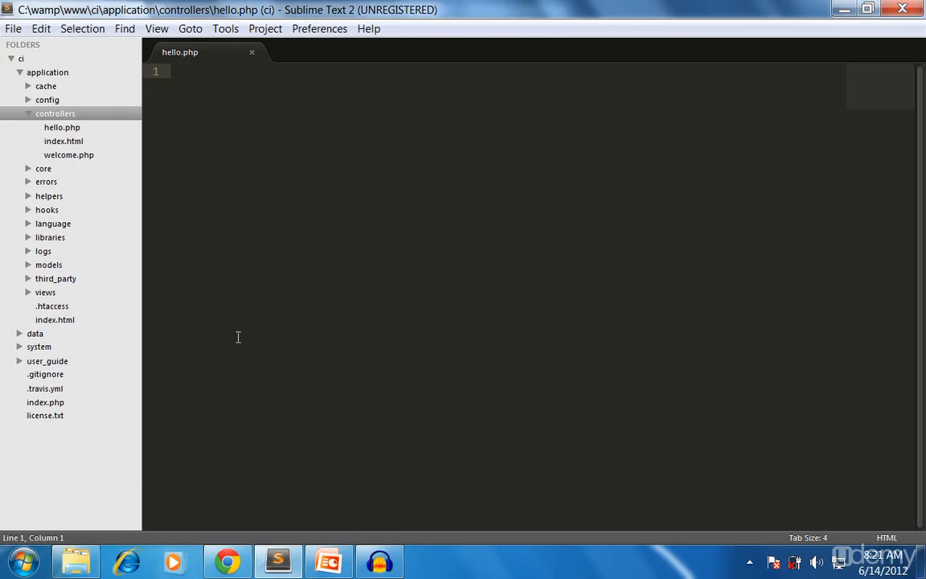
# Write the 'class Hello extends CI_Controller' declaration in hello.php
pyautogui.write('<?php')
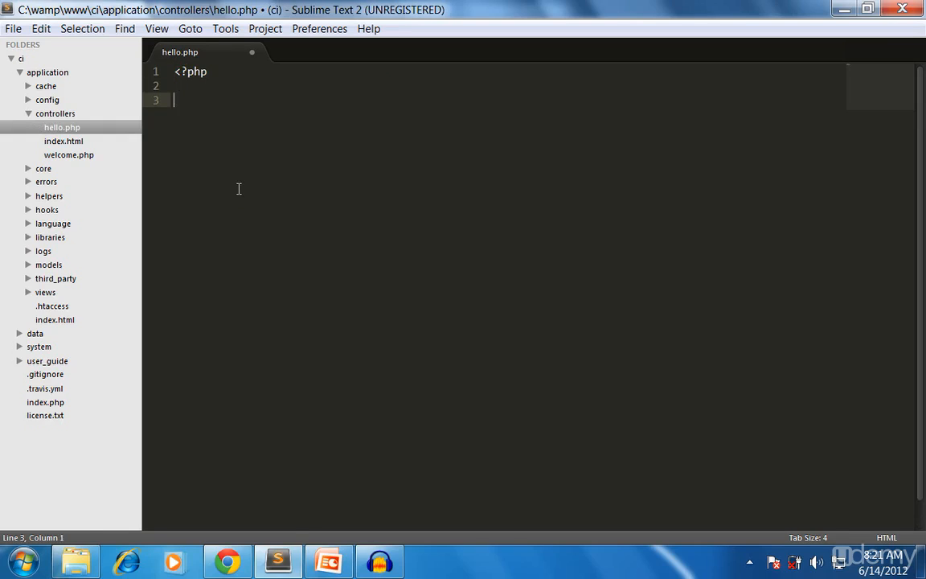
pyautogui.press('ctrl+s')
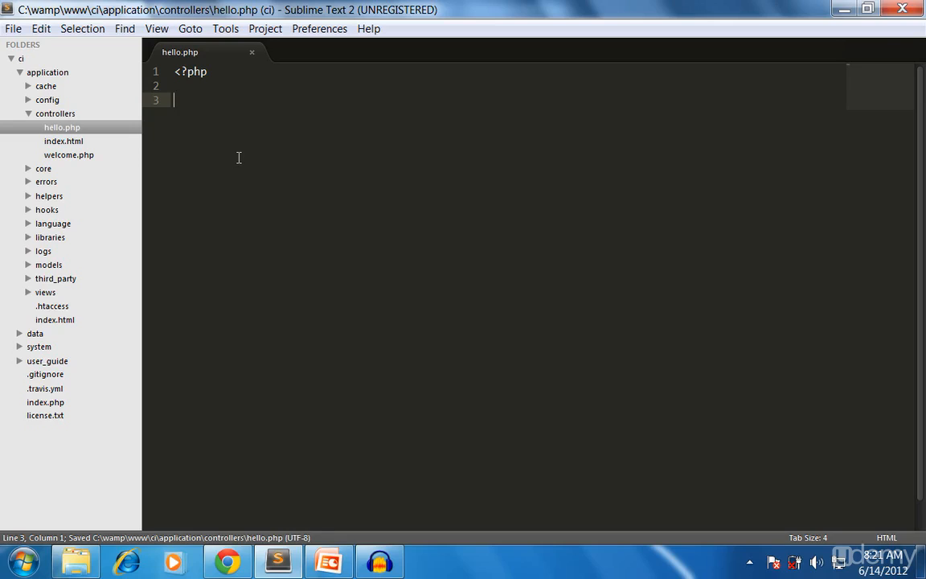
pyautogui.write('cla')
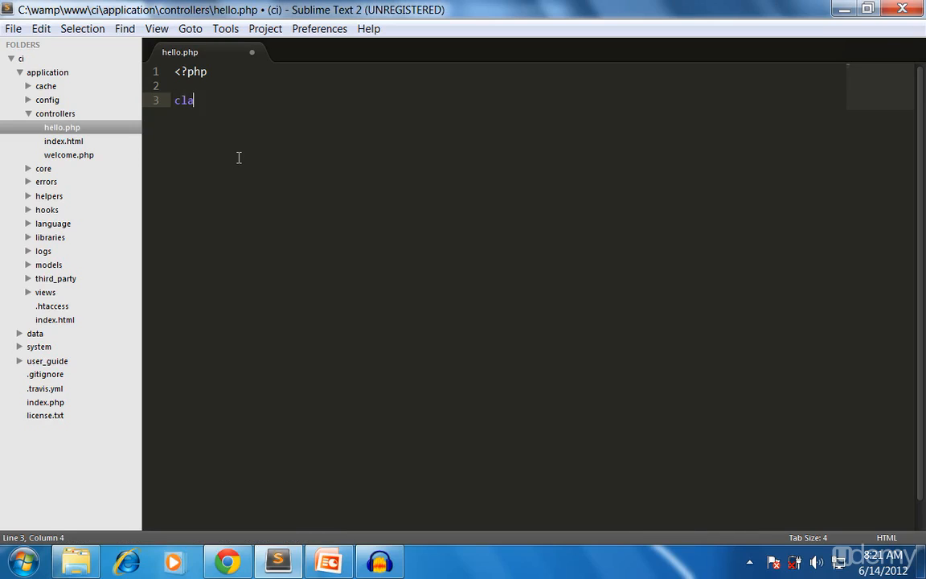
pyautogui.write('ss H')
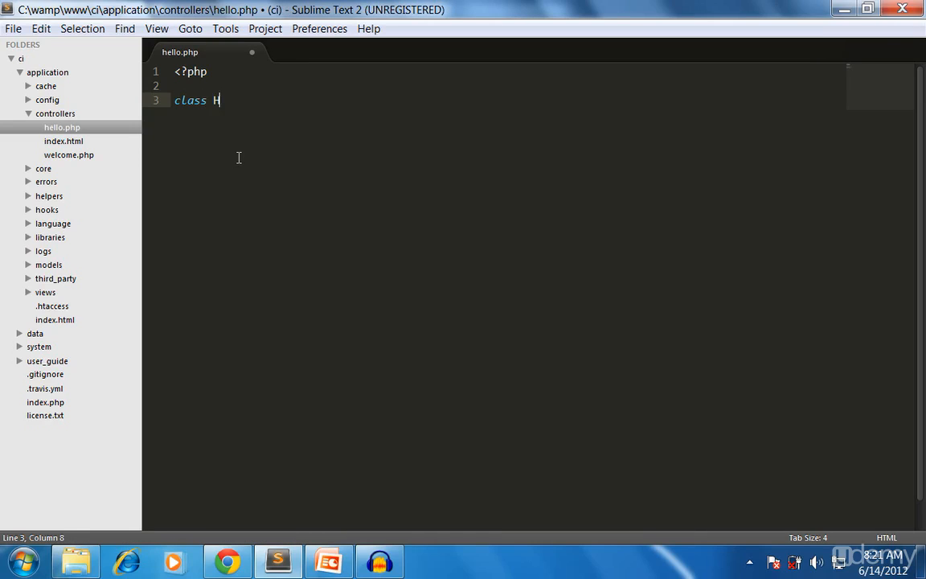
pyautogui.write('ello')
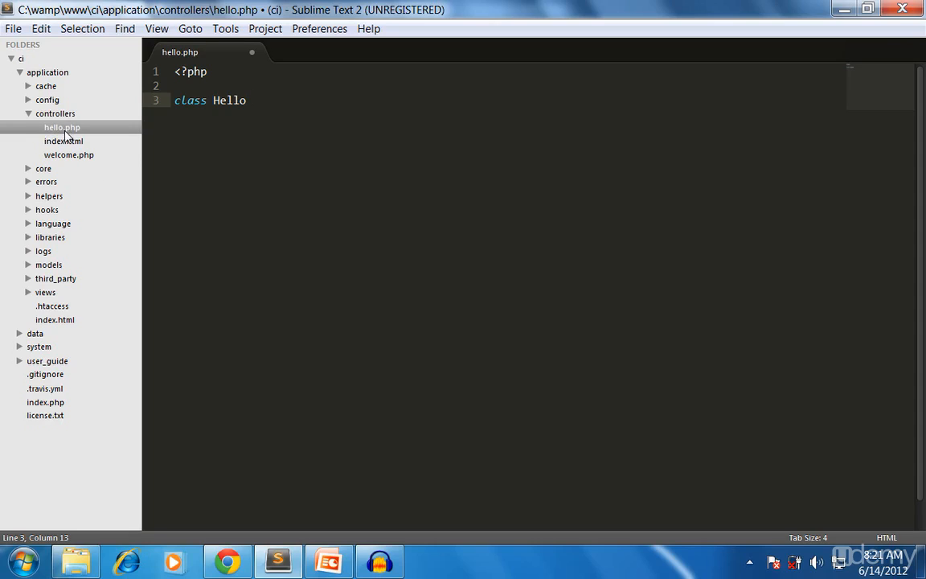
pyautogui.moveTo(303, 68)
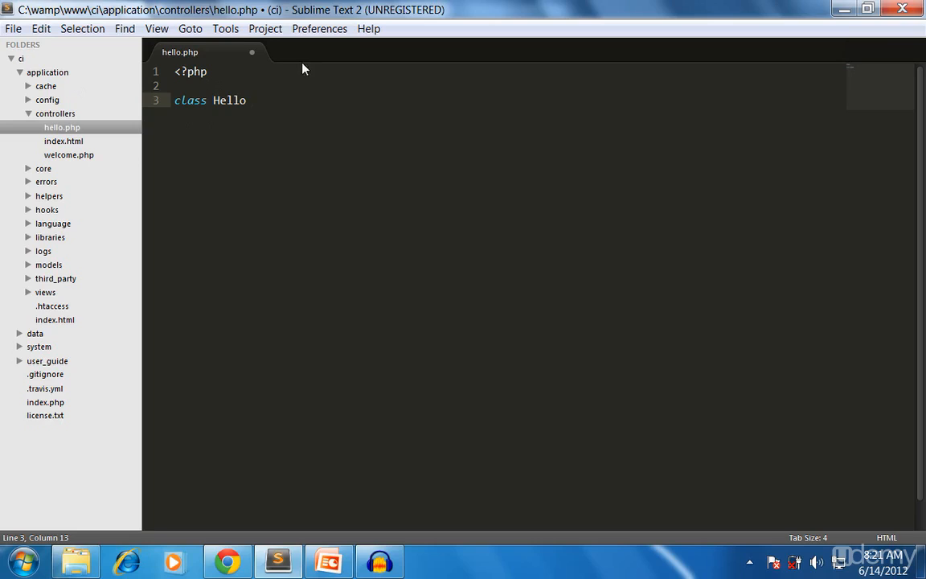
pyautogui.moveTo(223, 105)
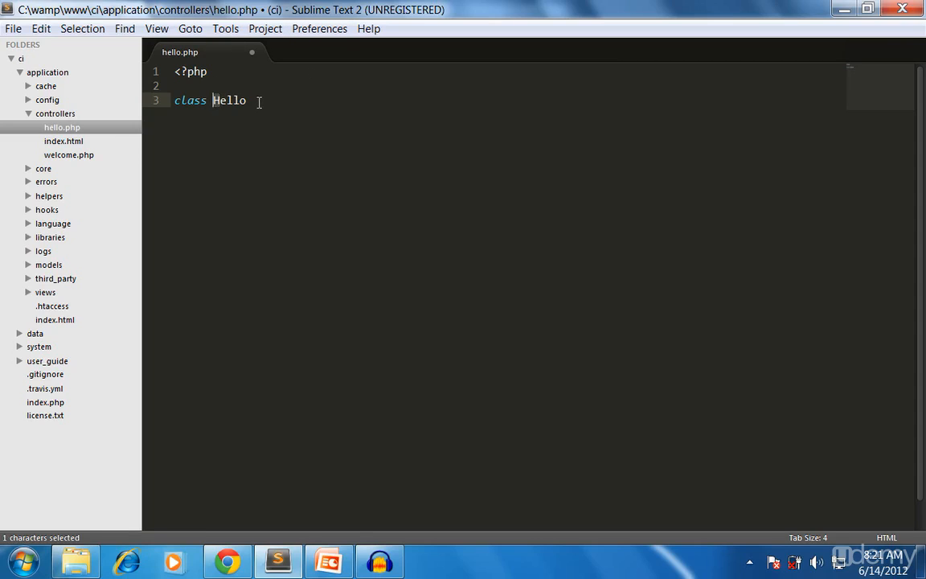
pyautogui.write('extend')
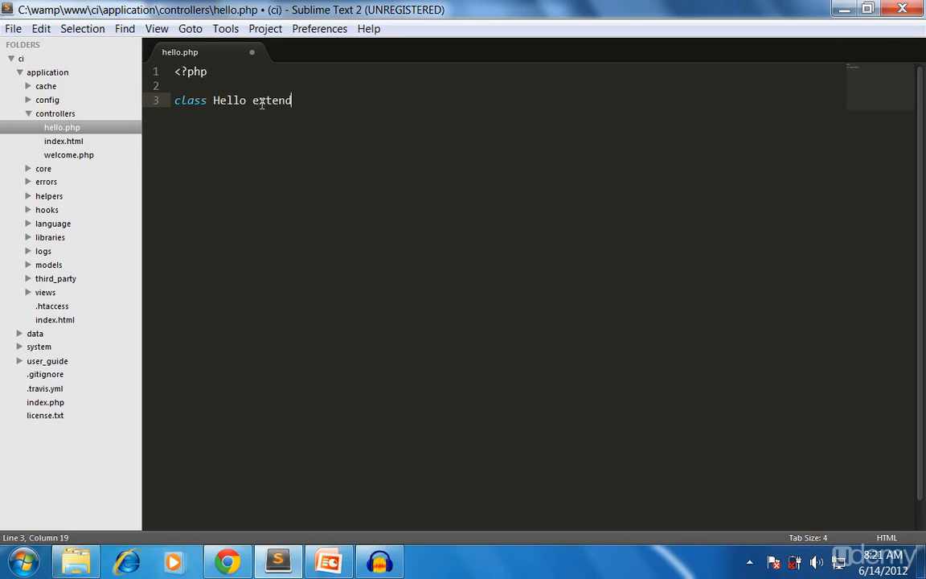
pyautogui.write('s')
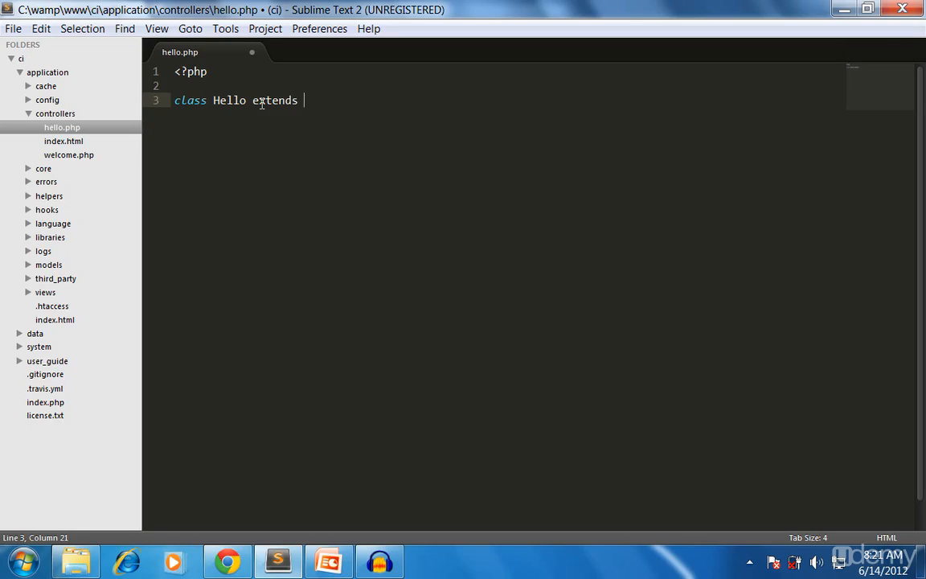
pyautogui.write('CI_C')
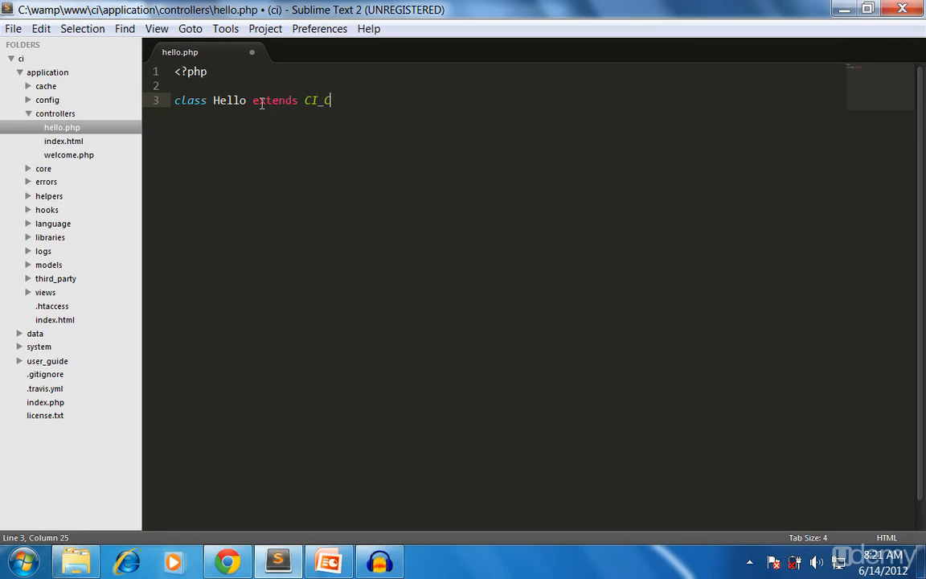
pyautogui.write('ontrol')
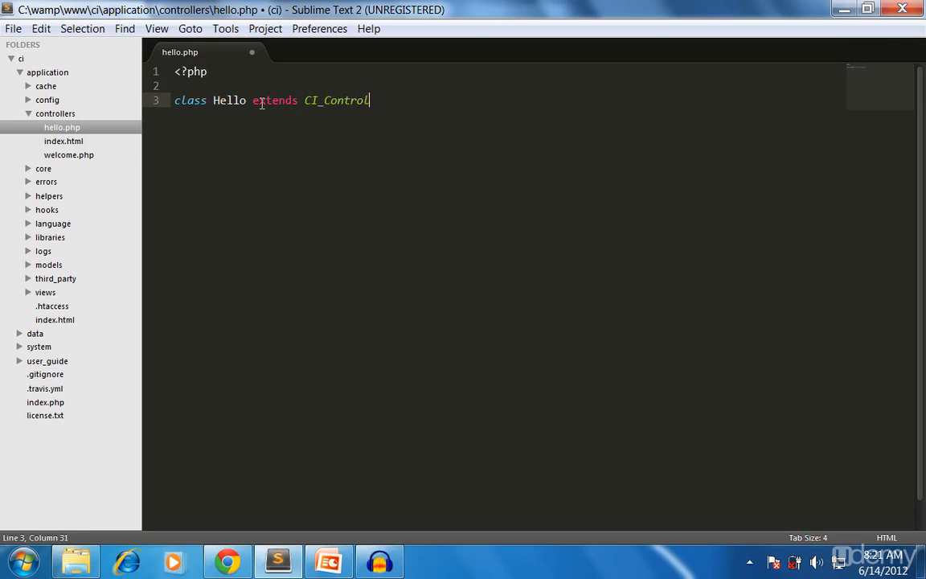
pyautogui.write('ler')
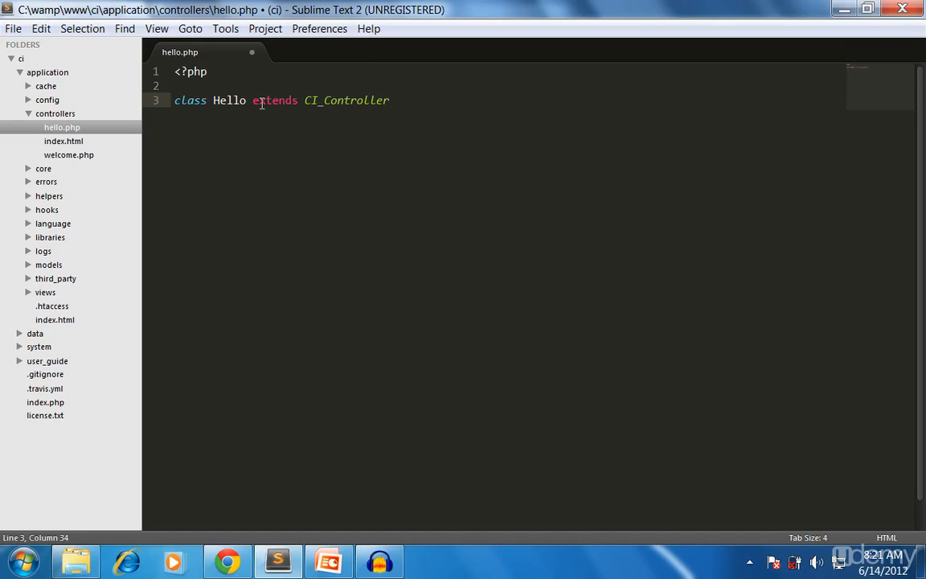
pyautogui.click(305, 99)
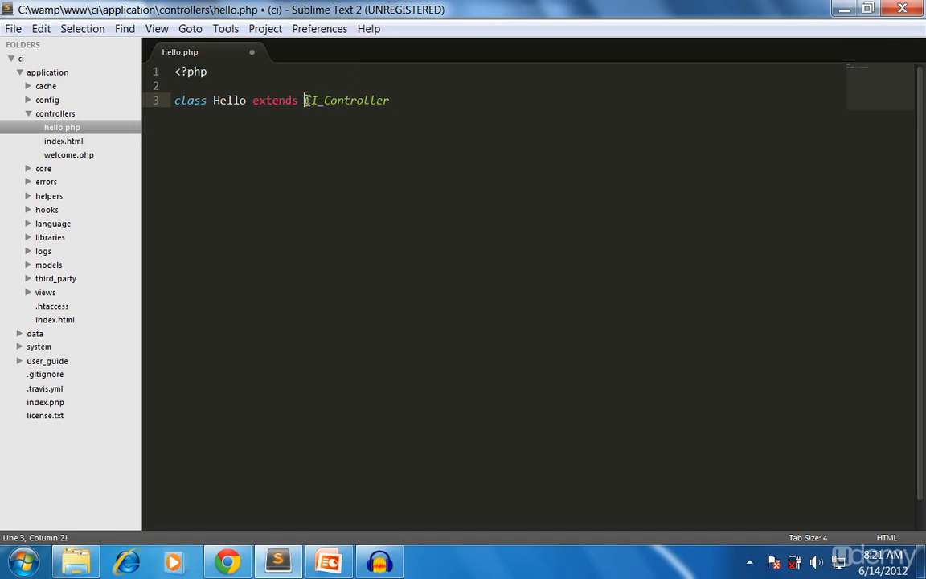
pyautogui.click(408, 100)
pyautogui.write(' {')
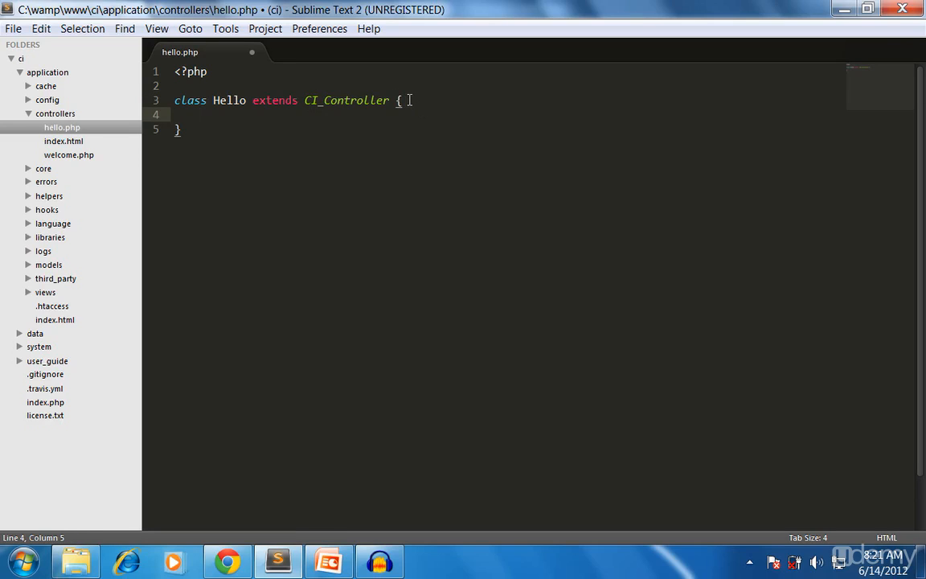
pyautogui.press('enter')
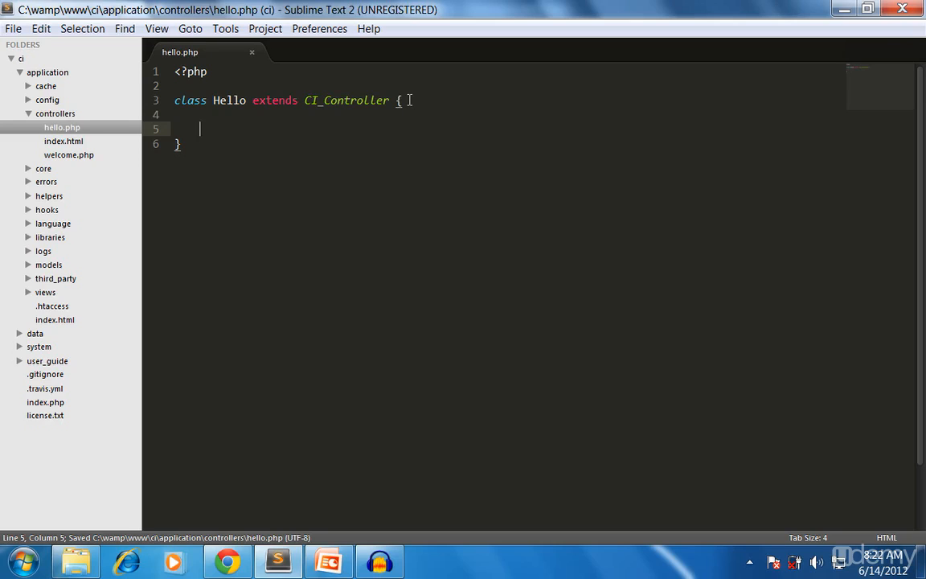
# Add a public function one() that echoes "This is the one"
pyautogui.write('publ')
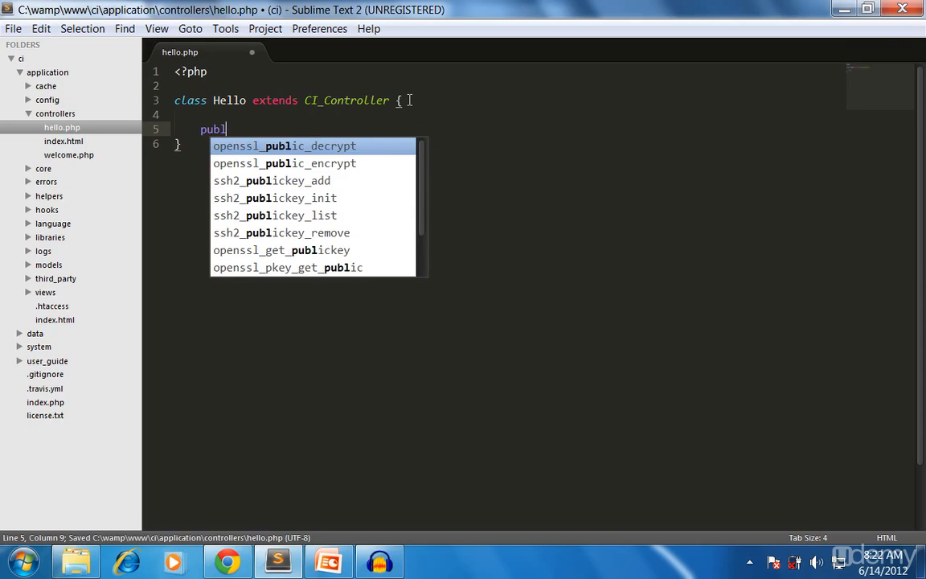
pyautogui.write('ic fun')
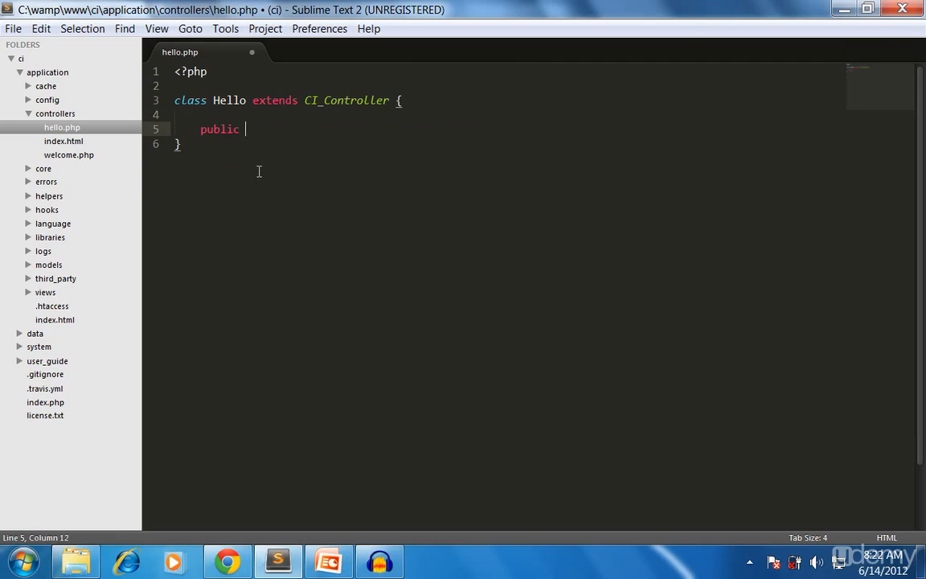
pyautogui.write('function')
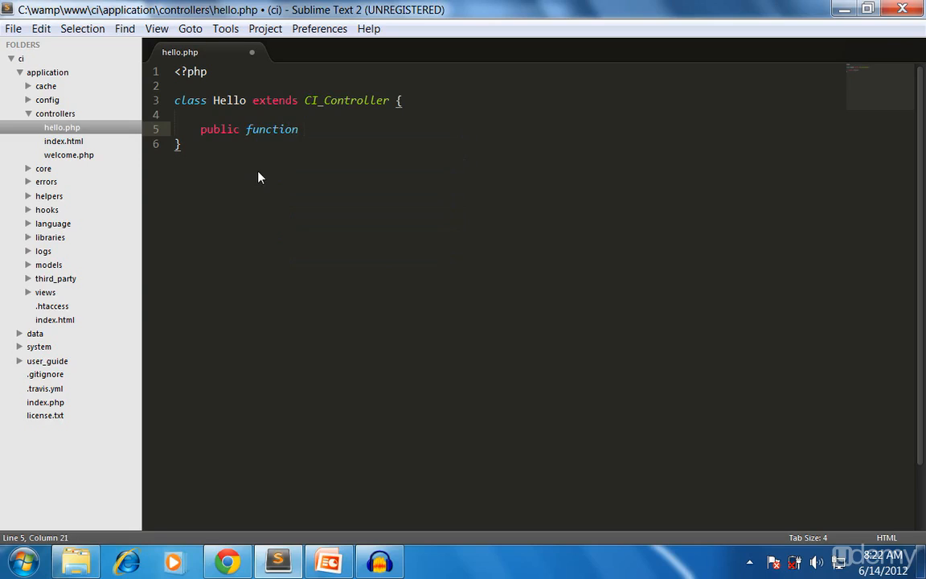
pyautogui.write('one() {')
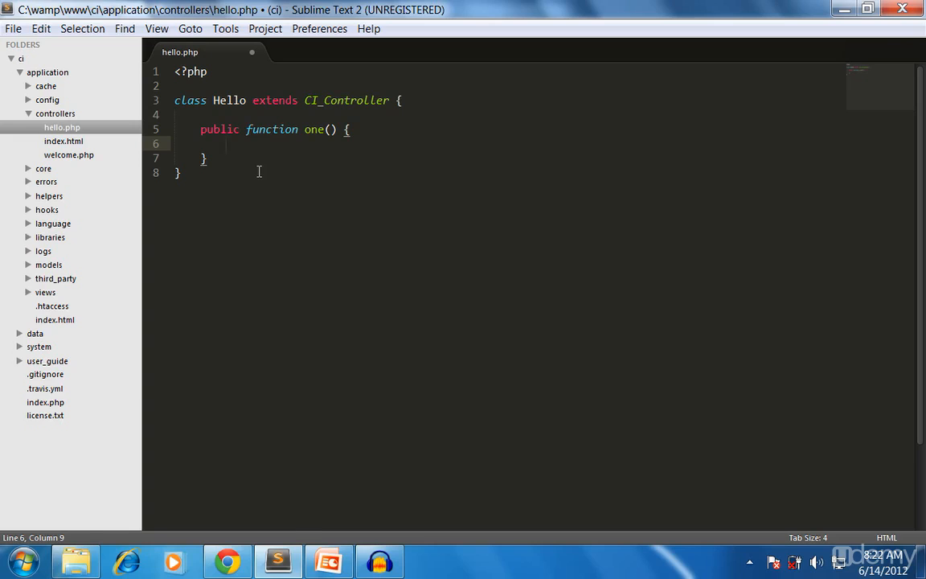
pyautogui.write('echo')
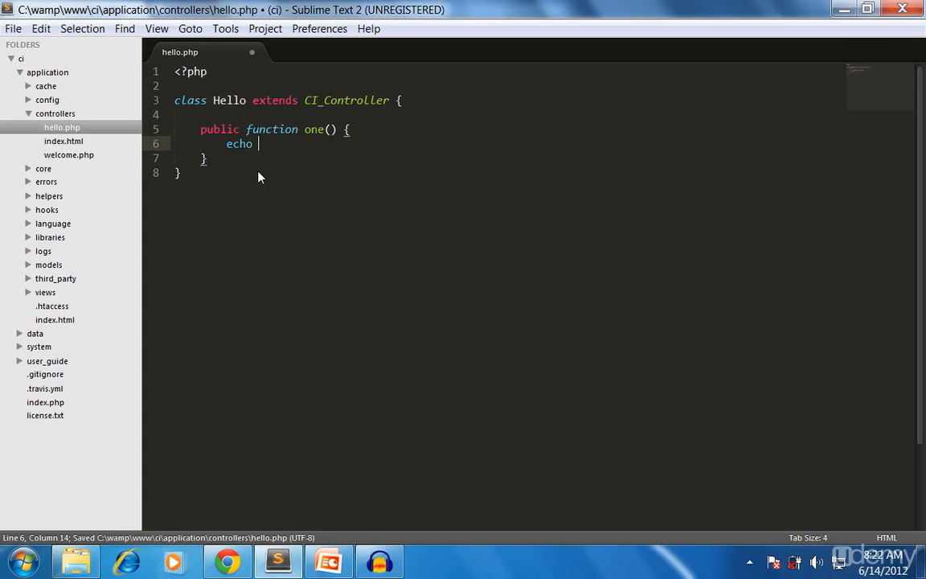
pyautogui.write('"This"')
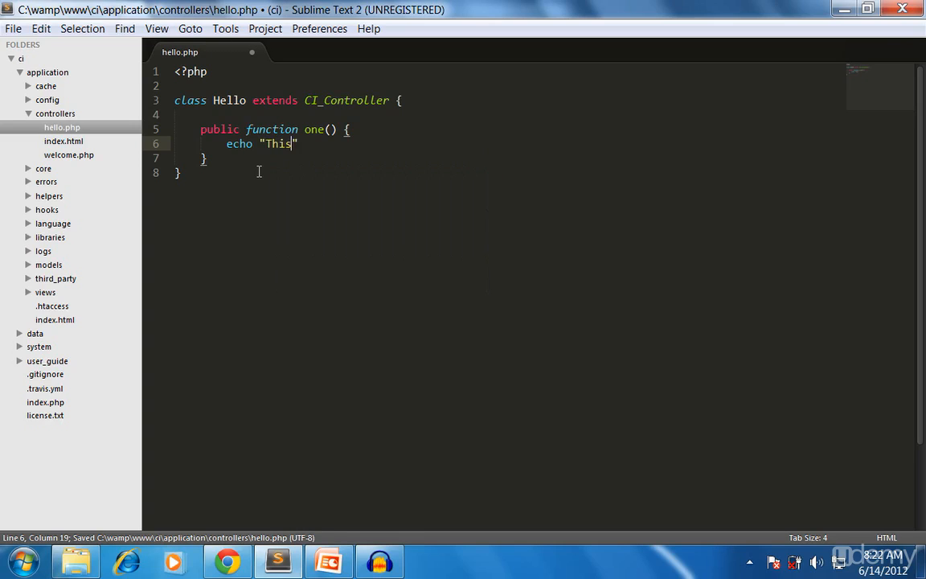
pyautogui.write('is the one')
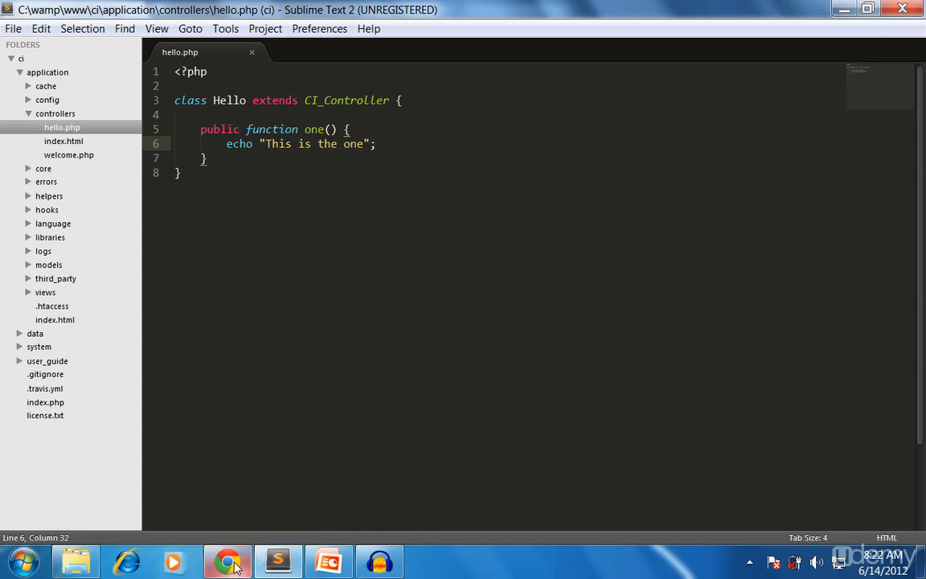
# Load localhost/ci/index.php/hello/one in Chrome to see "This is the one"
pyautogui.click(226, 560)
pyautogui.write('localhost/ci/hello')
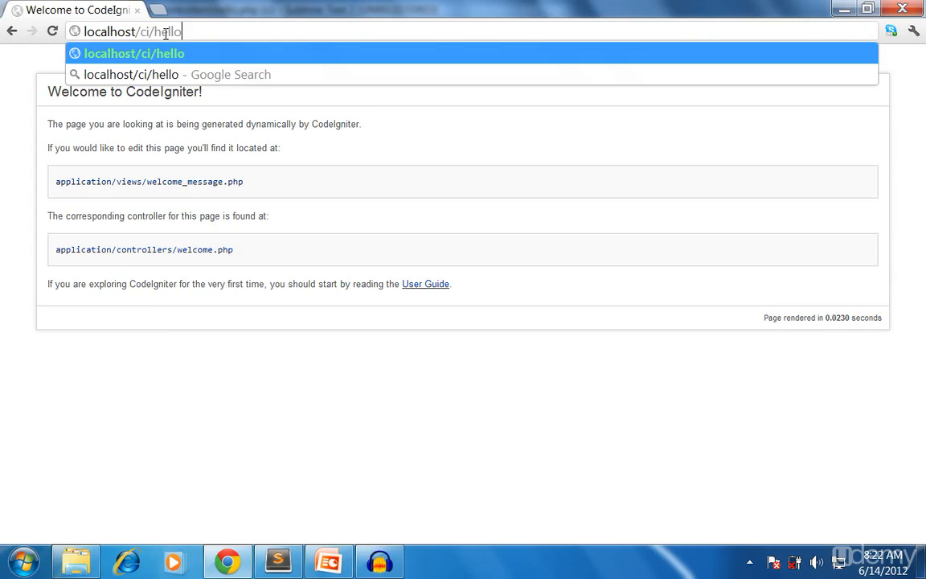
pyautogui.write('/o')
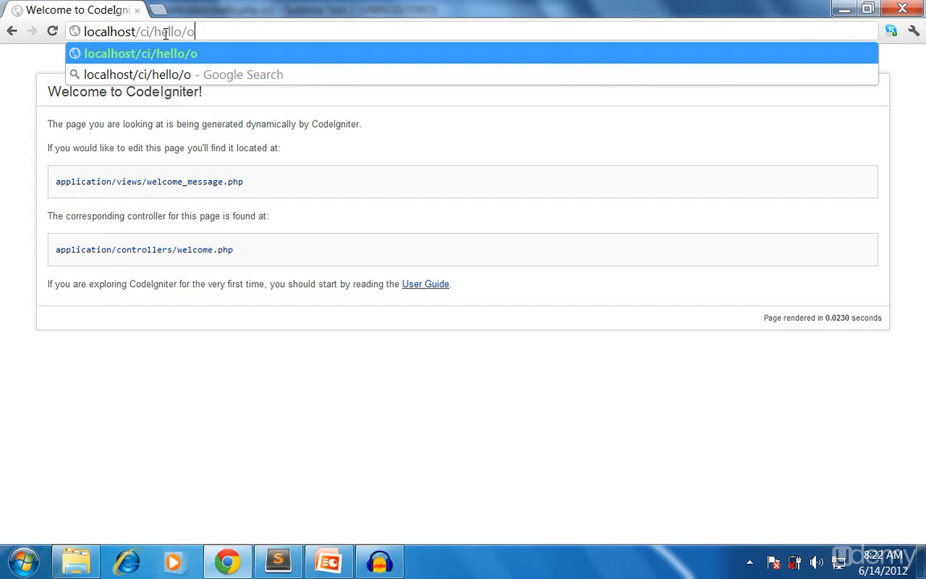
pyautogui.press('Return')
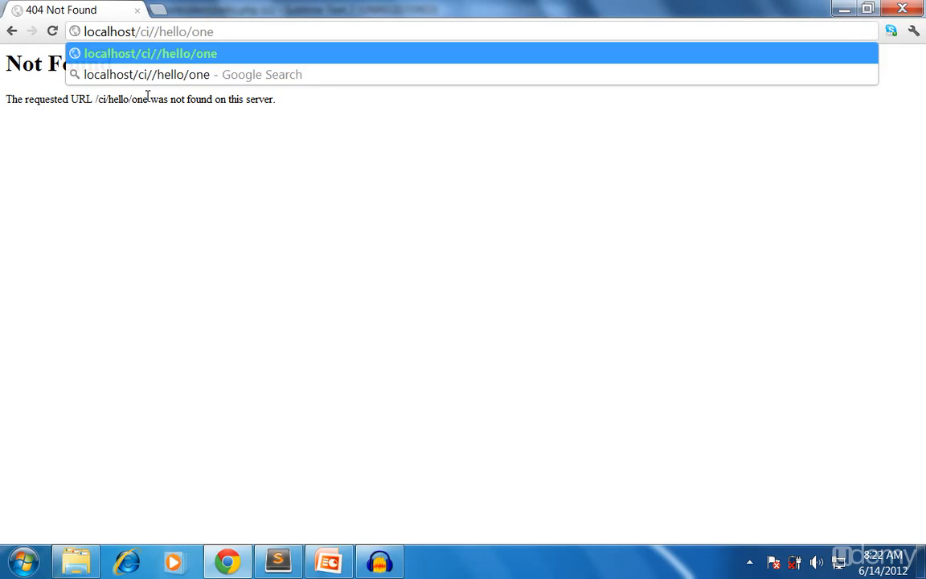
pyautogui.write('index.php')
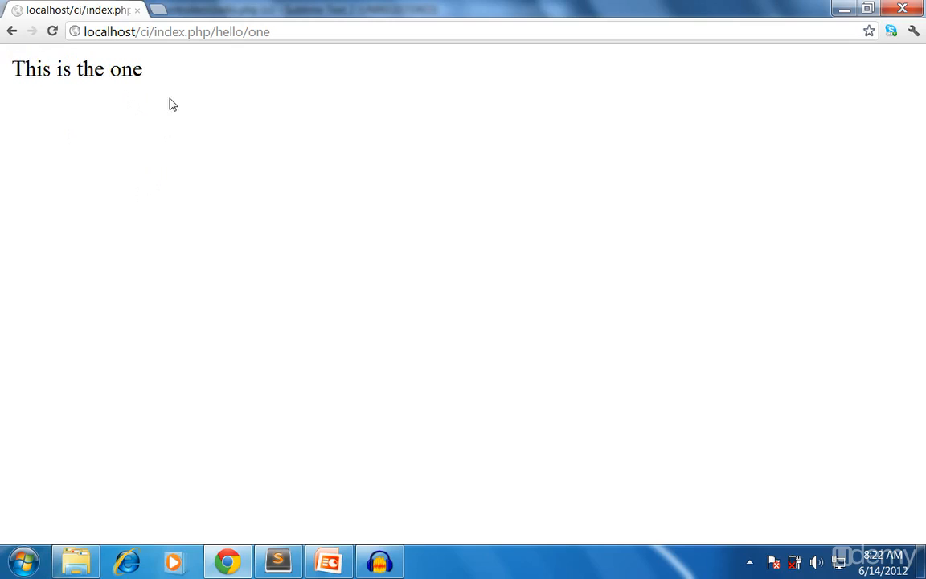
pyautogui.click(277, 560)
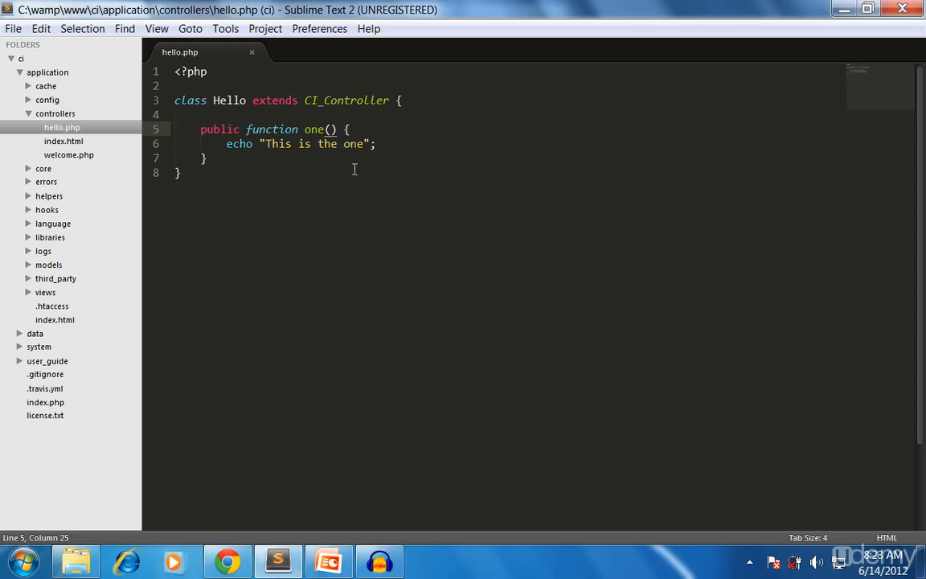
# Add parameters $p1, $p2 to one() and echo "These are the params: $p1, $p2"
pyautogui.write('$p1')
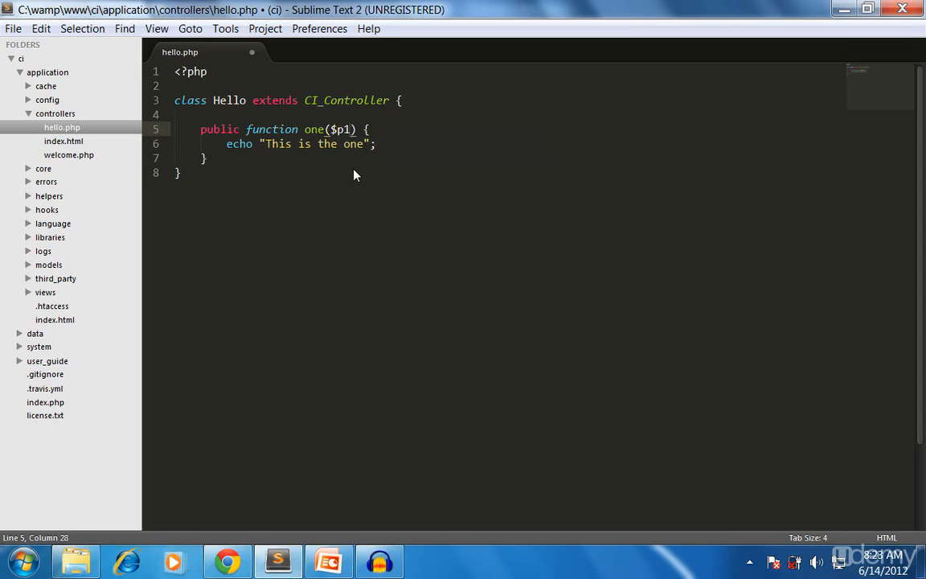
pyautogui.write(', $p2')
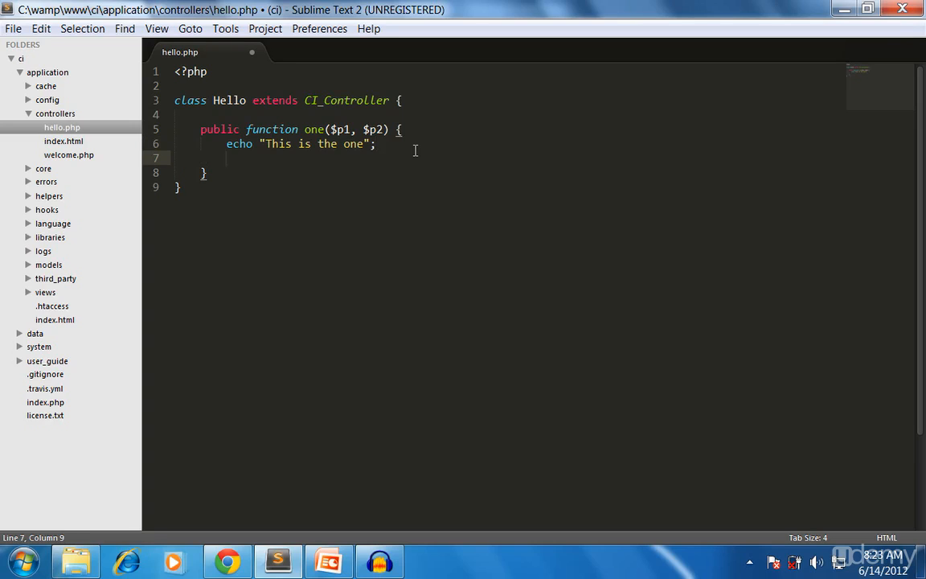
pyautogui.write('echo "')
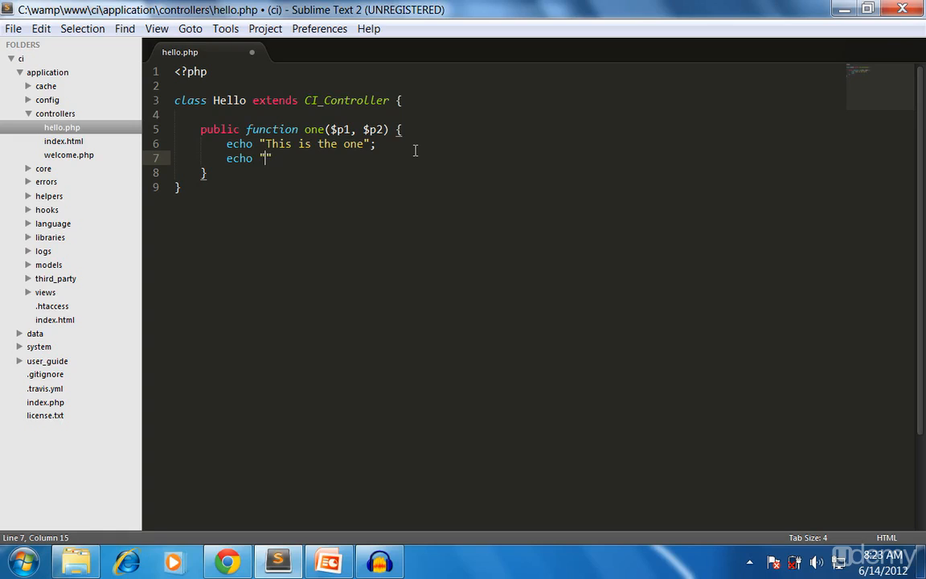
pyautogui.write('These are t')
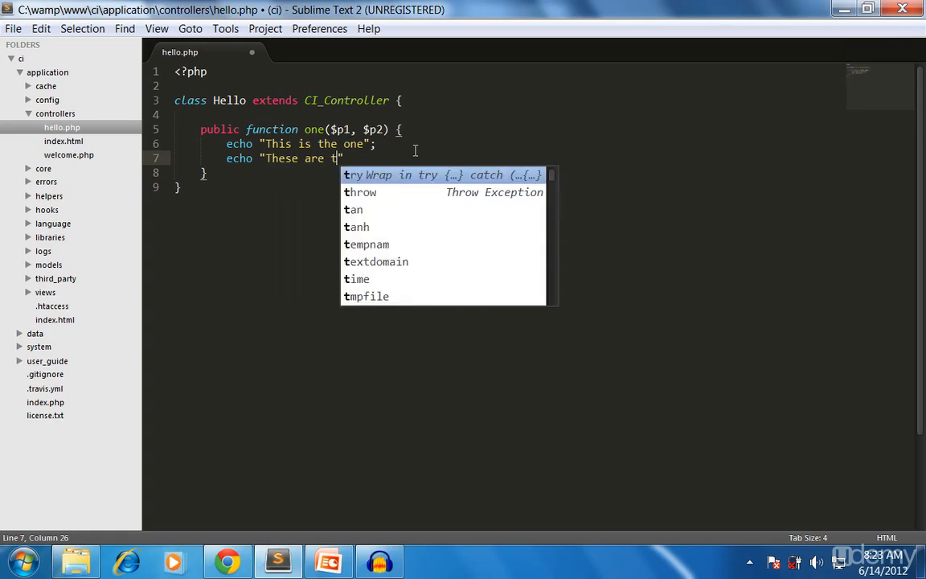
pyautogui.write('he params:')
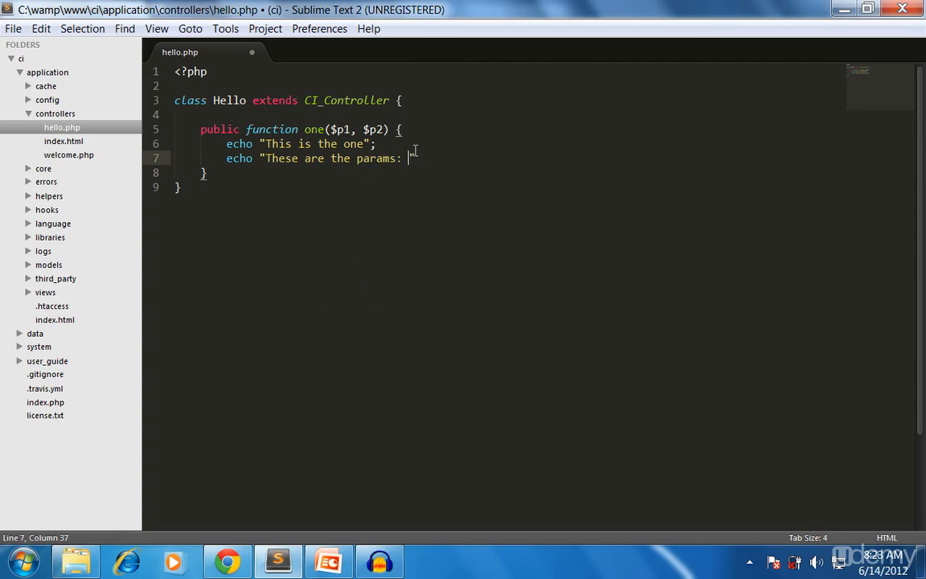
pyautogui.write('$p1,')
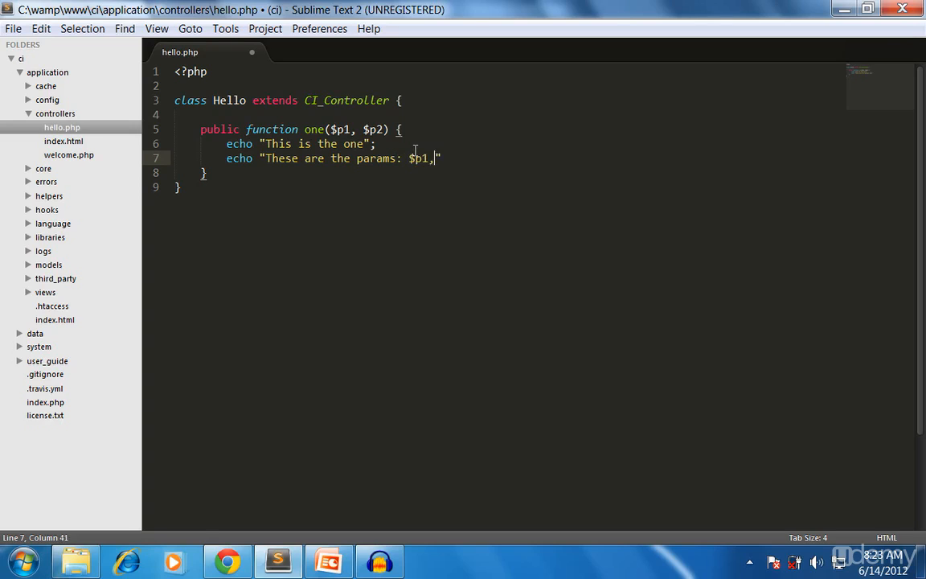
pyautogui.write('$p2')
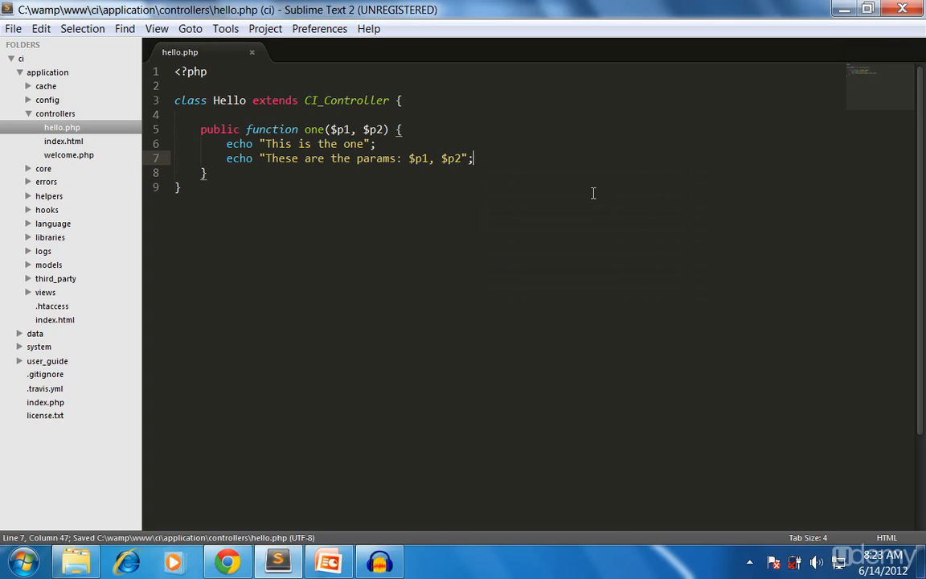
pyautogui.moveTo(228, 561)
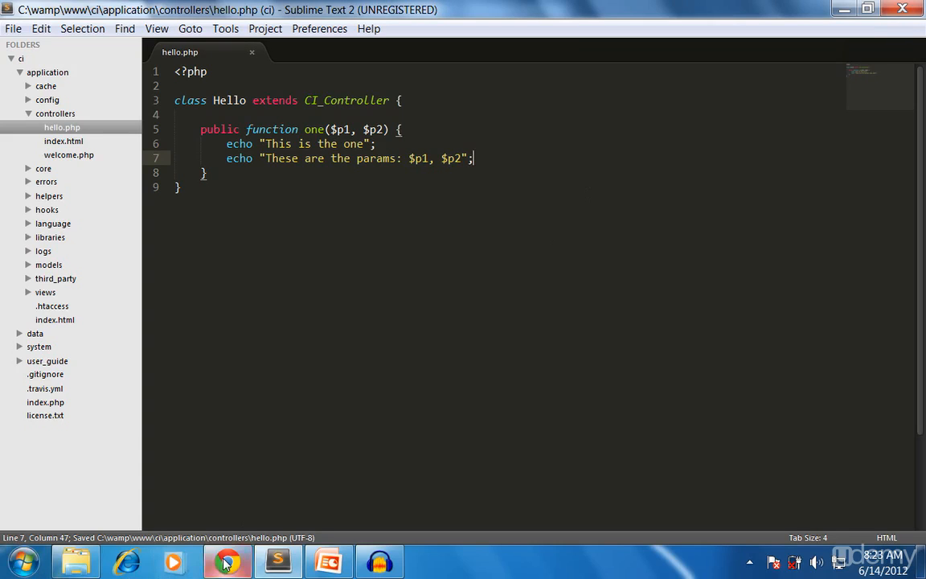
# Append /param1/param2 to the hello/one URL in Chrome to test the parameters
pyautogui.click(227, 560)
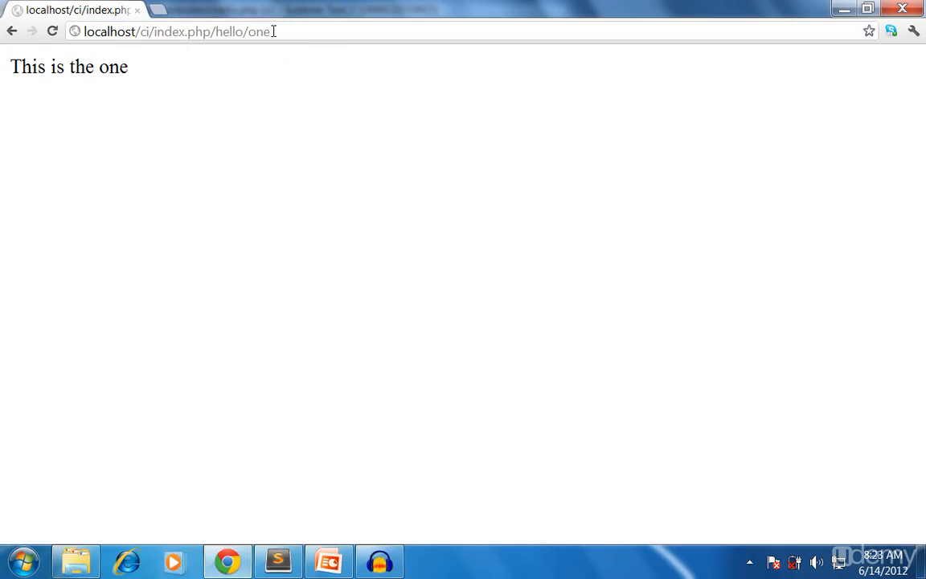
pyautogui.write('/param1/param2')
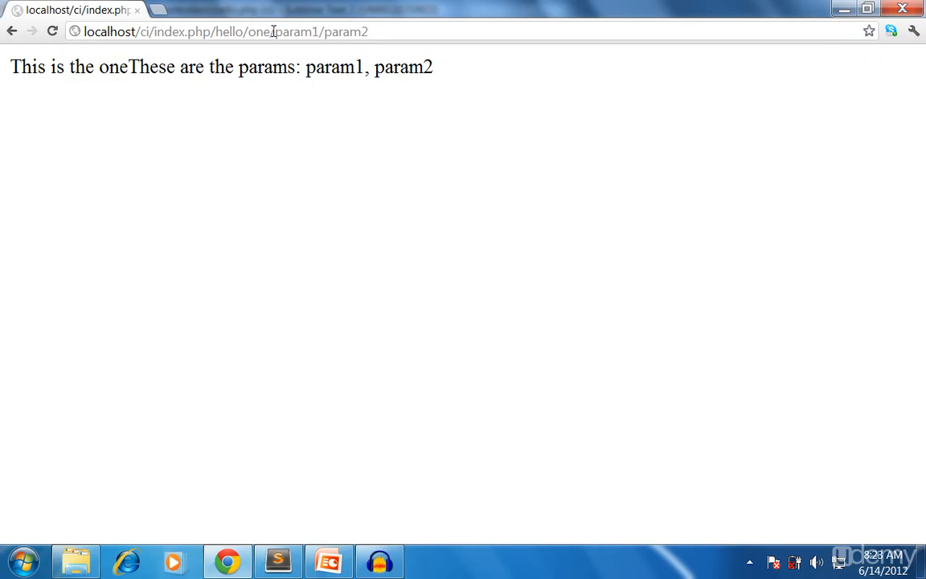
pyautogui.click(277, 561)
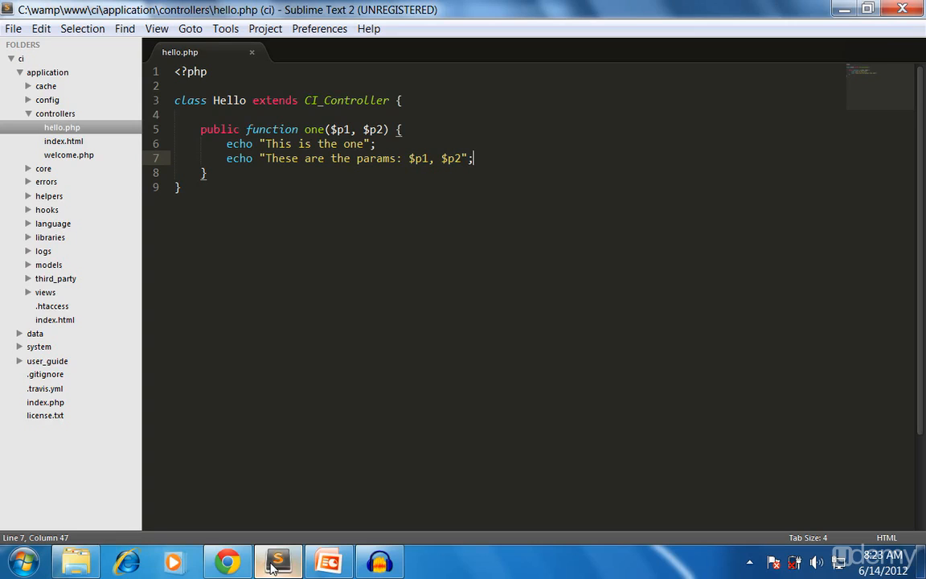
# Append <br> after "This is the one" on line 6 and save hello.php
pyautogui.click(367, 144)
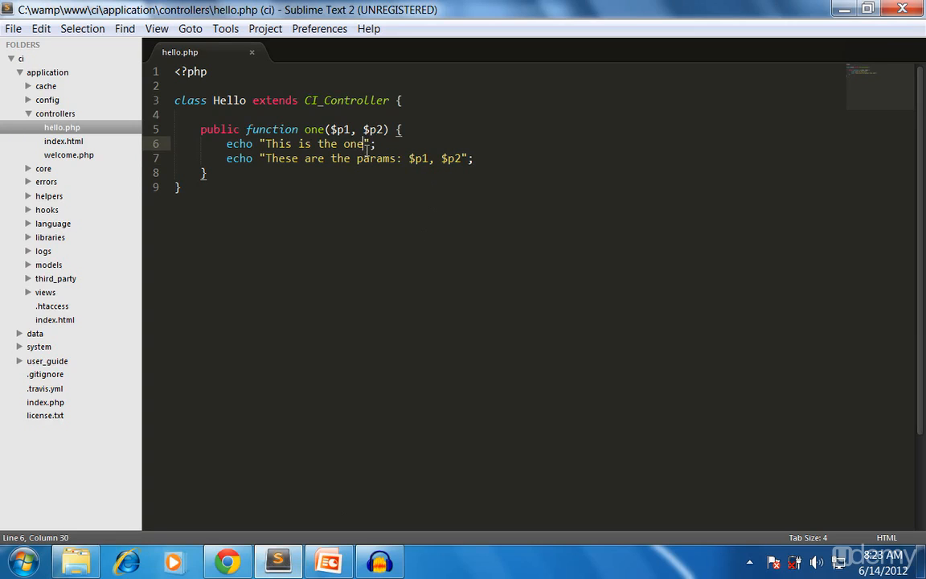
pyautogui.write('<br>')
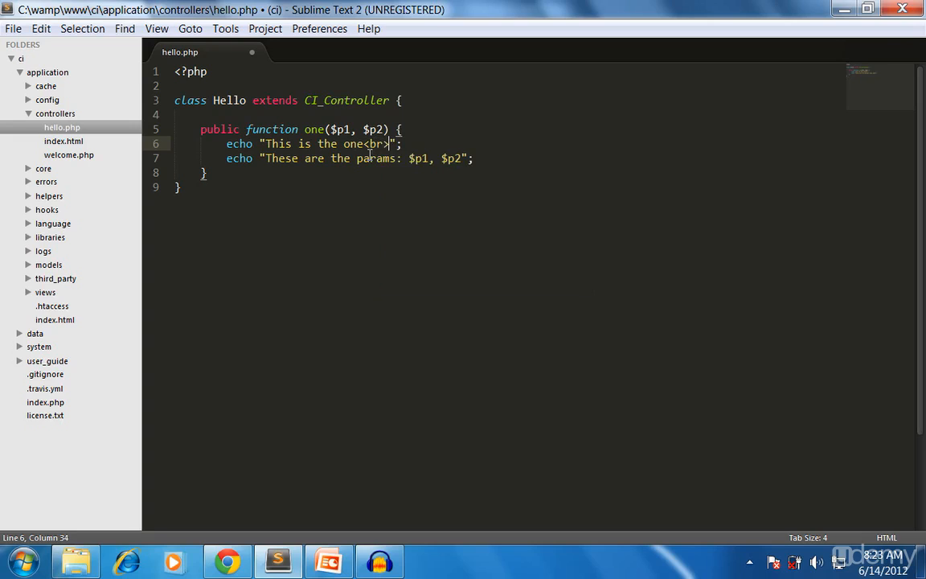
pyautogui.press('ctrl+s')
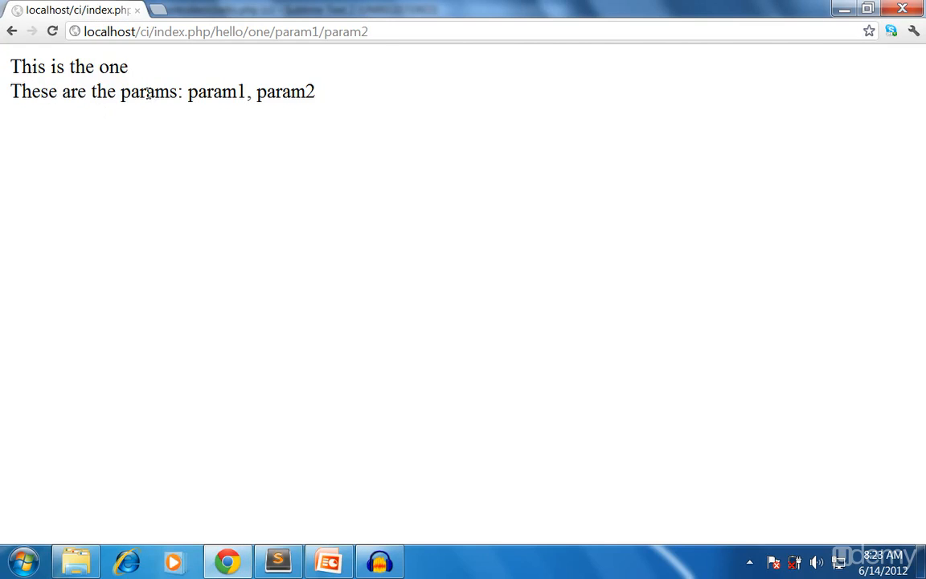
# Change the URL parameters from param1/param2 to hey/cool and reload
pyautogui.click(225, 31)
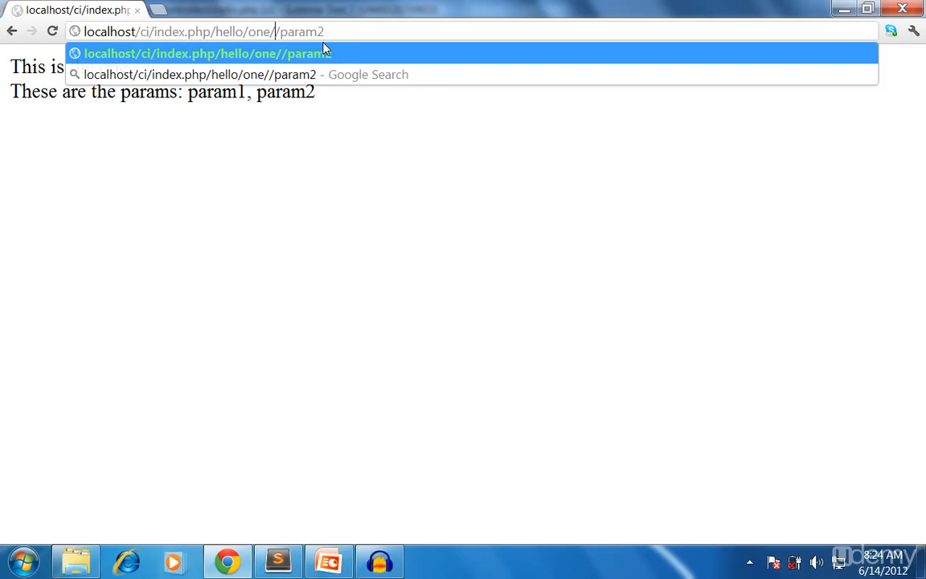
pyautogui.write('hey')
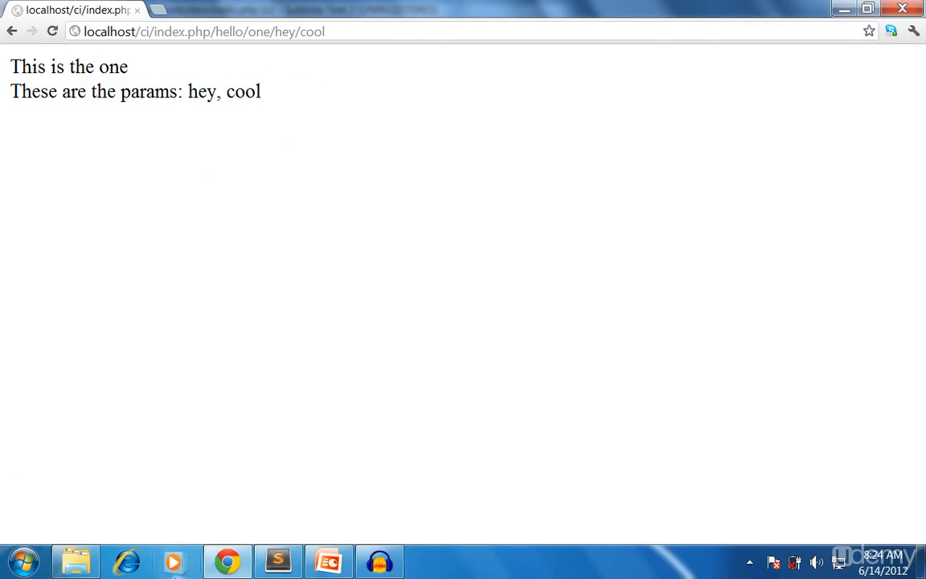
pyautogui.click(277, 560)
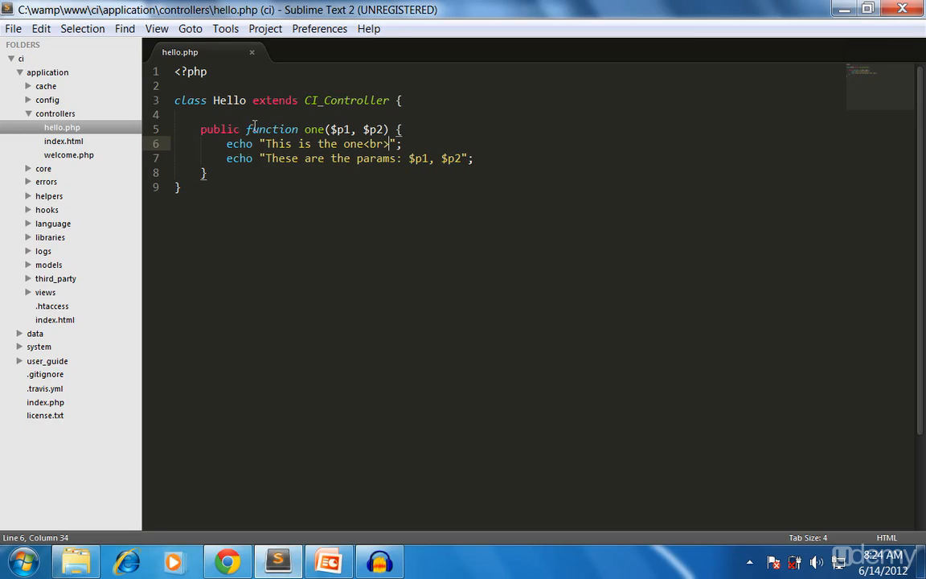
pyautogui.moveTo(227, 561)
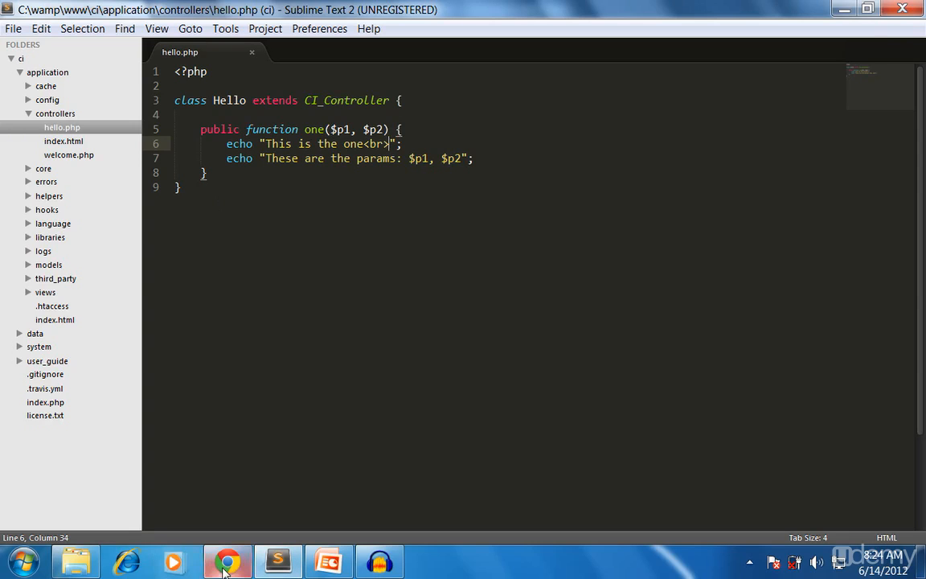
# Drop /cool from the URL and scroll through the missing-argument PHP warnings
pyautogui.click(228, 561)
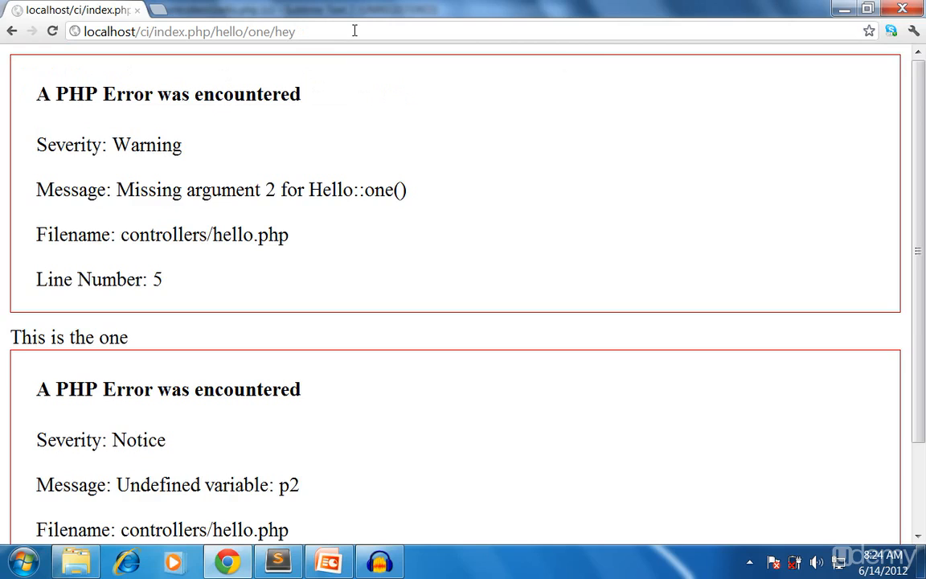
pyautogui.scroll(-3)
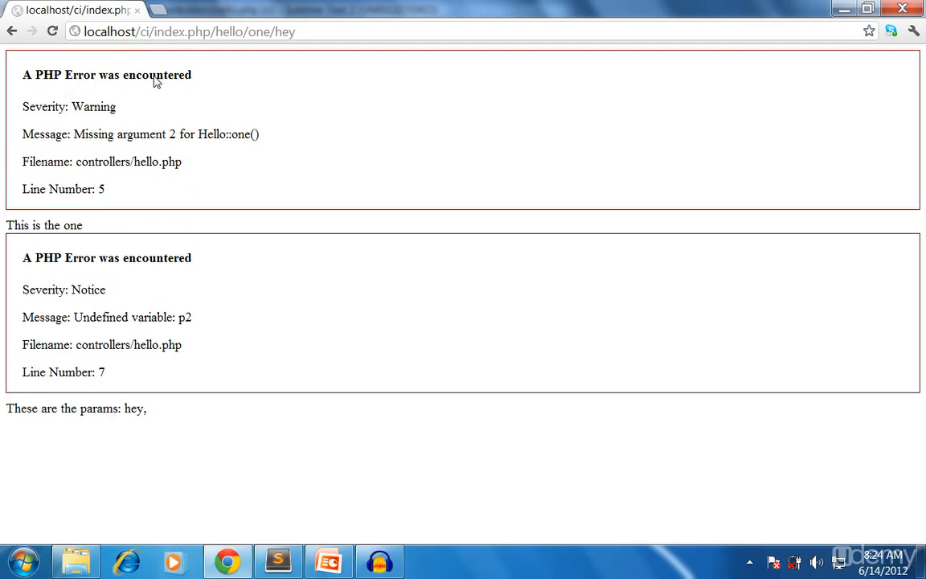
pyautogui.moveTo(75, 191)
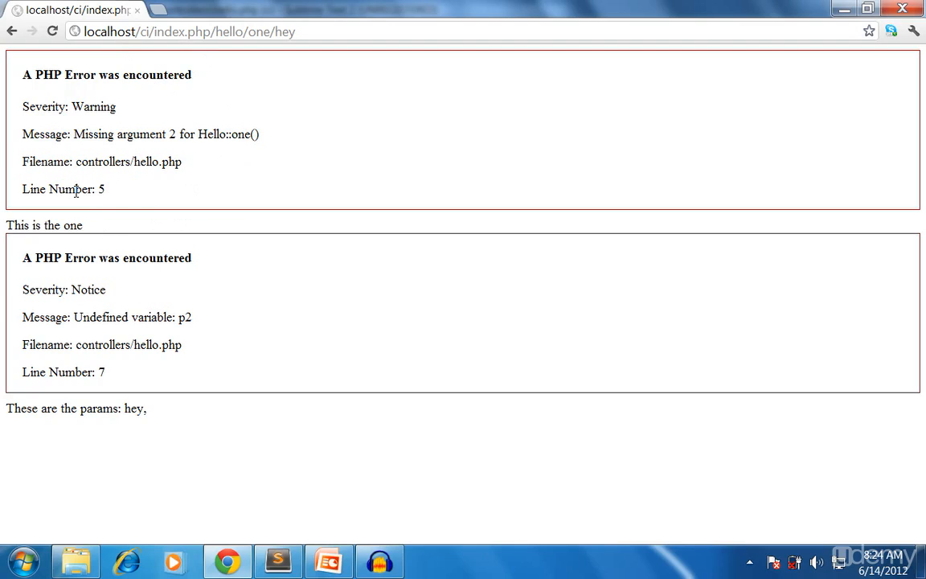
pyautogui.moveTo(203, 240)
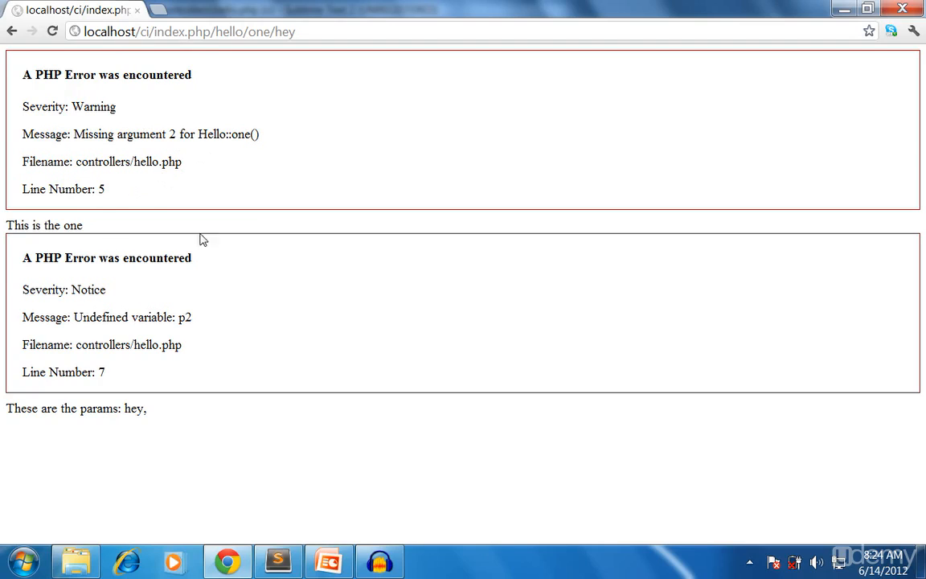
pyautogui.moveTo(176, 321)
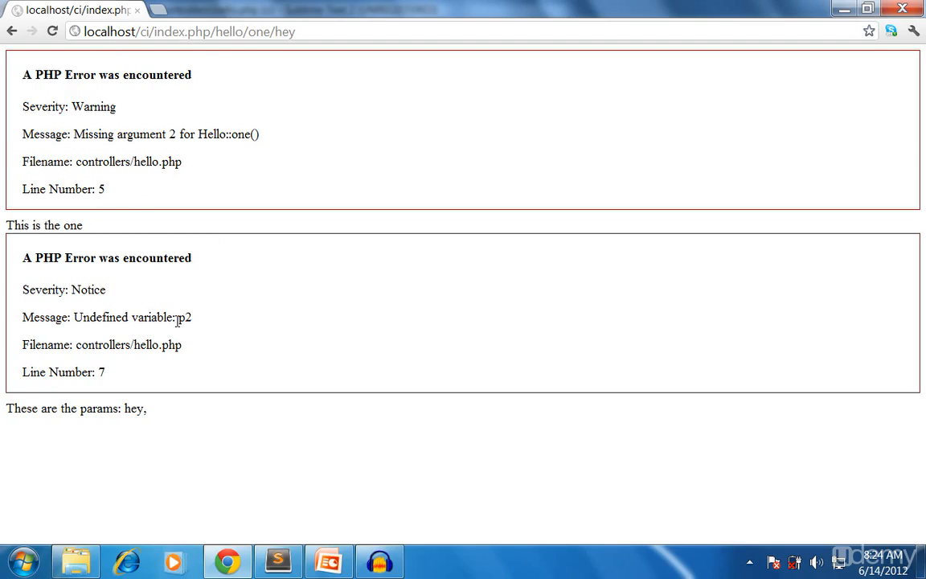
# Set $p2's default to "param2" in the one() signature and recheck in Chrome
pyautogui.click(278, 560)
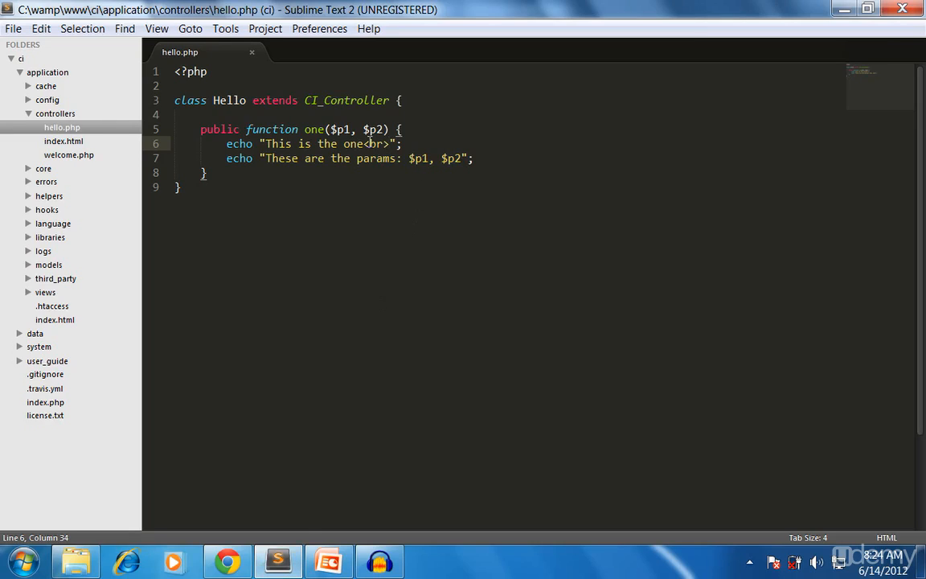
pyautogui.click(370, 143)
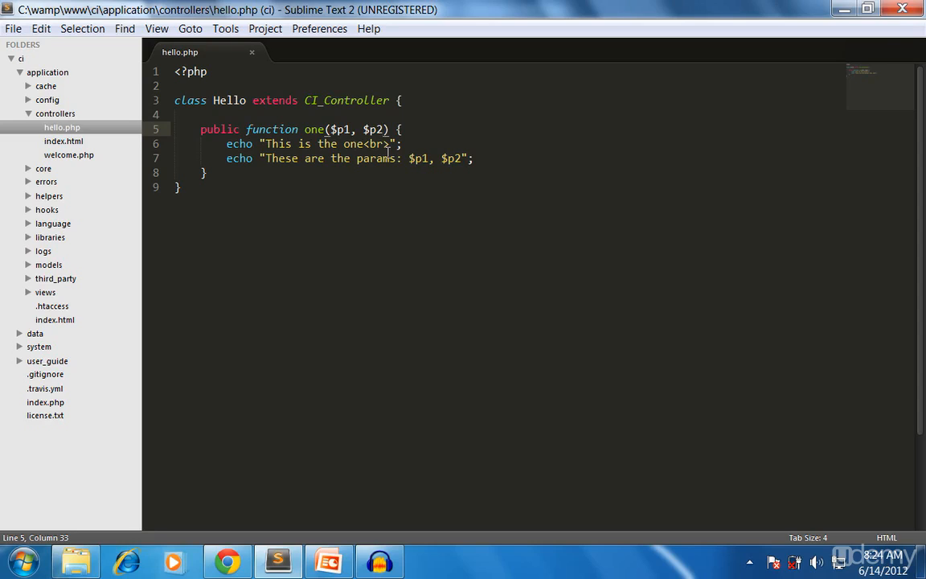
pyautogui.write('="param2')
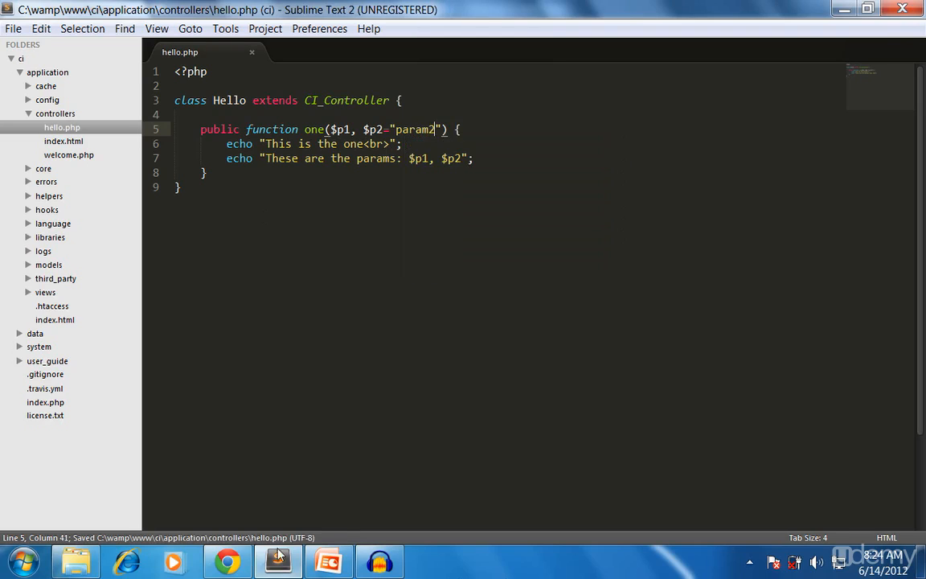
pyautogui.click(227, 561)
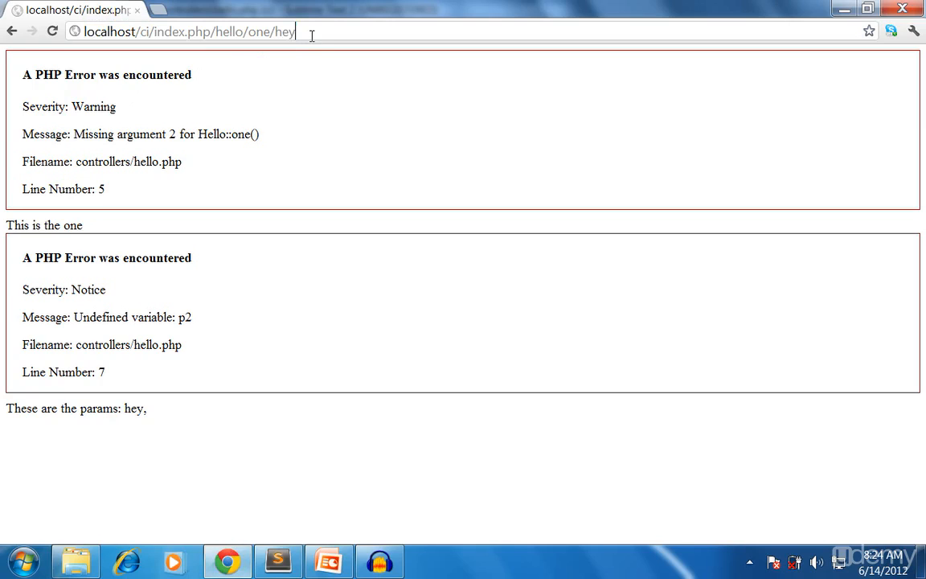
pyautogui.click(277, 560)
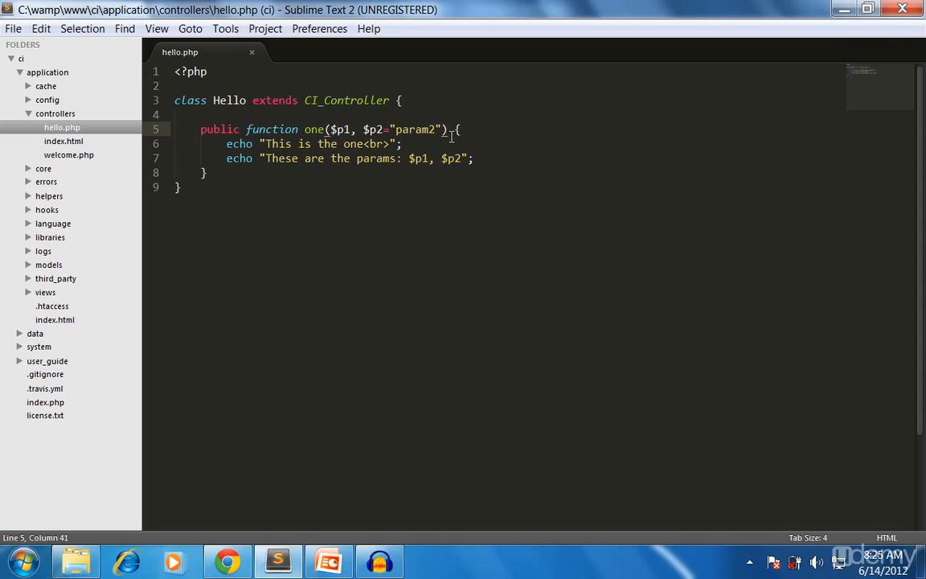
pyautogui.moveTo(160, 569)
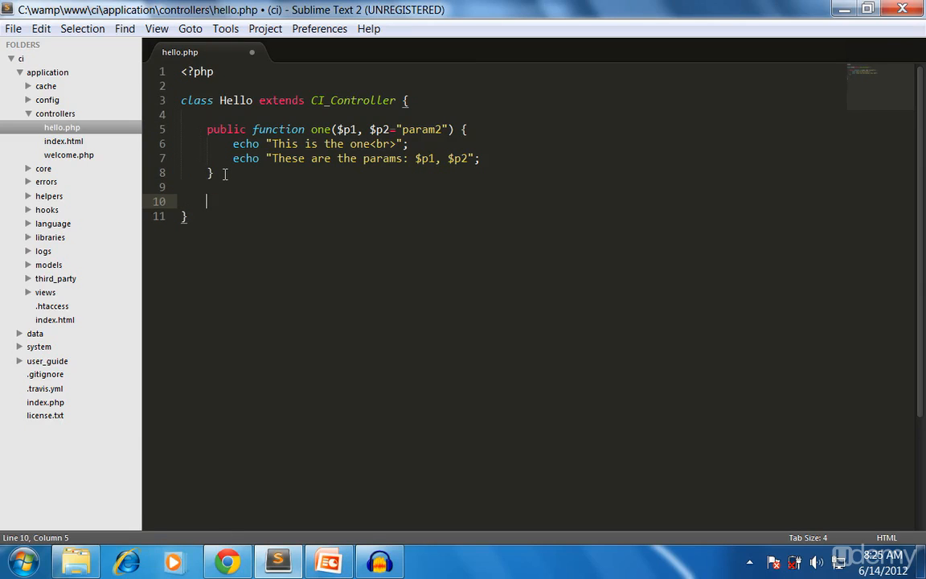
# Add a public two() method whose body echoes "This is the two"
pyautogui.write('public functi')
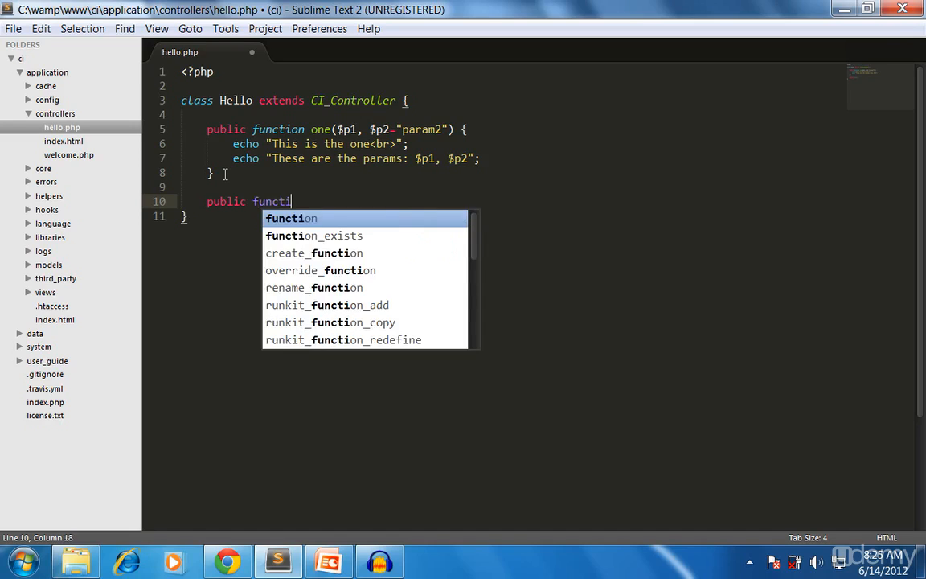
pyautogui.write('on two')
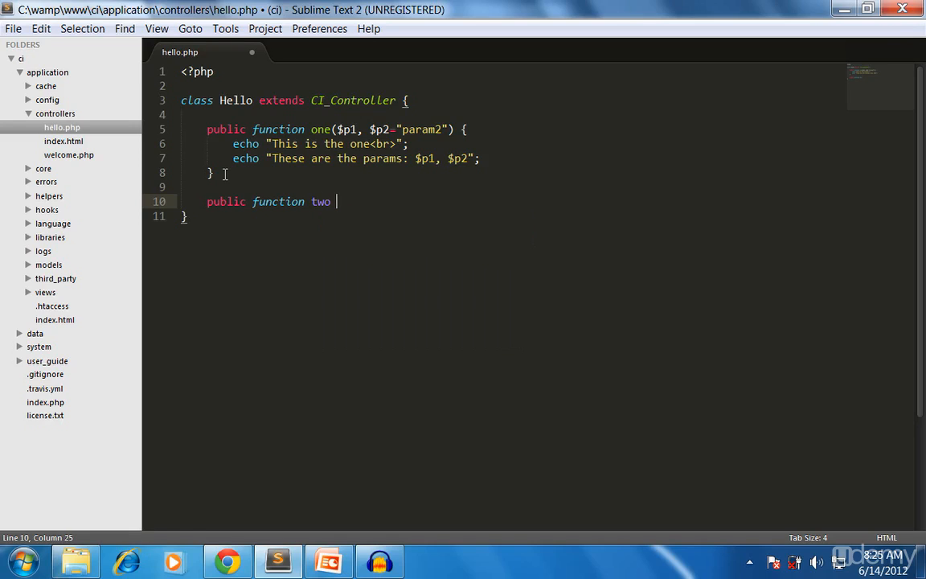
pyautogui.write('() {')
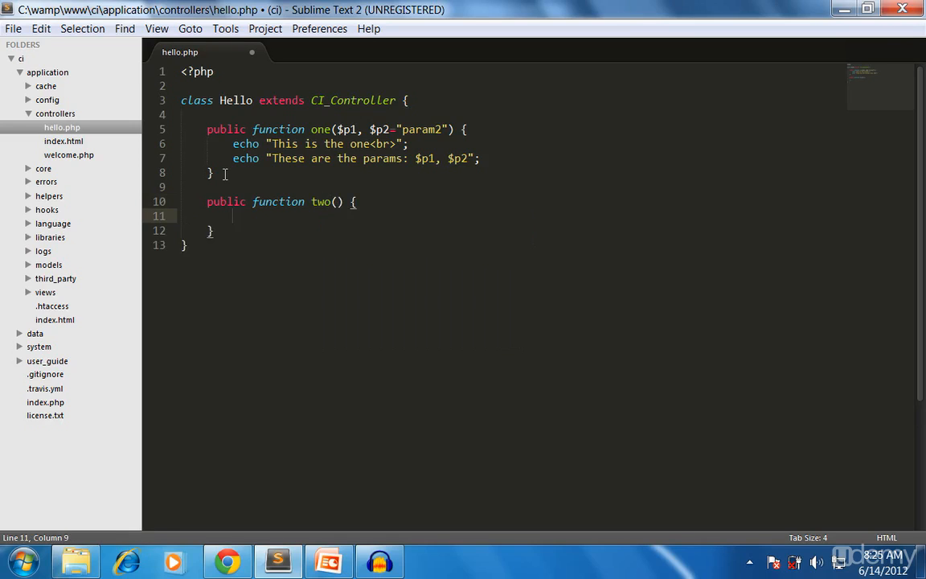
pyautogui.write('echo')
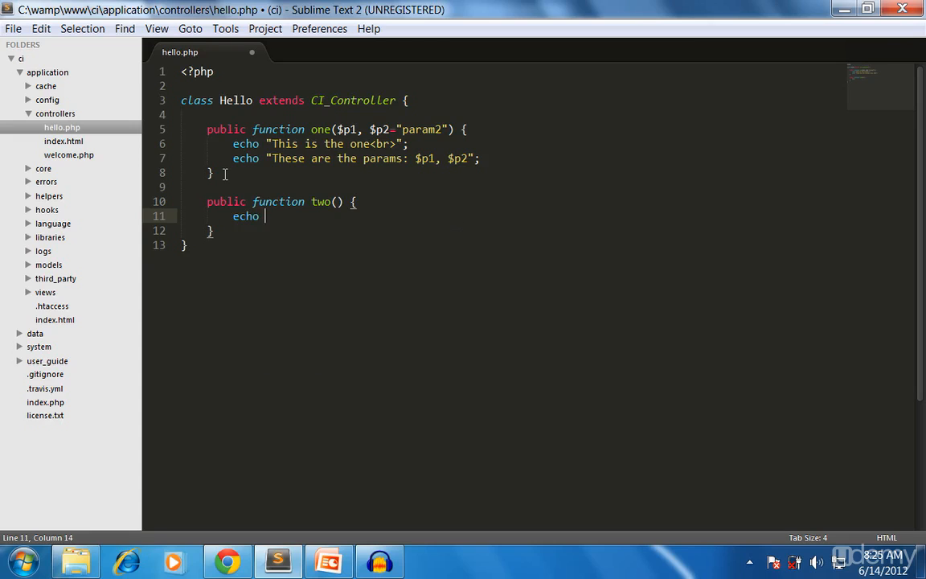
pyautogui.write('"')
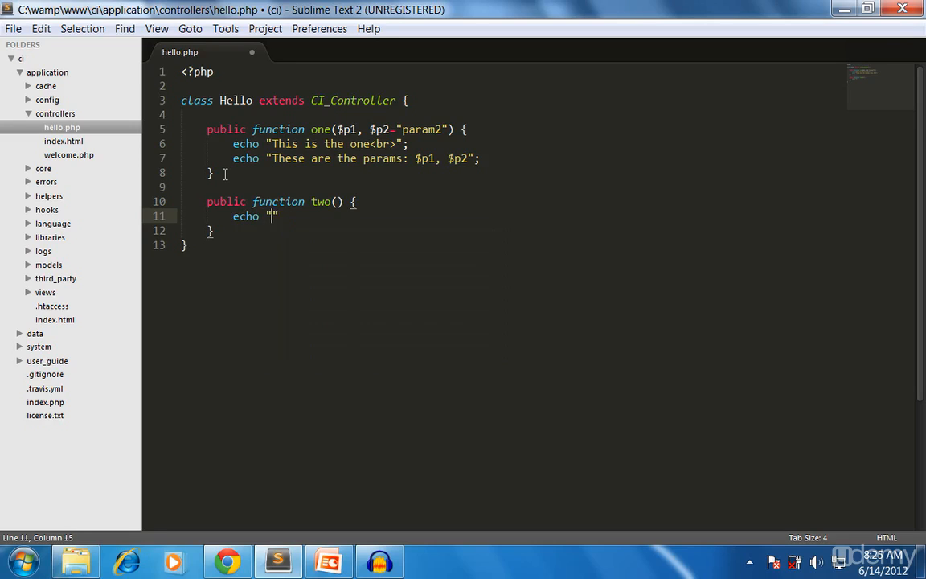
pyautogui.write('Thi si s')
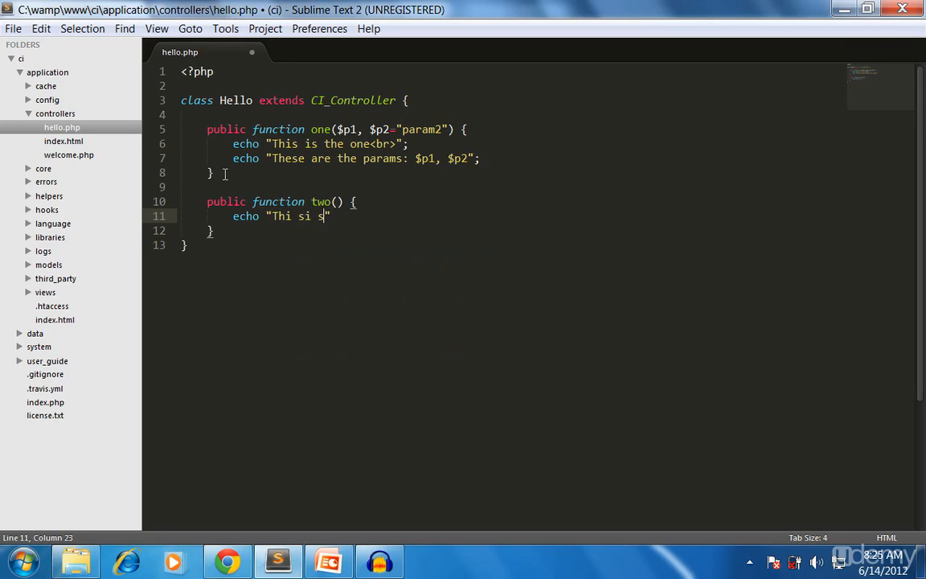
pyautogui.write('This is t')
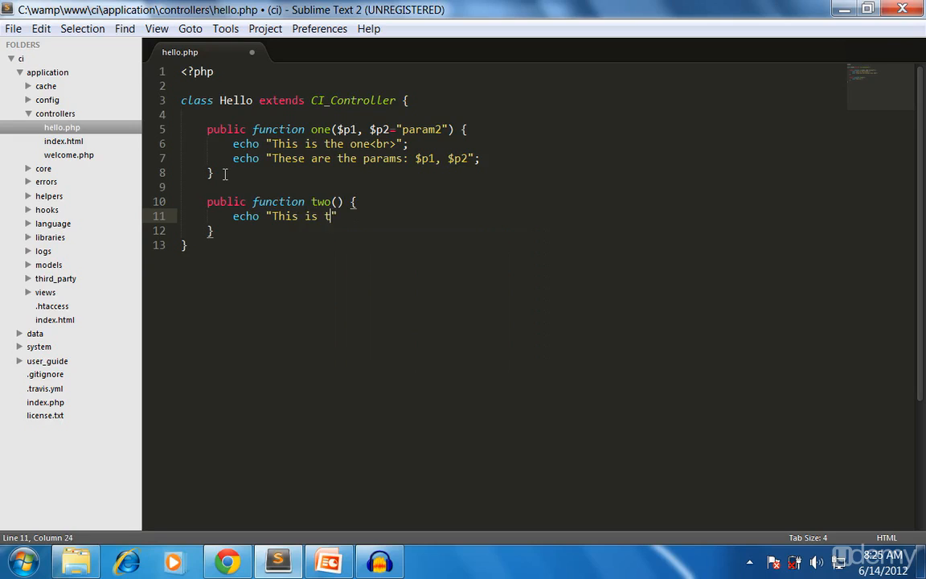
pyautogui.write('he two')
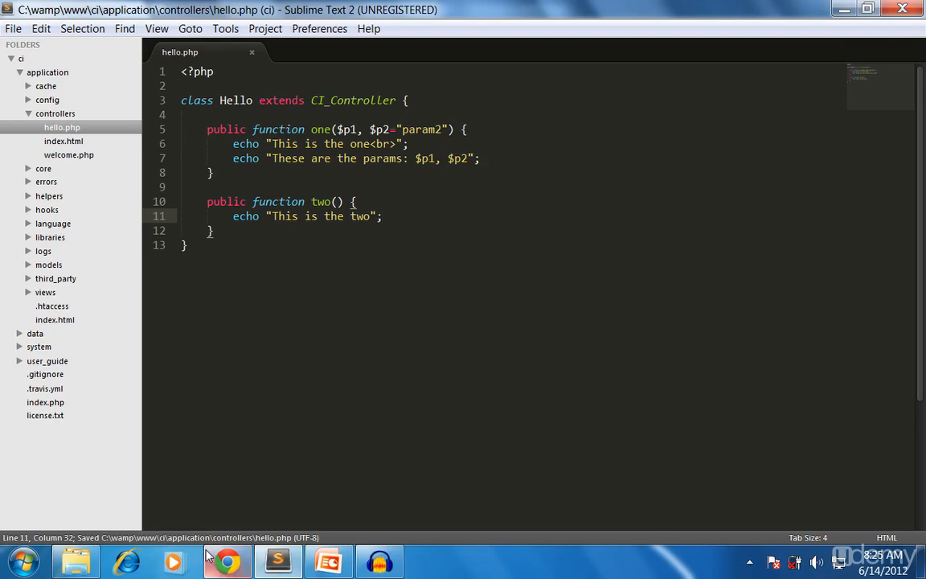
pyautogui.click(227, 561)
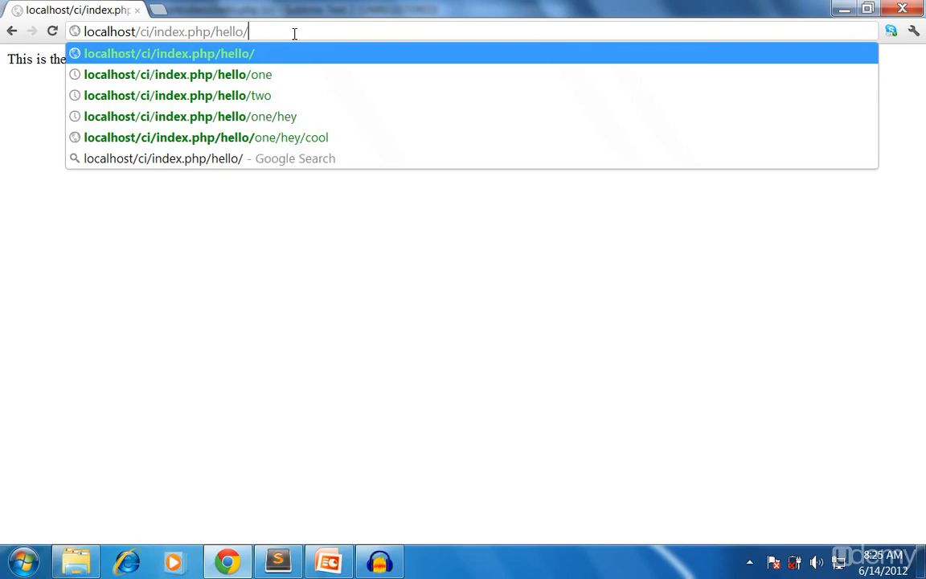
# Load localhost/ci/index.php/hello in Chrome and see the 404 Page Not Found error
pyautogui.press('Return')
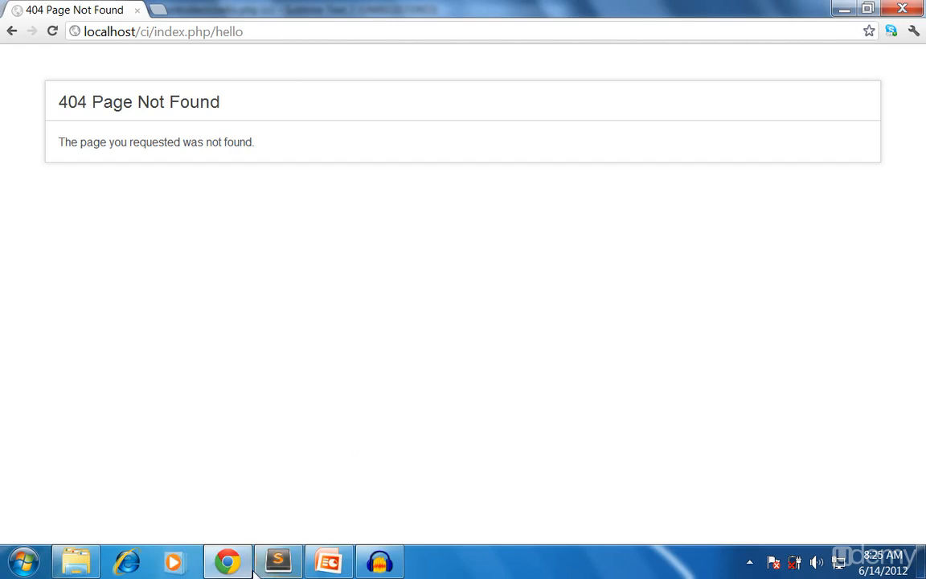
pyautogui.click(278, 560)
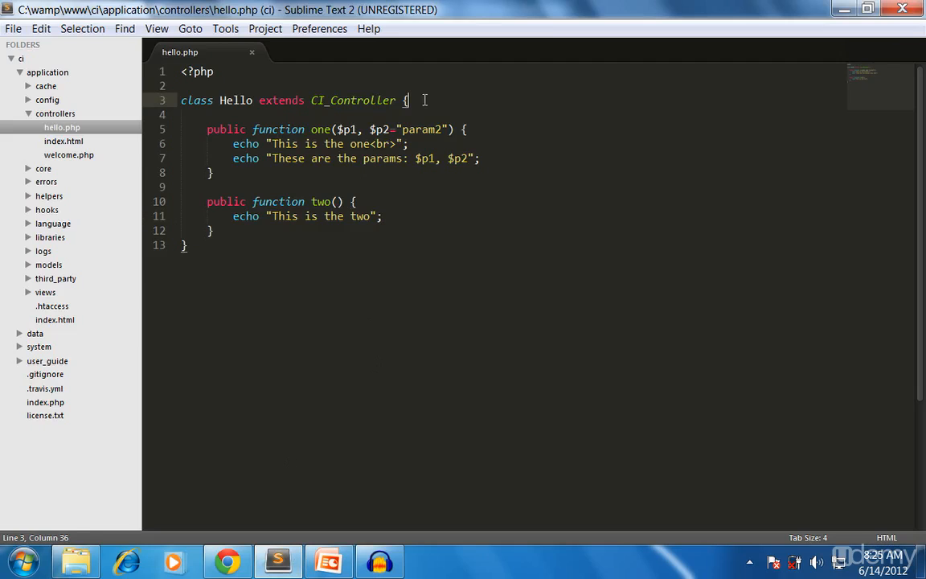
# Write public function index() echoing "This is my index function" and save hello.php
pyautogui.write('pu')
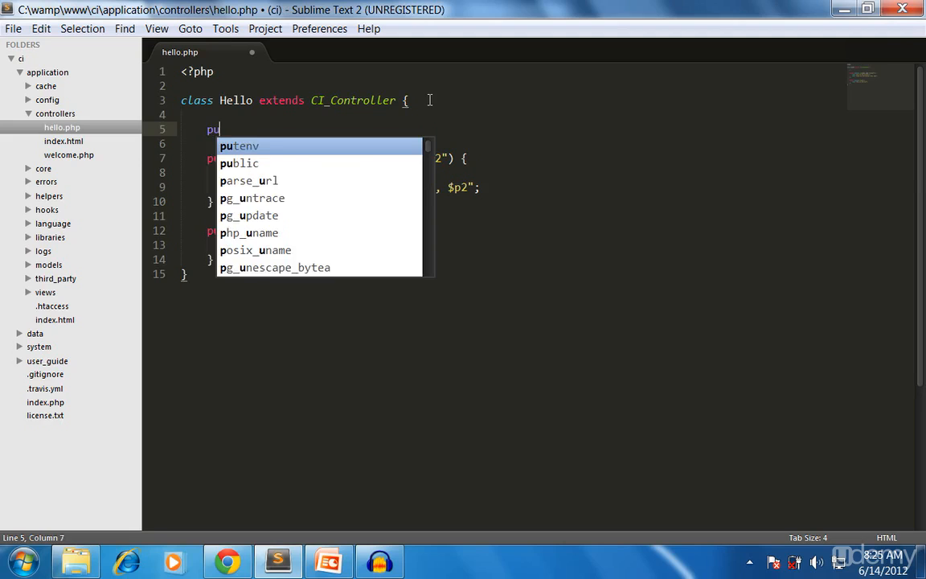
pyautogui.write('blic f')
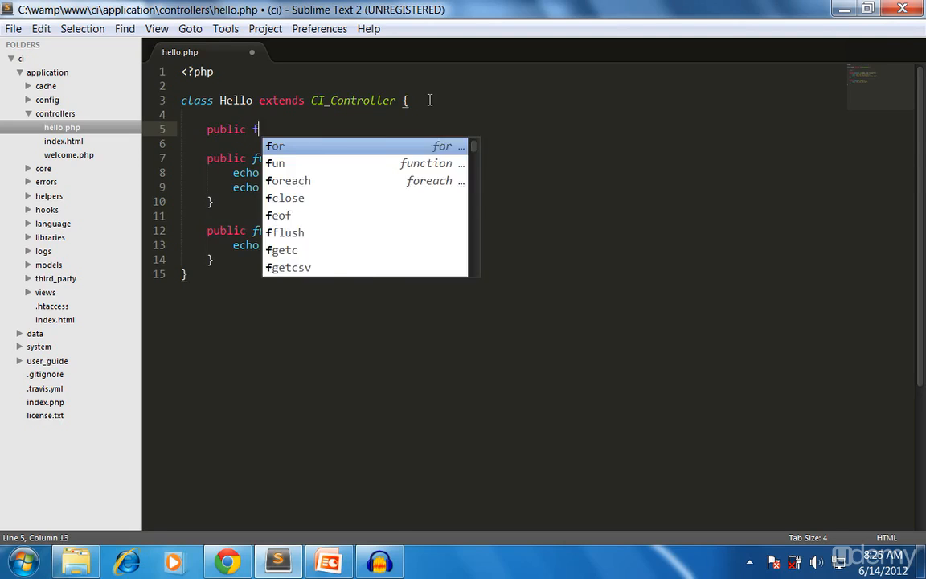
pyautogui.write('unction index() {')
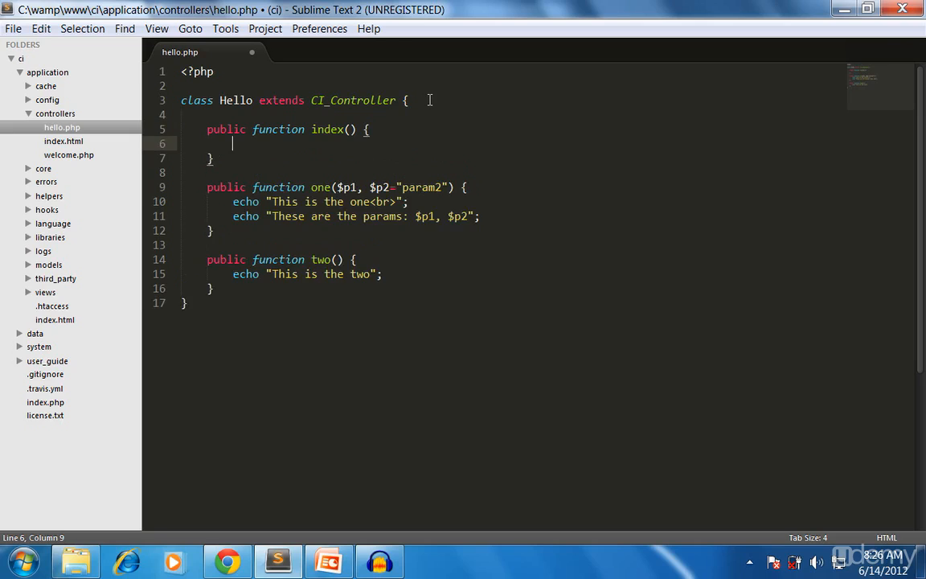
pyautogui.write('echo')
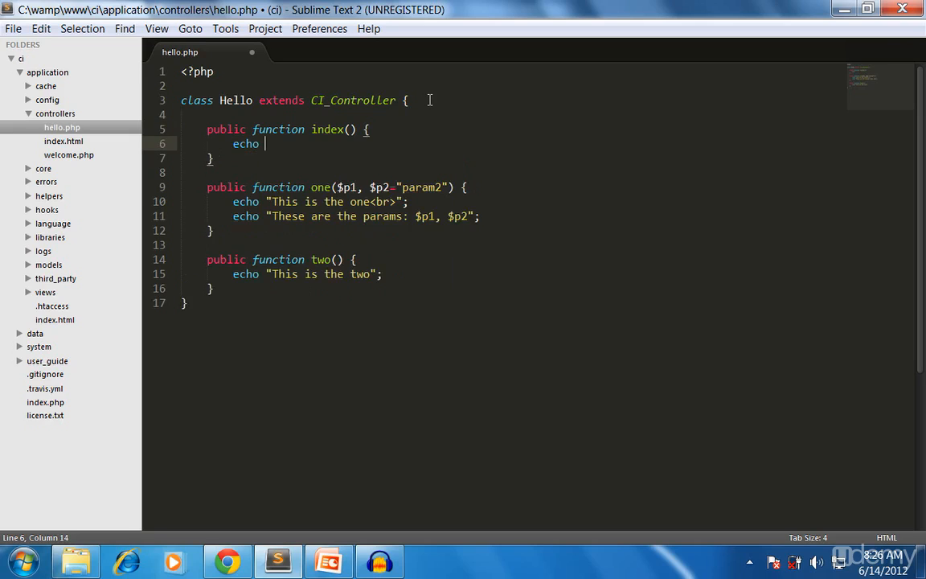
pyautogui.write('"This is "')
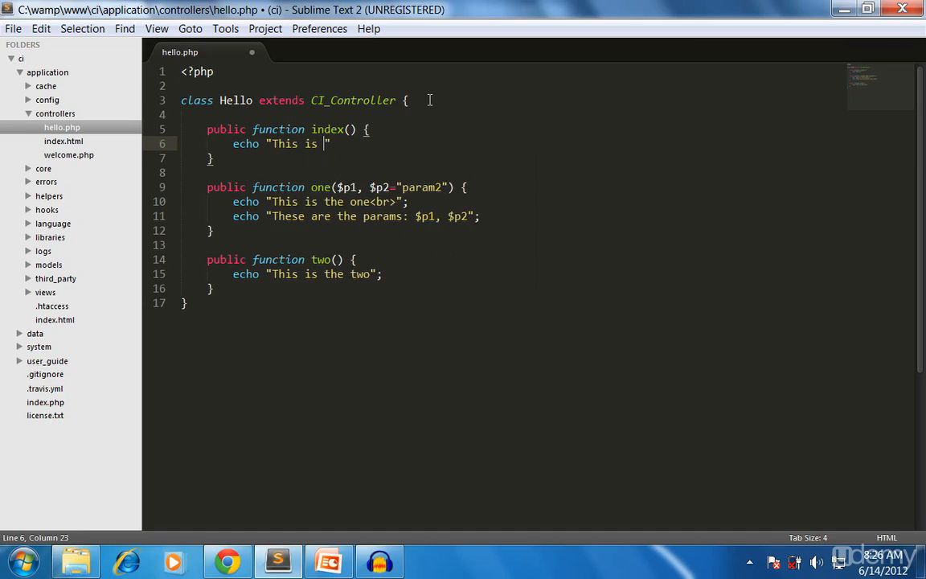
pyautogui.write('my index function')
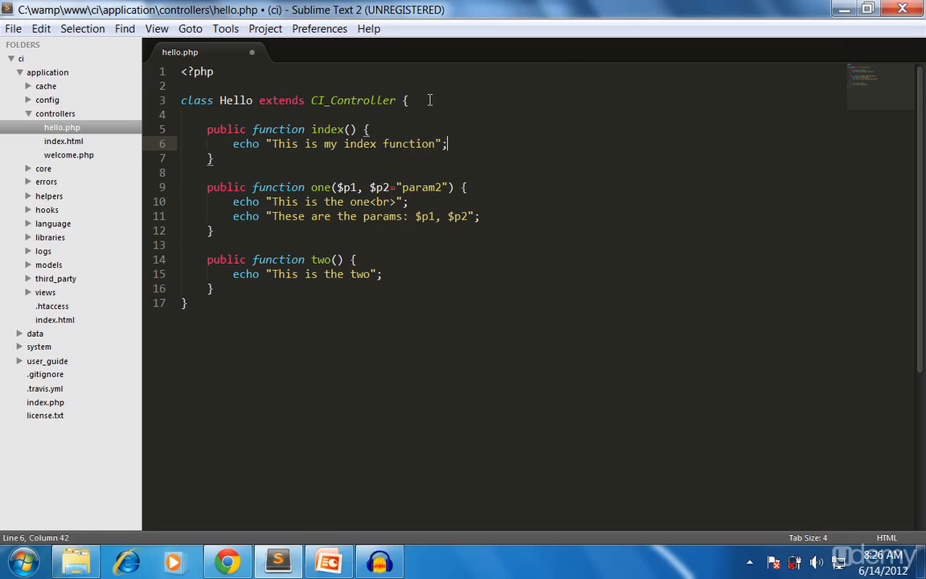
pyautogui.press('ctrl+s')
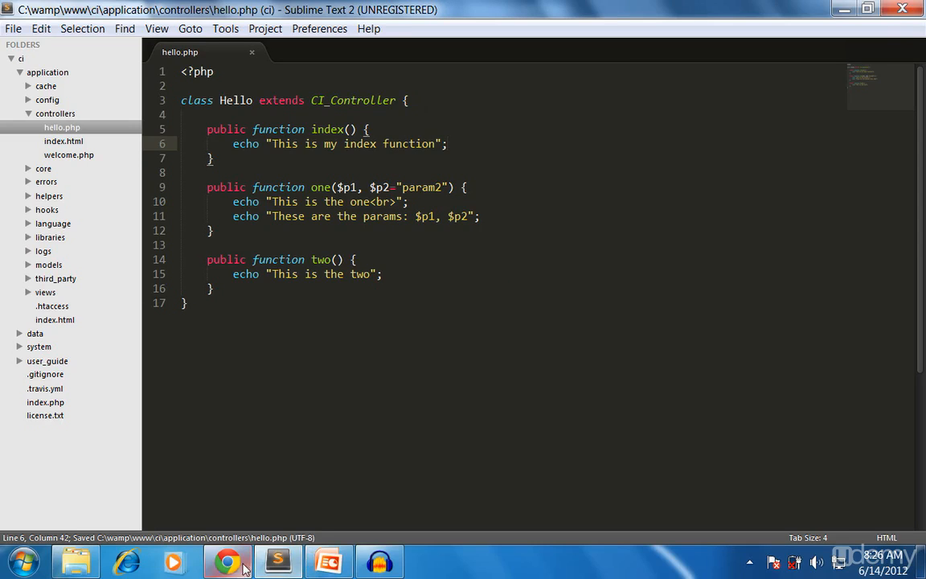
# Reload localhost/ci/index.php/hello in Chrome to confirm the index function output
pyautogui.click(227, 561)
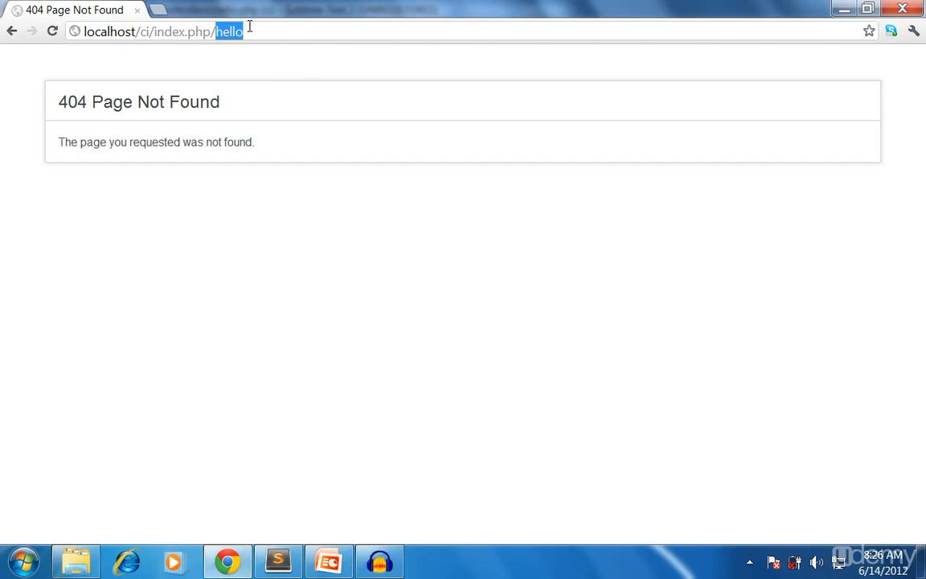
pyautogui.press('Return')
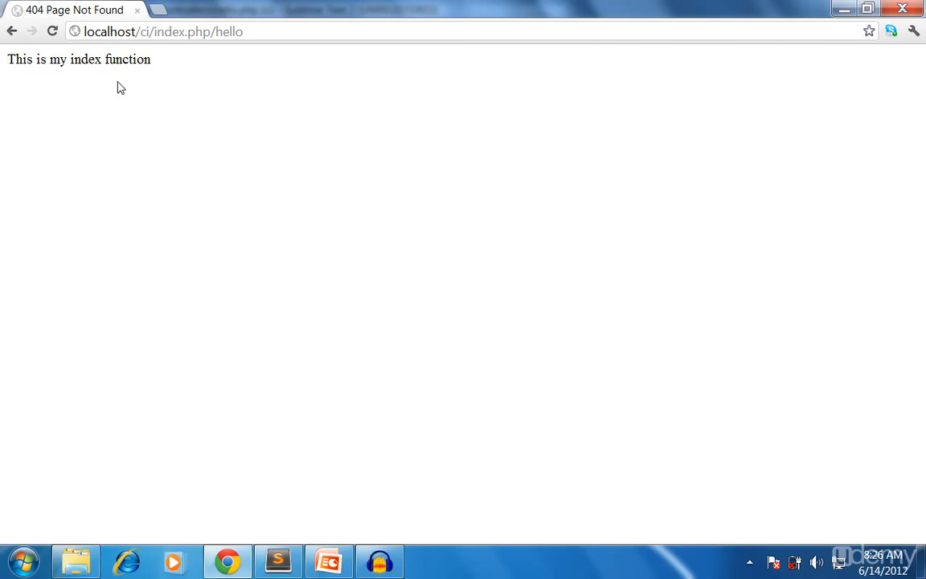
pyautogui.moveTo(247, 51)
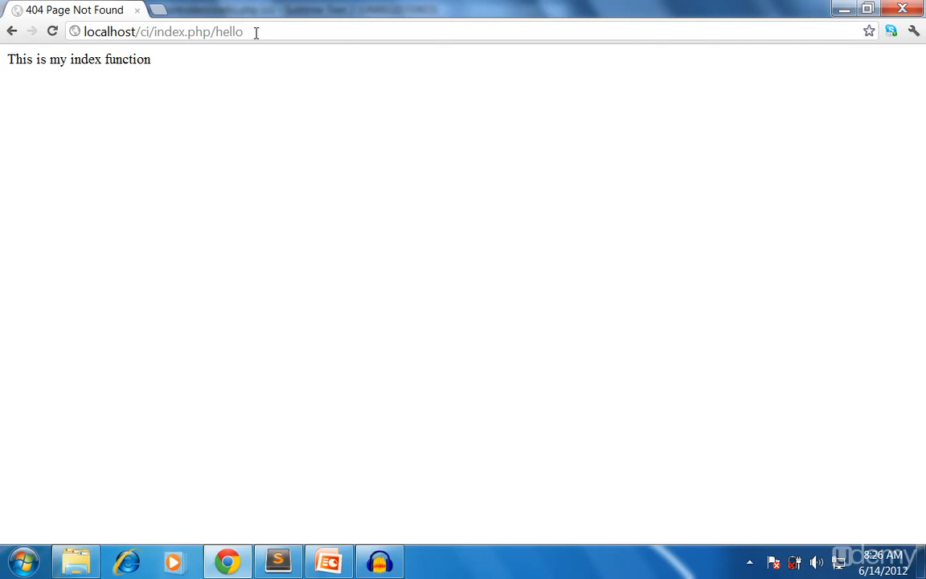
pyautogui.moveTo(275, 186)
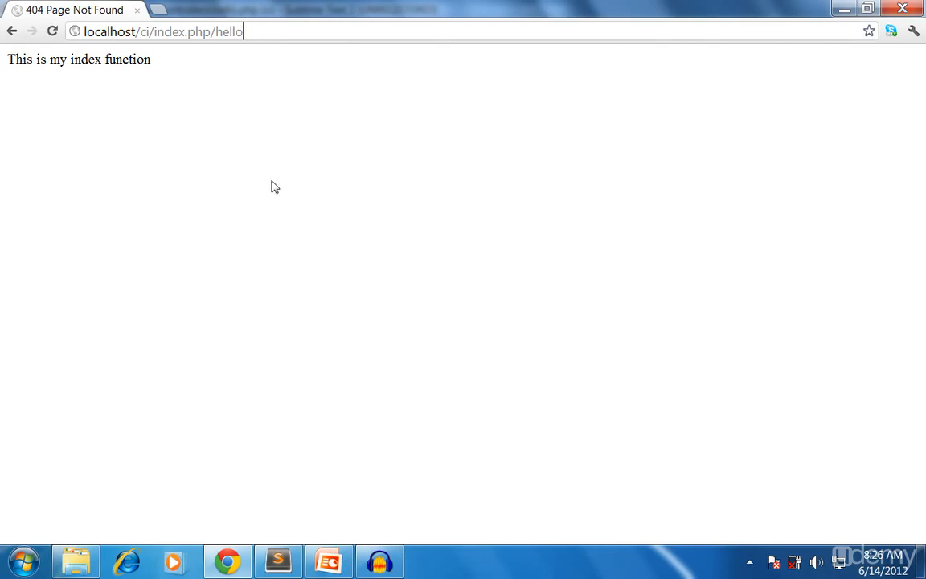
pyautogui.click(277, 561)
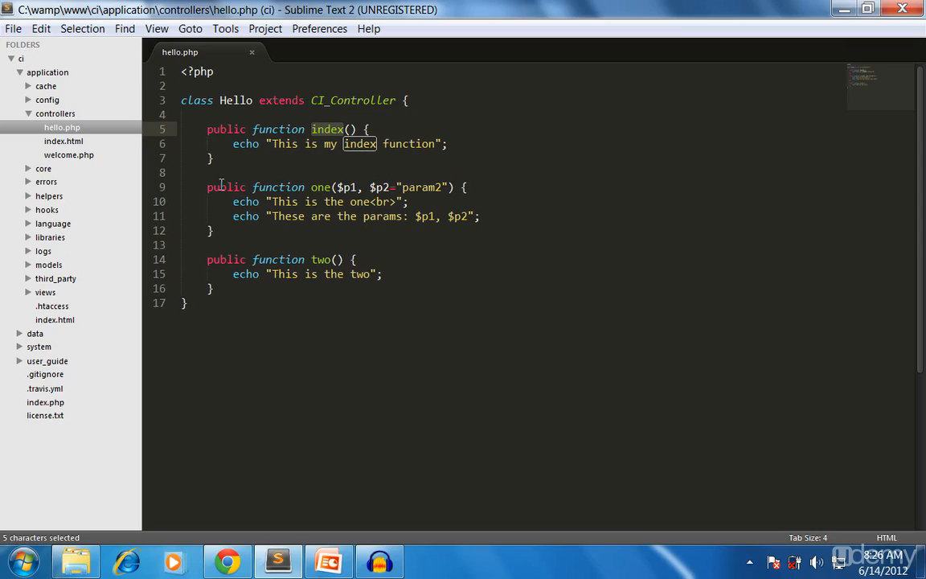
pyautogui.moveTo(319, 383)
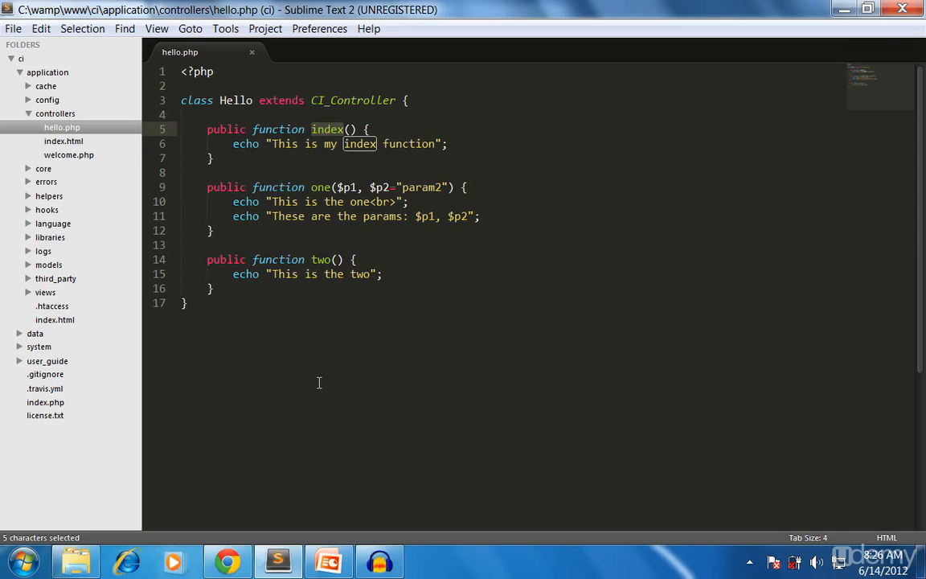
pyautogui.moveTo(369, 208)
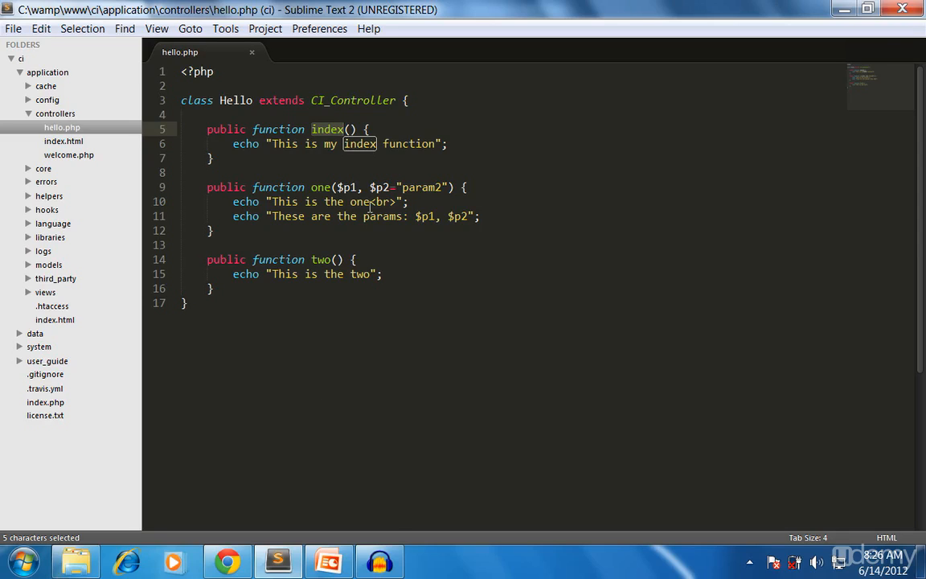
# Insert a blank // comment line at the top of index(), one() and two()
pyautogui.click(408, 99)
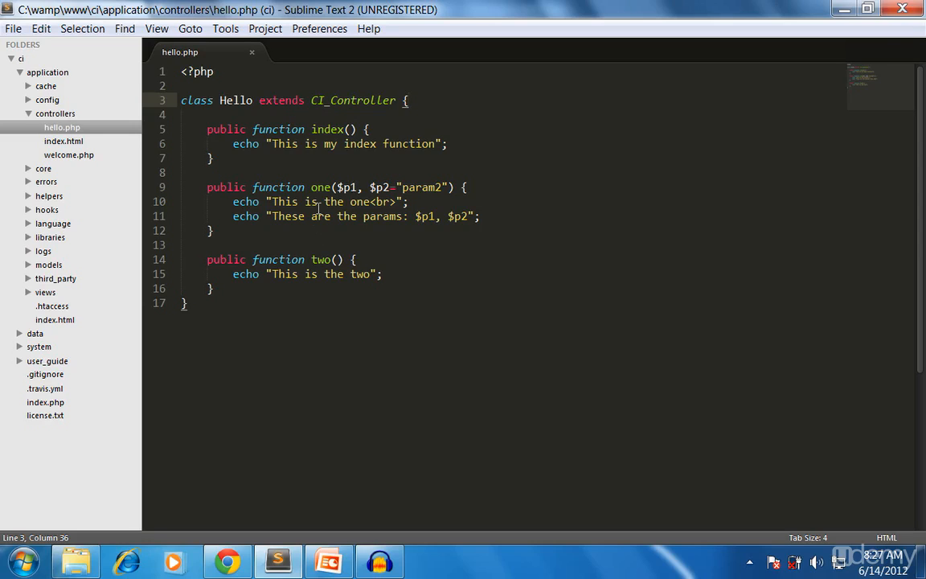
pyautogui.moveTo(400, 143)
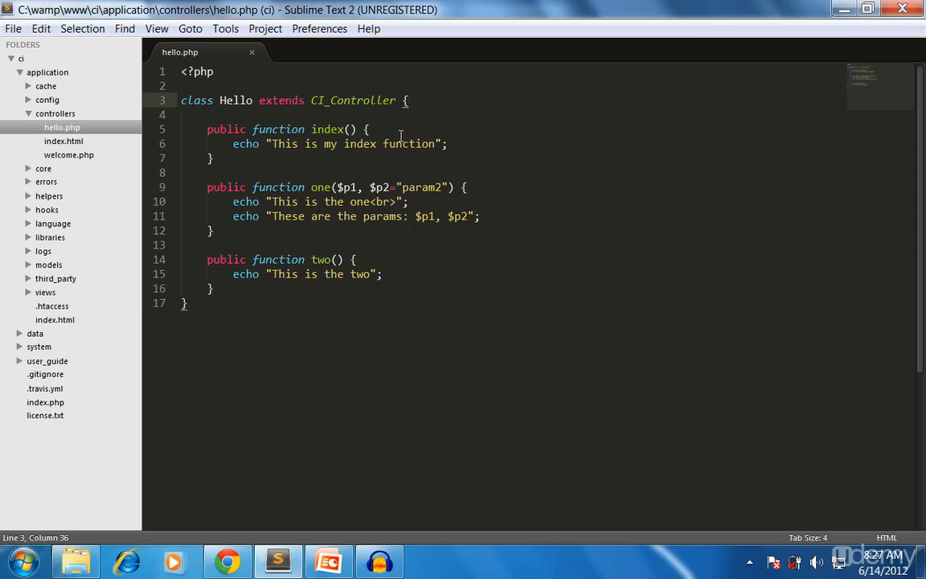
pyautogui.press('Return')
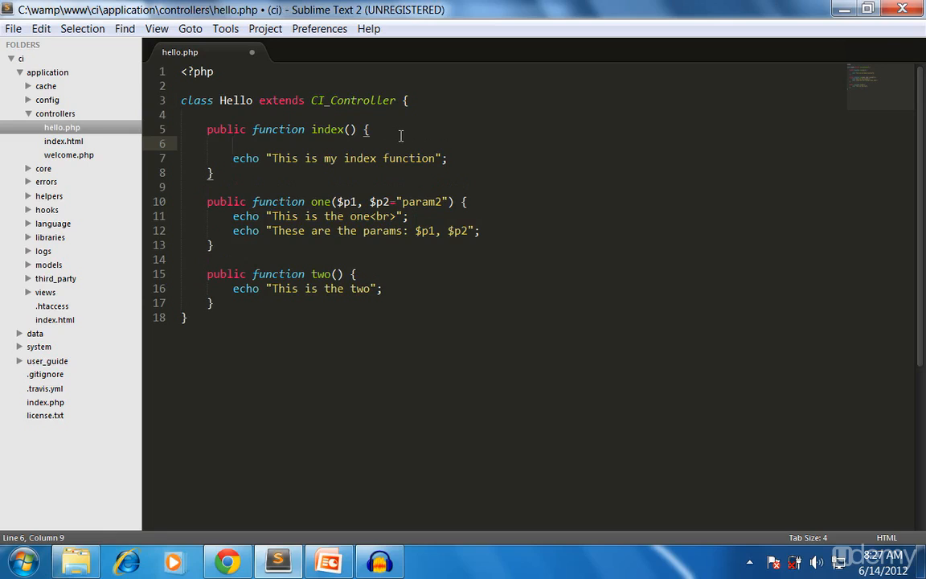
pyautogui.write('//')
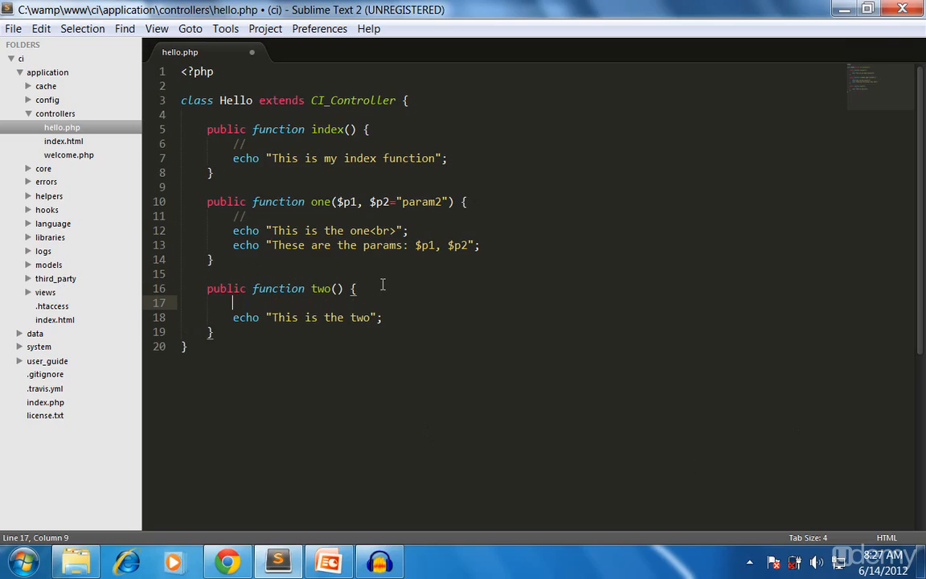
pyautogui.write('//')
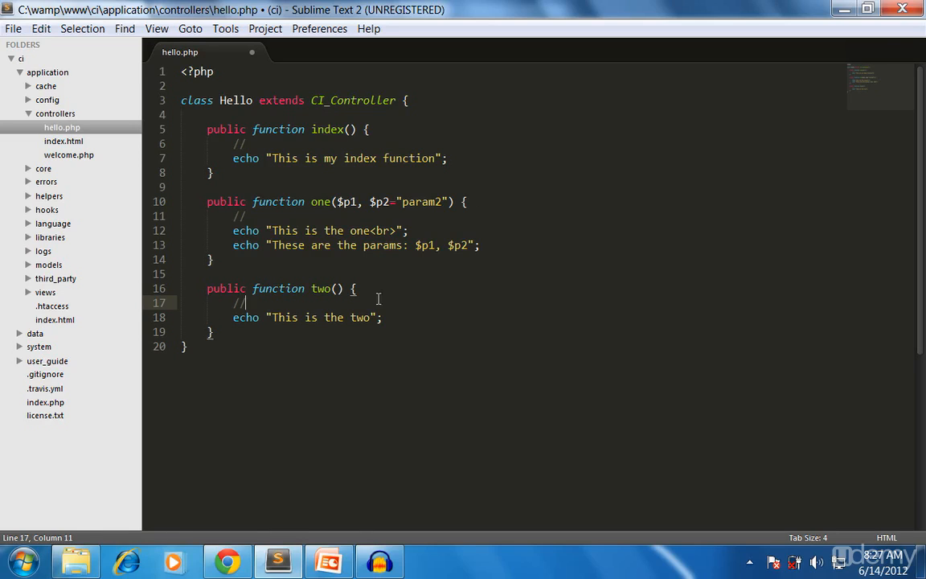
pyautogui.click(410, 100)
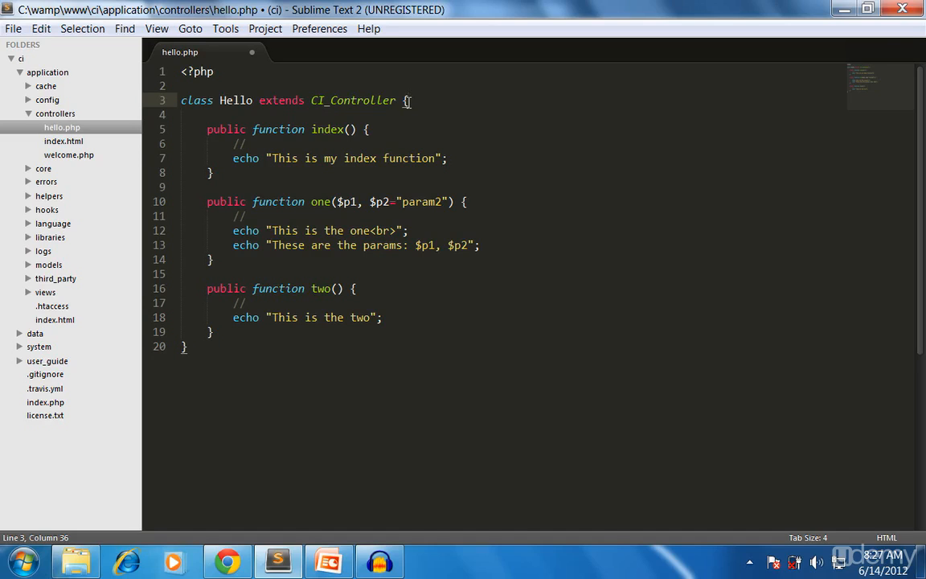
# Write __construct() calling parent::__construct() and echoing "This is the initialization", then save
pyautogui.press('enter')
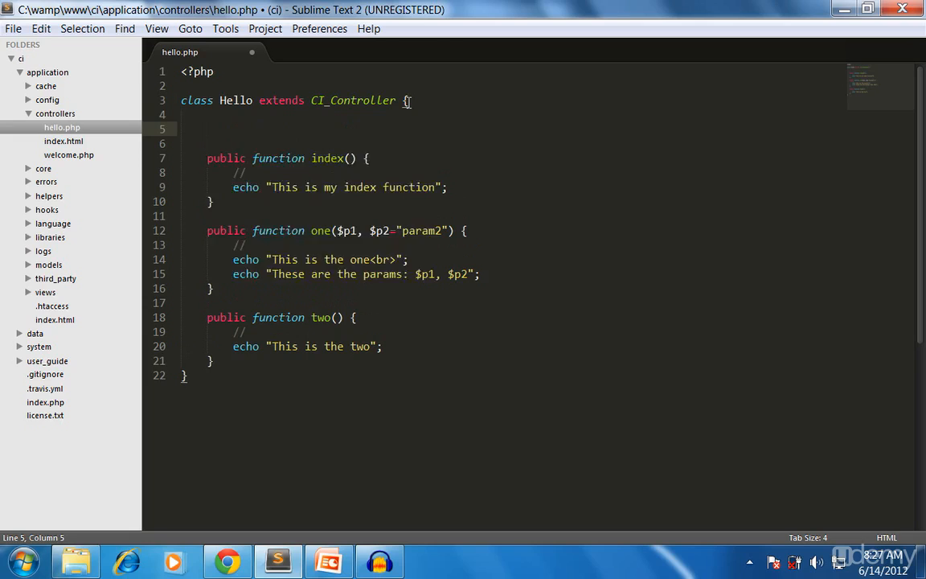
pyautogui.write('public function')
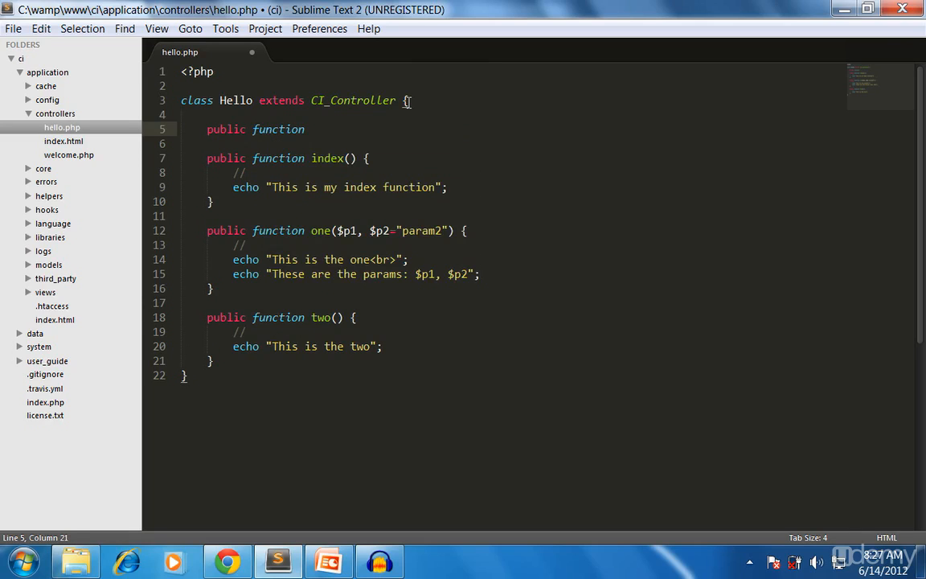
pyautogui.write('__')
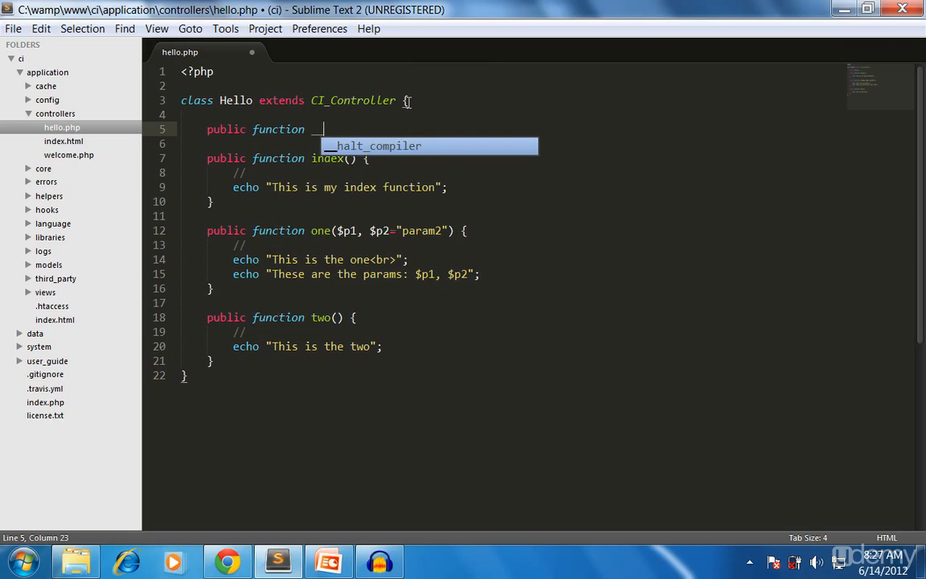
pyautogui.write('constr')
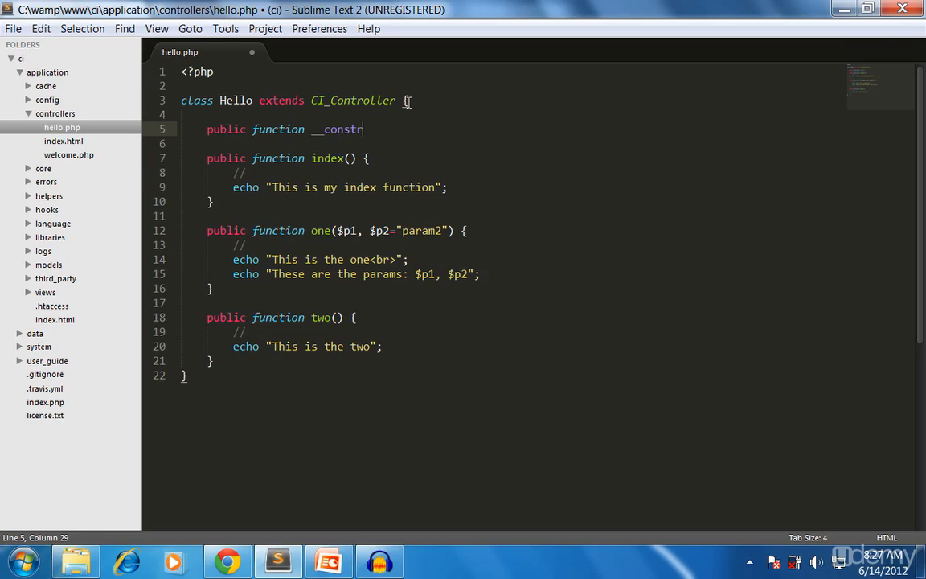
pyautogui.write('uct() {')
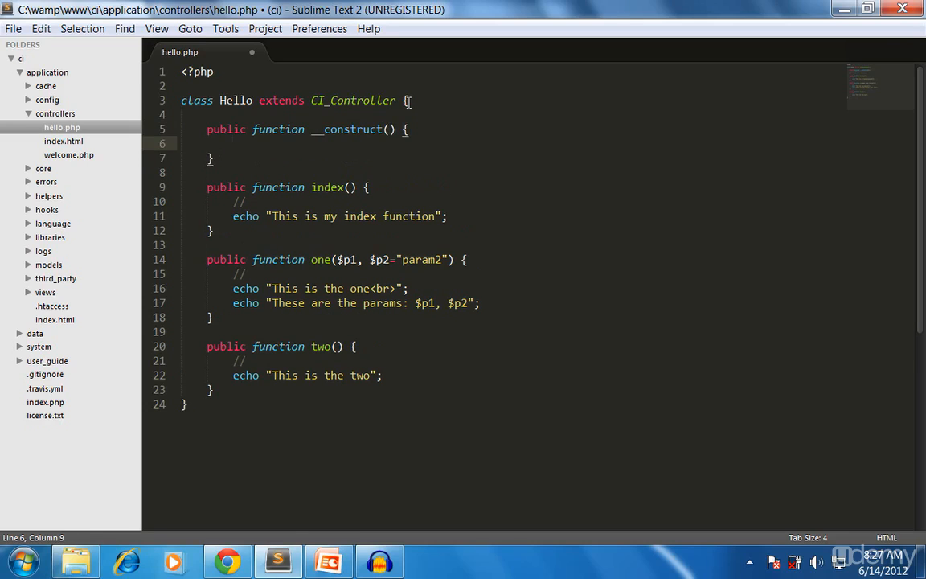
pyautogui.write('parent:')
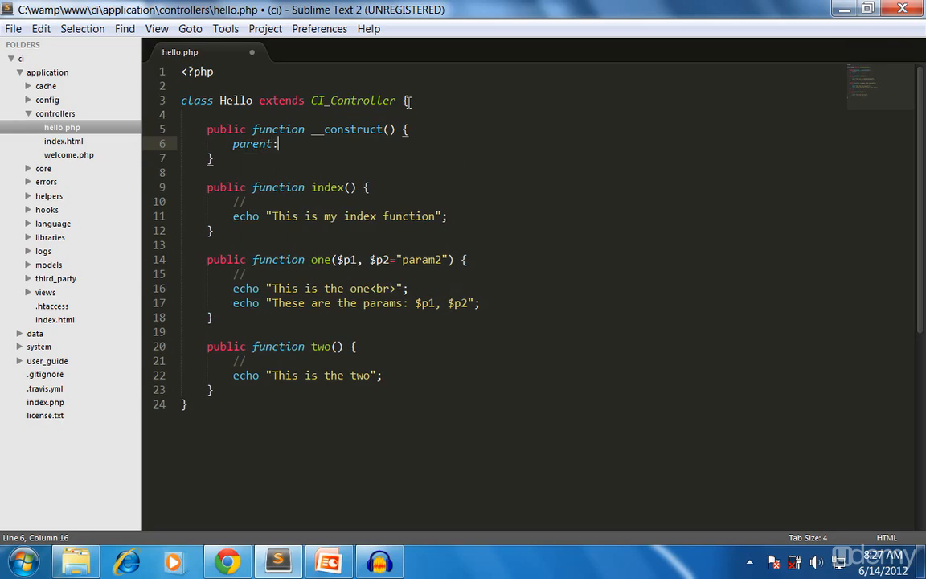
pyautogui.write(':')
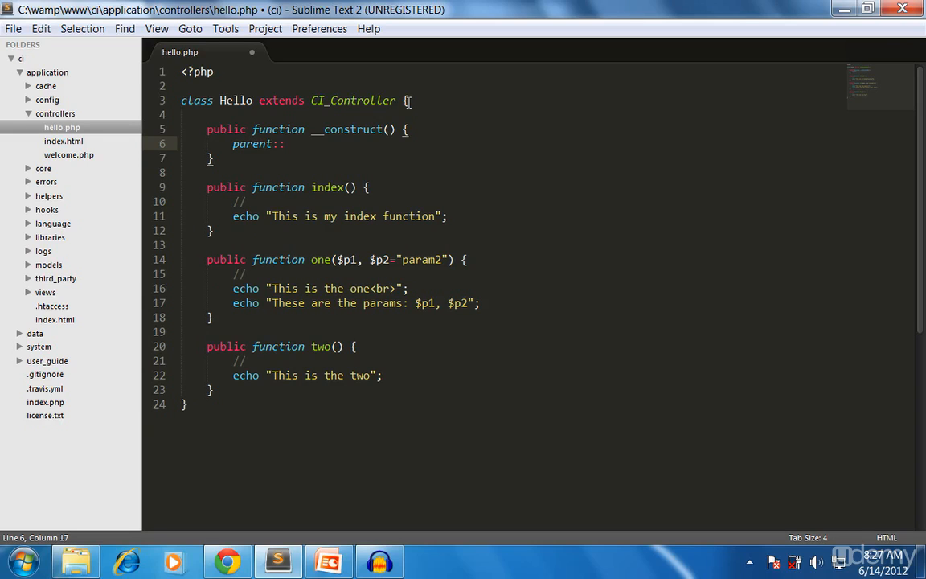
pyautogui.write('__construct();')
pyautogui.write('//')
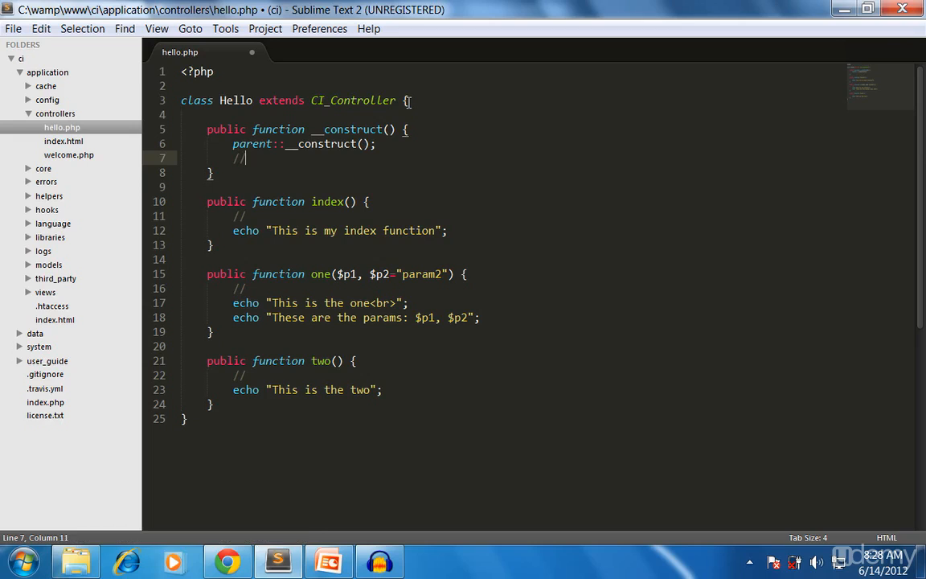
pyautogui.write('echo "')
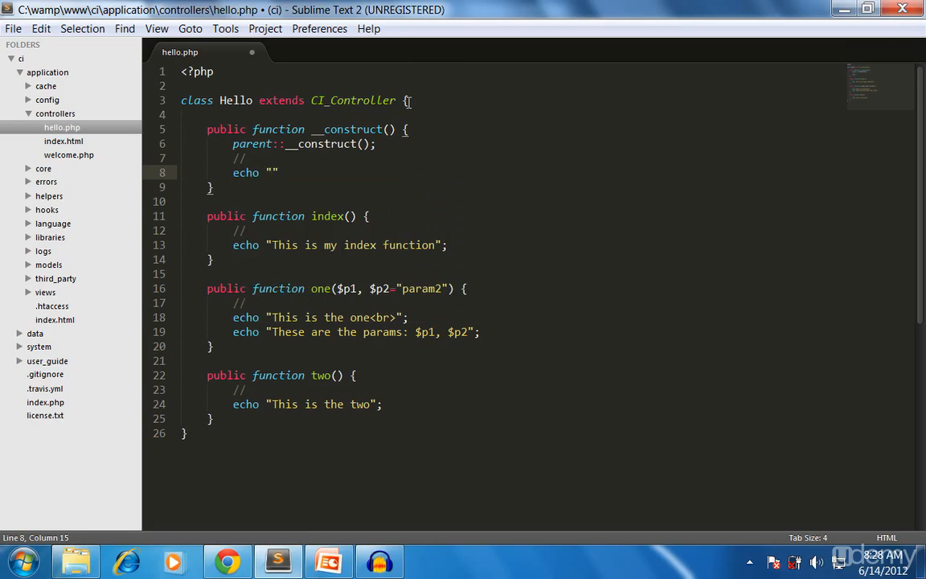
pyautogui.write('THis is the')
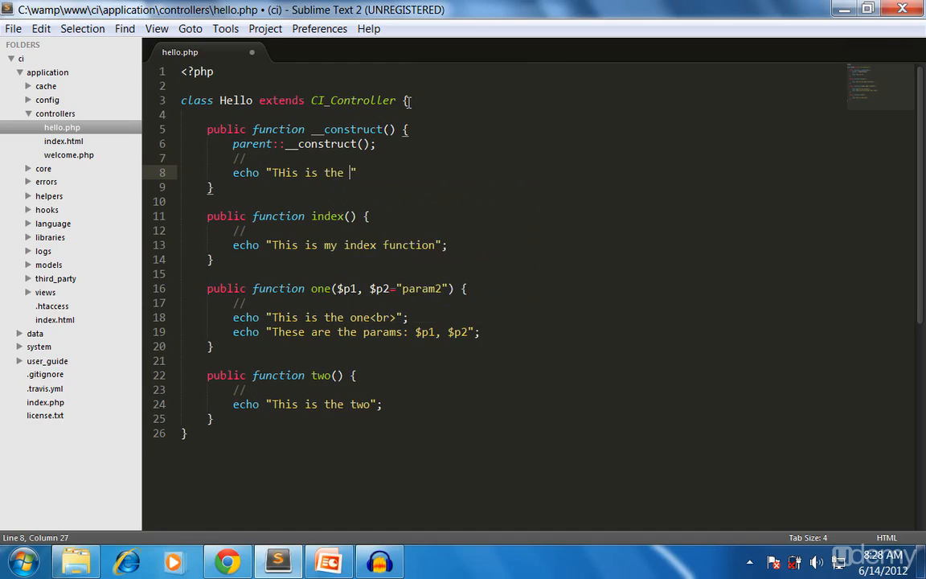
pyautogui.write('initializ')
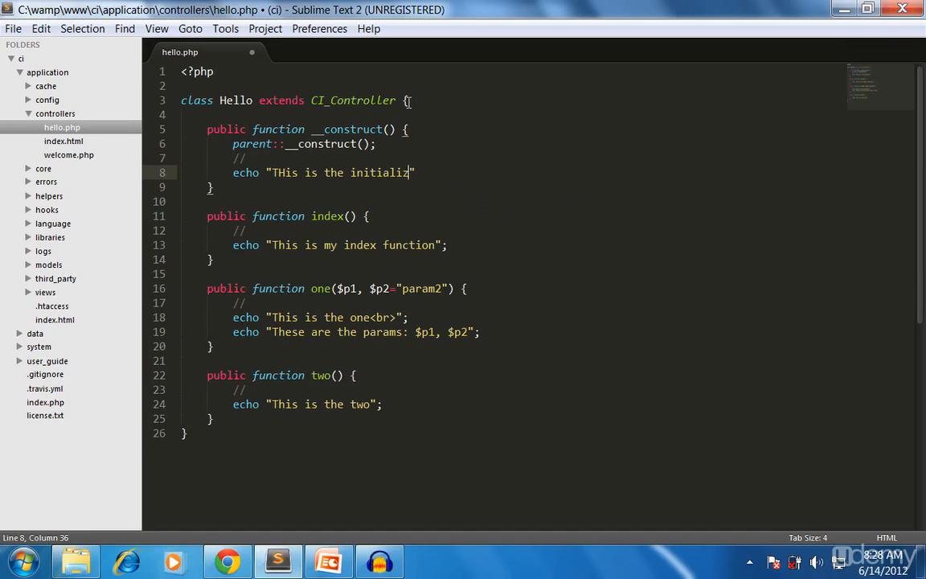
pyautogui.write('ation')
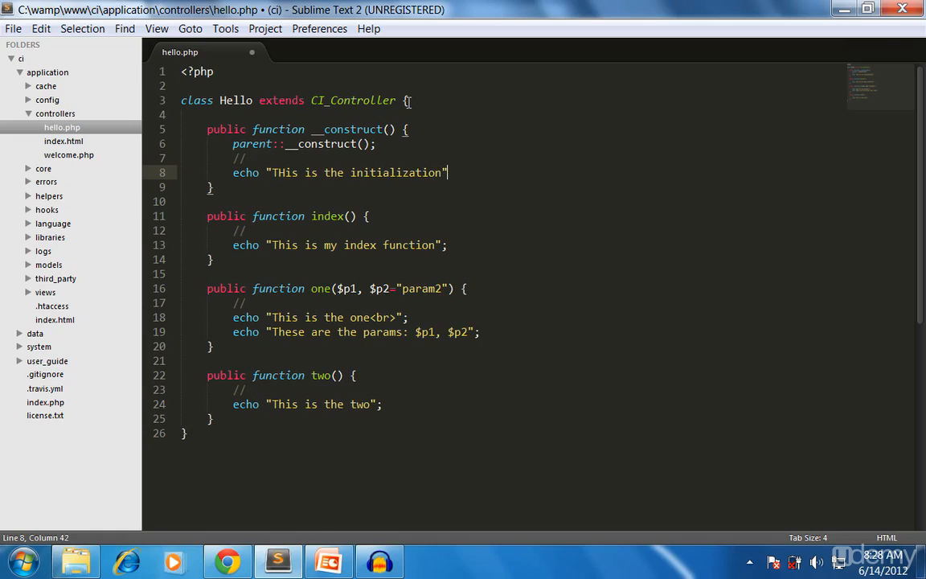
pyautogui.press('ctrl+s')
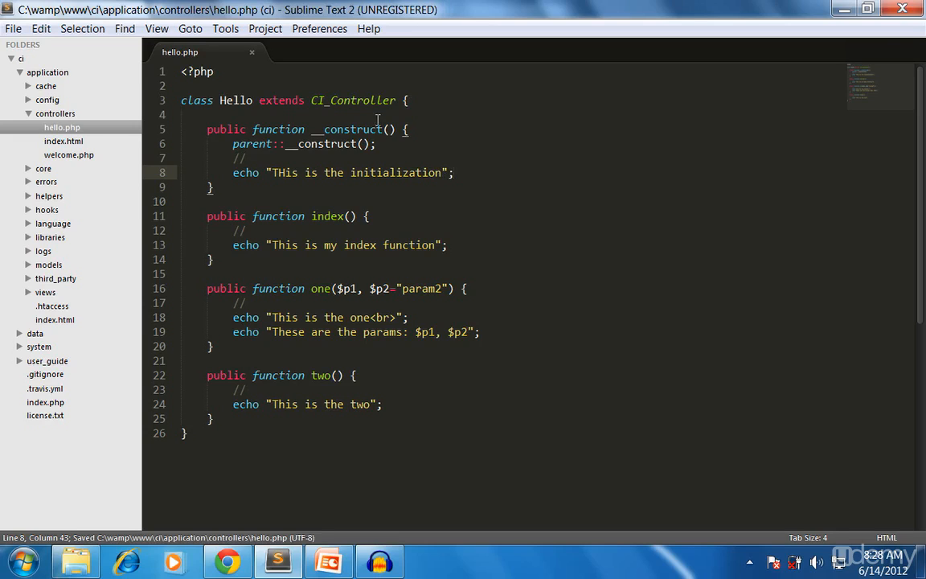
# Fix the 'THis' capitalisation and append <br> after the initialization message
pyautogui.click(286, 172)
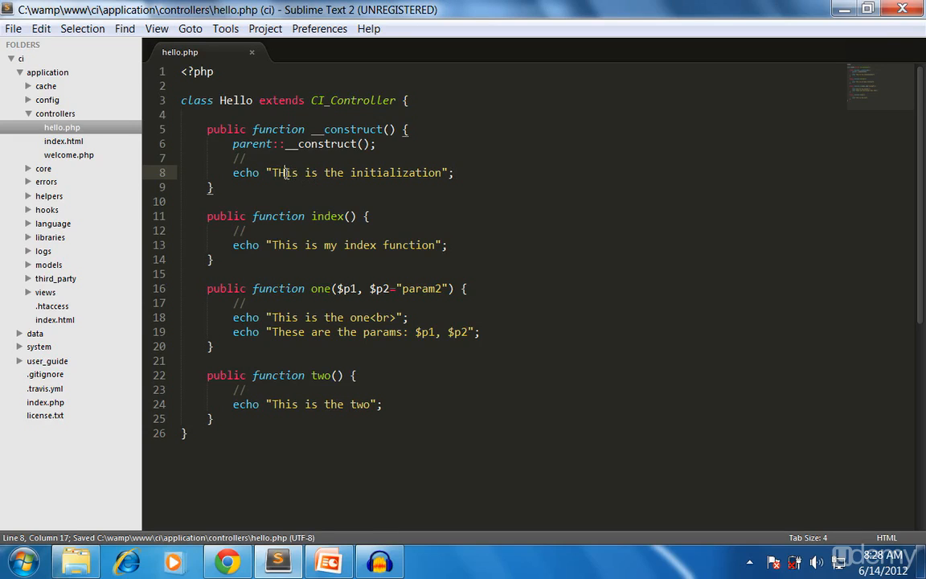
pyautogui.moveTo(340, 226)
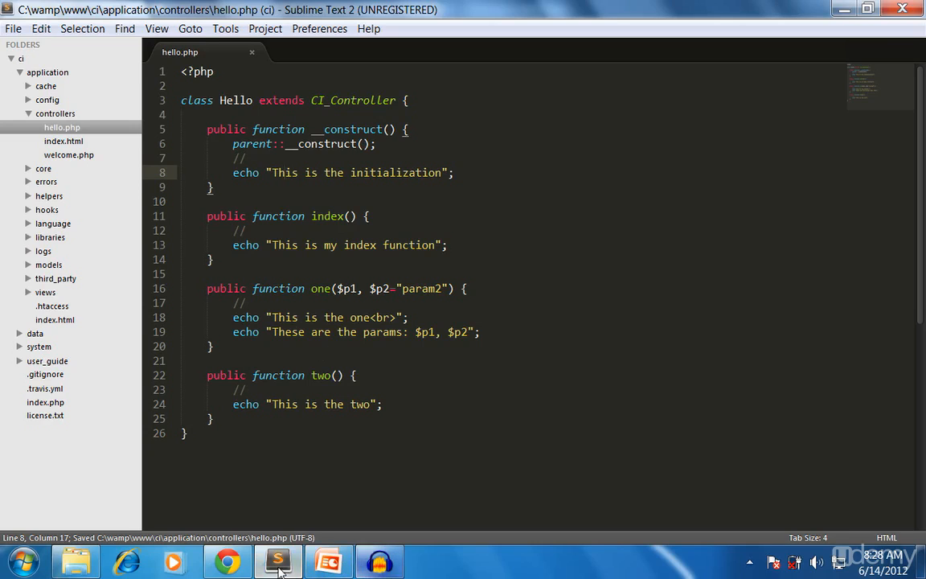
pyautogui.click(455, 172)
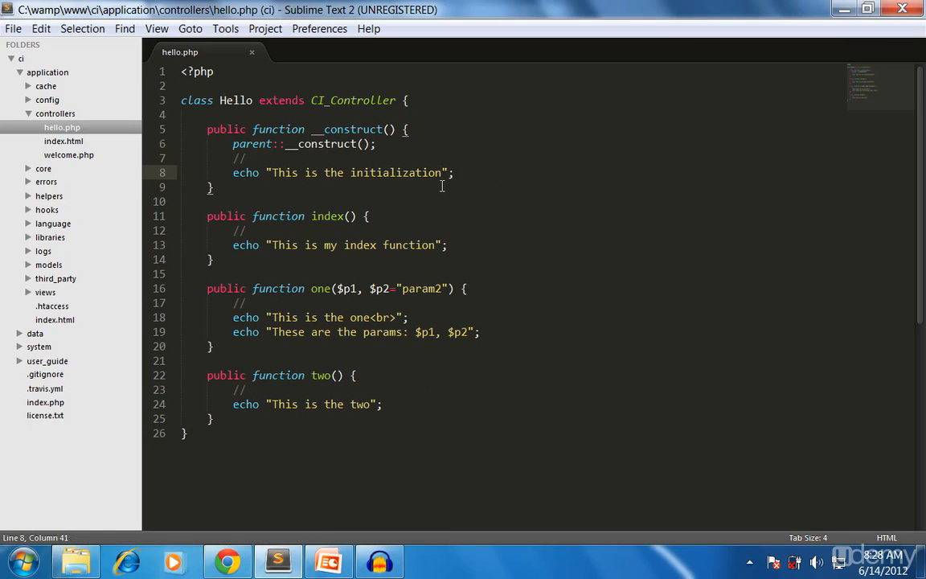
pyautogui.write('<br>')
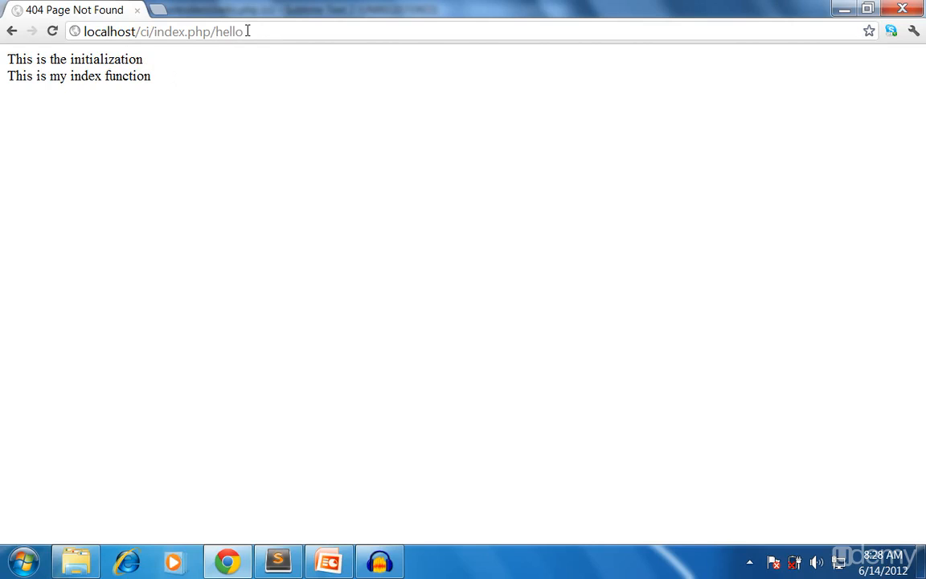
# Extend the Chrome address to localhost/ci/index.php/hello/two to load the two method
pyautogui.write('/tw')
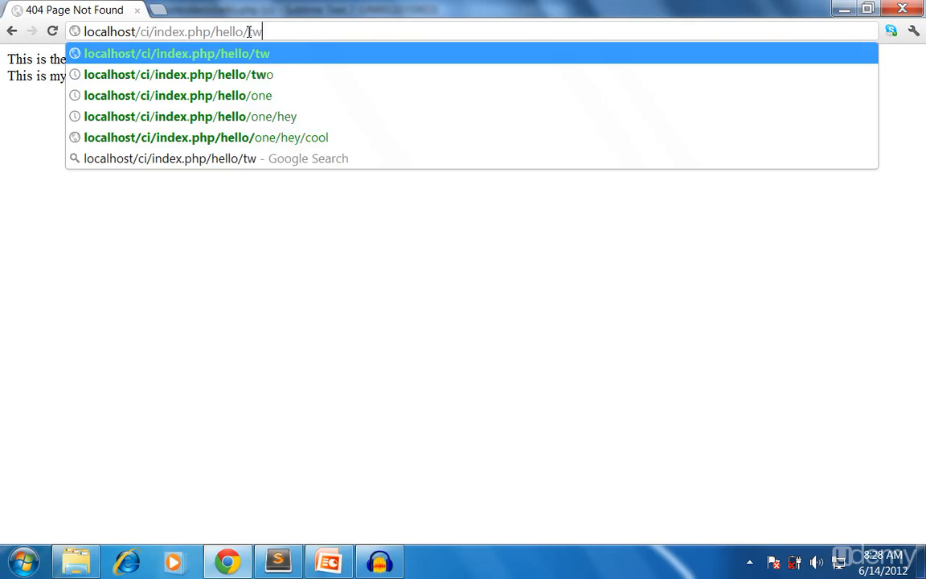
pyautogui.click(277, 560)
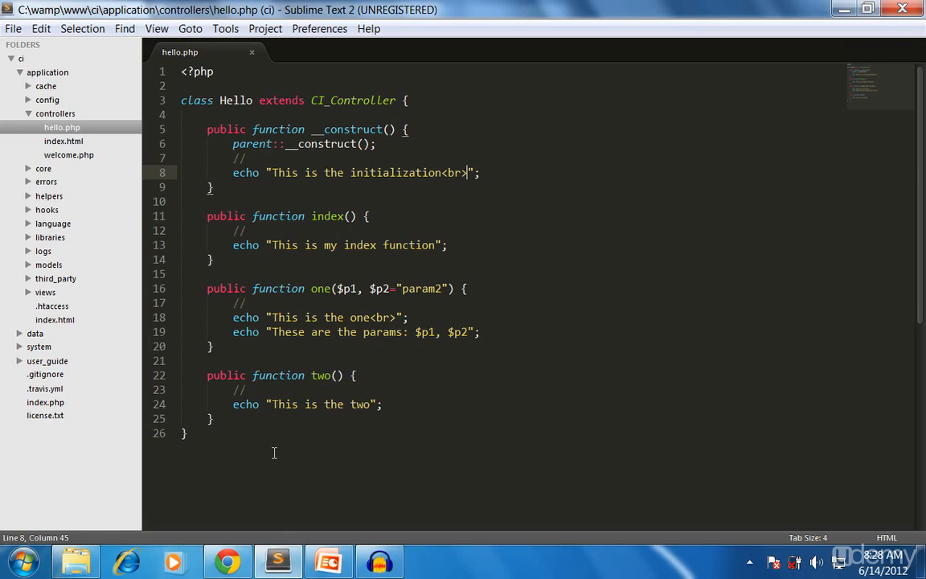
pyautogui.moveTo(289, 471)
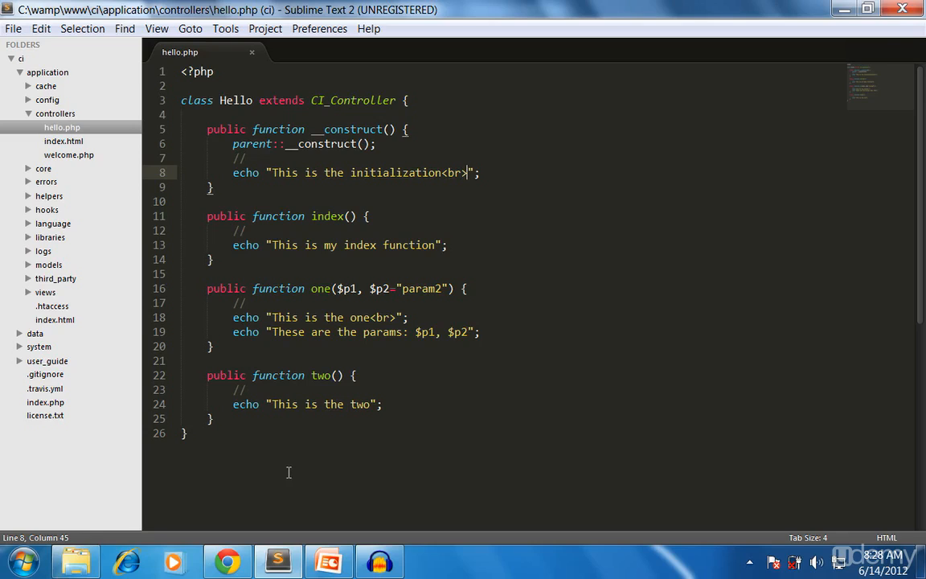
pyautogui.moveTo(327, 311)
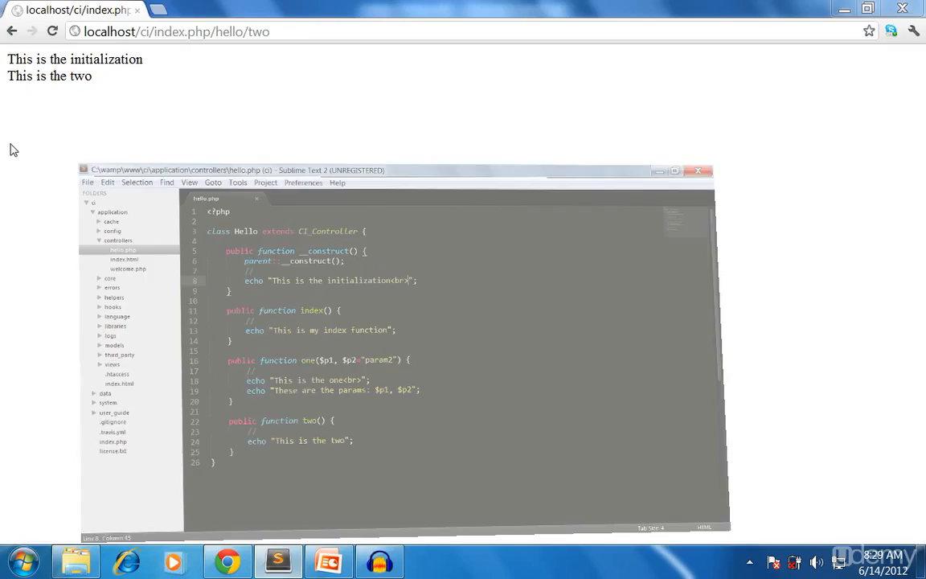
# Return to hello.php in Sublime Text 2 for editing
pyautogui.click(674, 169)
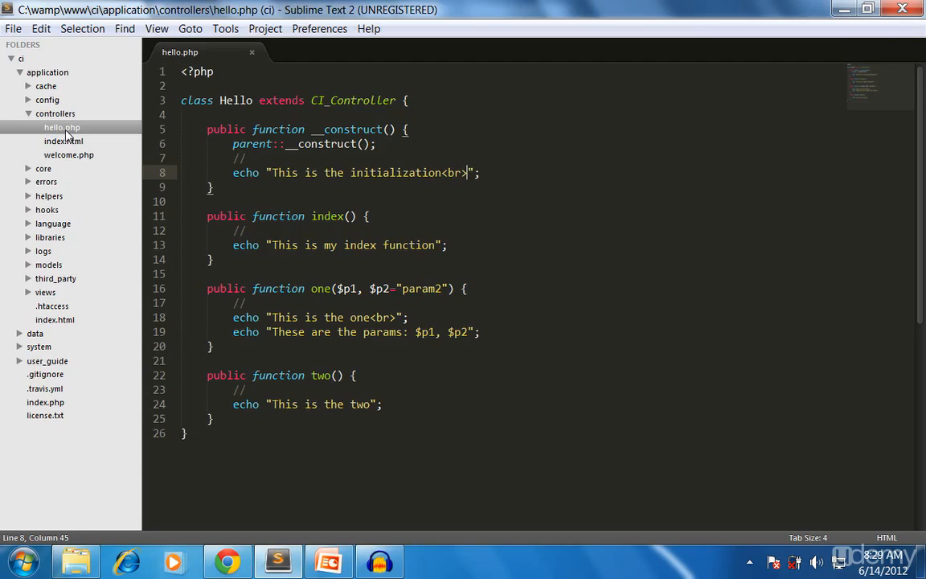
pyautogui.moveTo(73, 157)
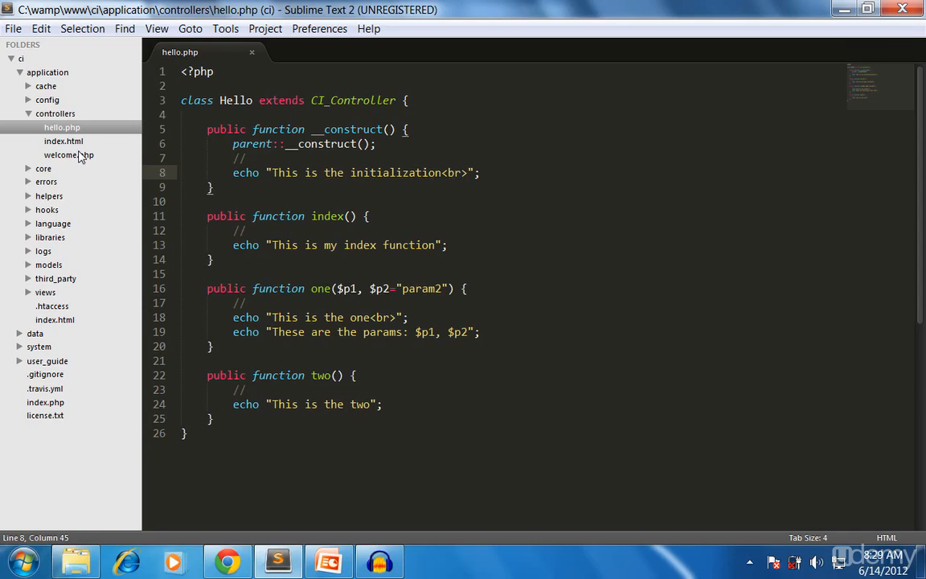
pyautogui.moveTo(72, 173)
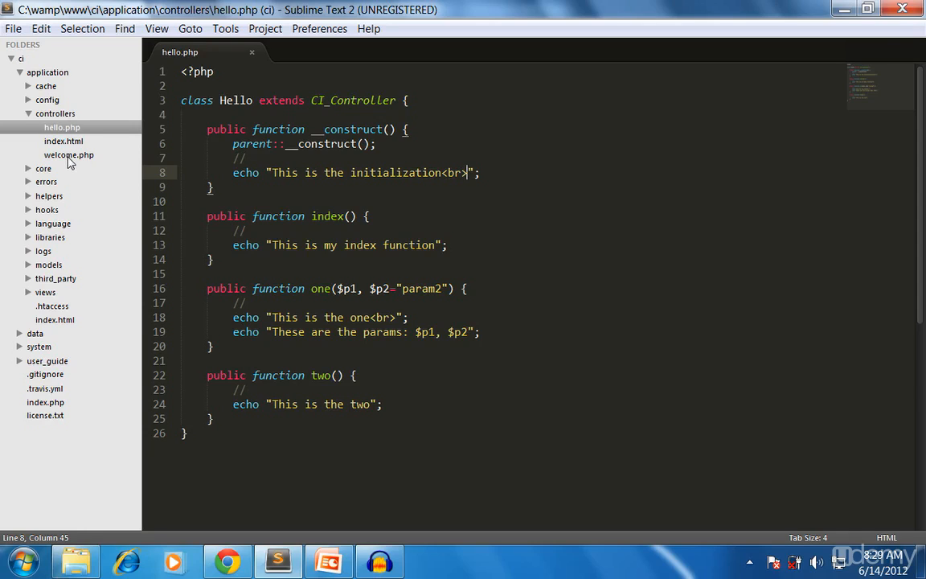
pyautogui.moveTo(93, 162)
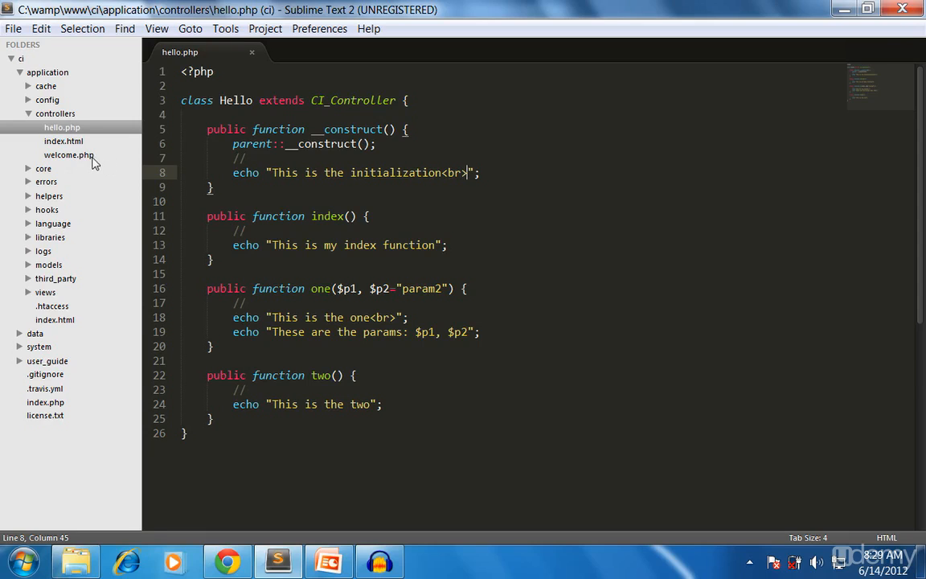
pyautogui.moveTo(85, 163)
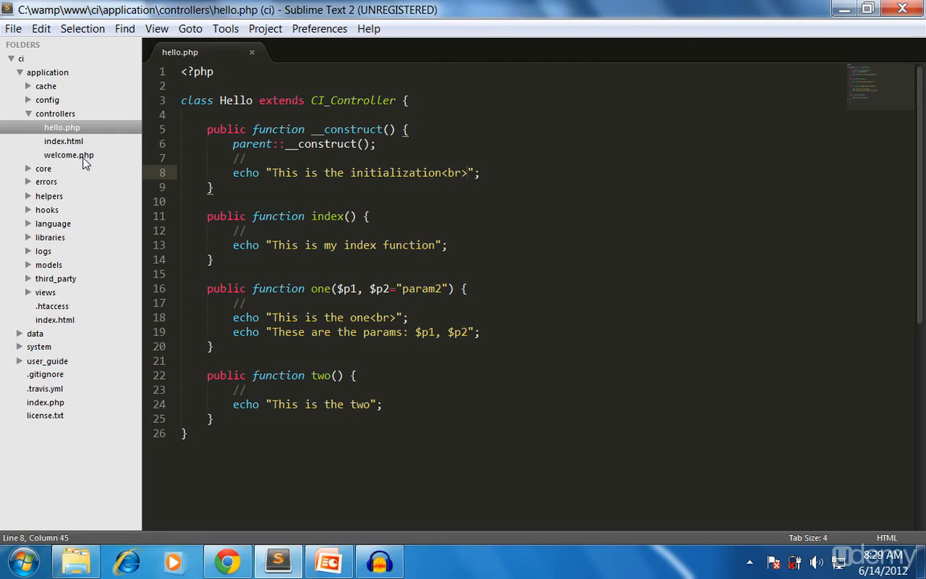
# Copy the if ( ! defined('BASEPATH')) exit('No direct script access allowed'); guard from welcome.php into hello.php
pyautogui.click(68, 155)
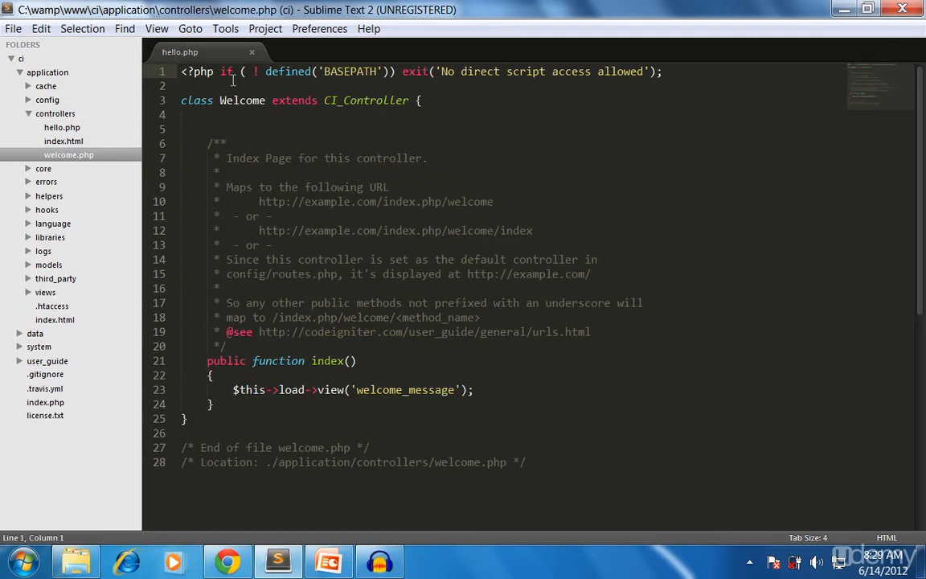
pyautogui.moveTo(221, 71); pyautogui.dragTo(289, 72)
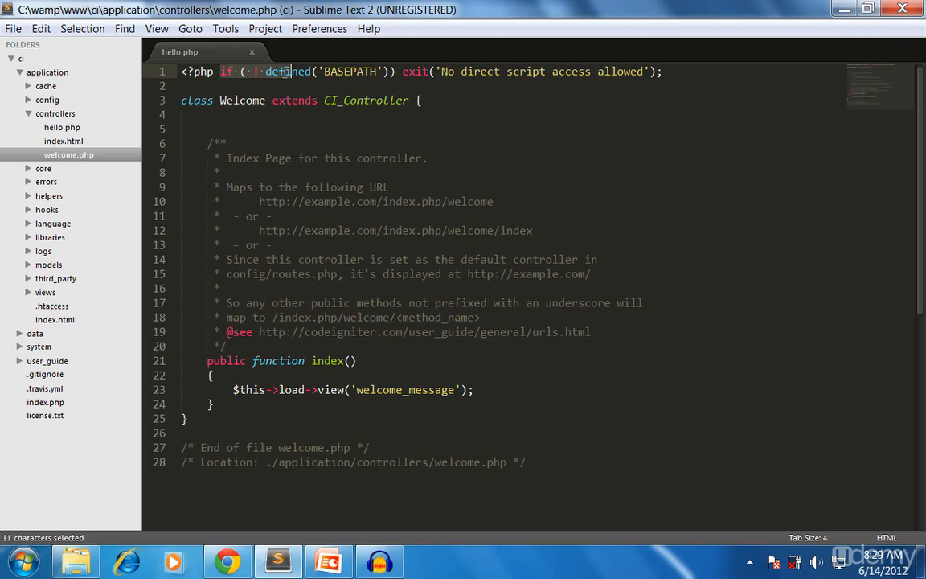
pyautogui.moveTo(285, 72); pyautogui.dragTo(635, 71)
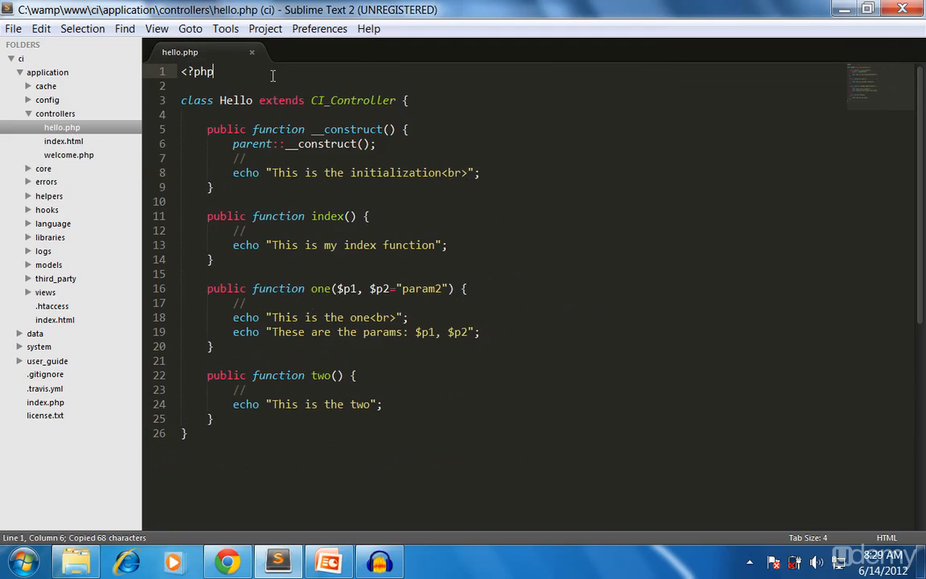
pyautogui.write("if ( ! defined('BASEPATH')) exit('No direct script access allowed');")
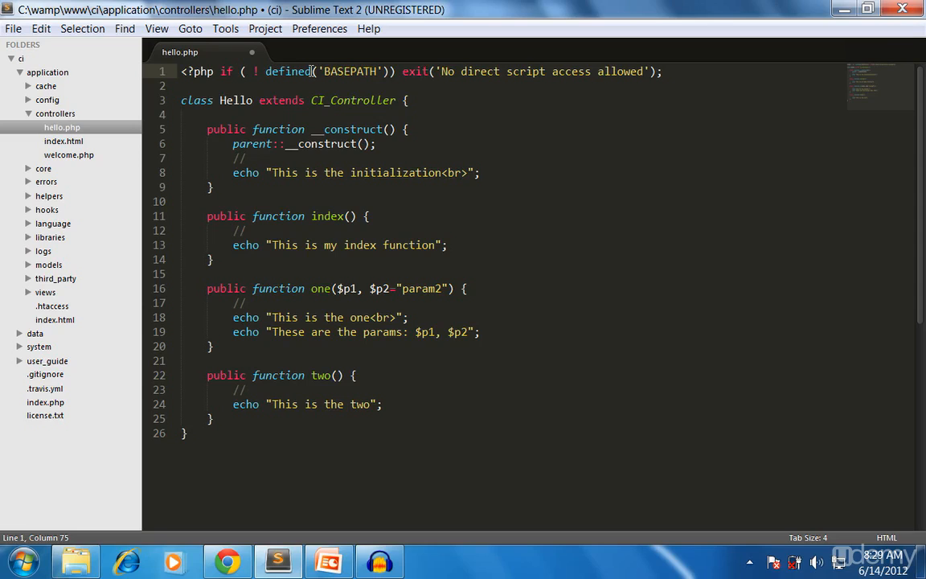
pyautogui.moveTo(233, 71)
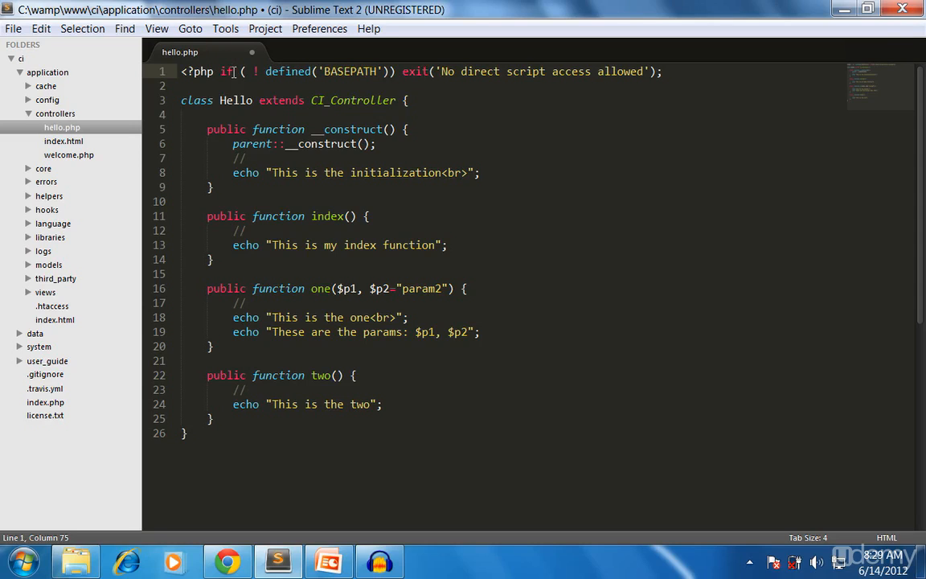
pyautogui.moveTo(509, 319)
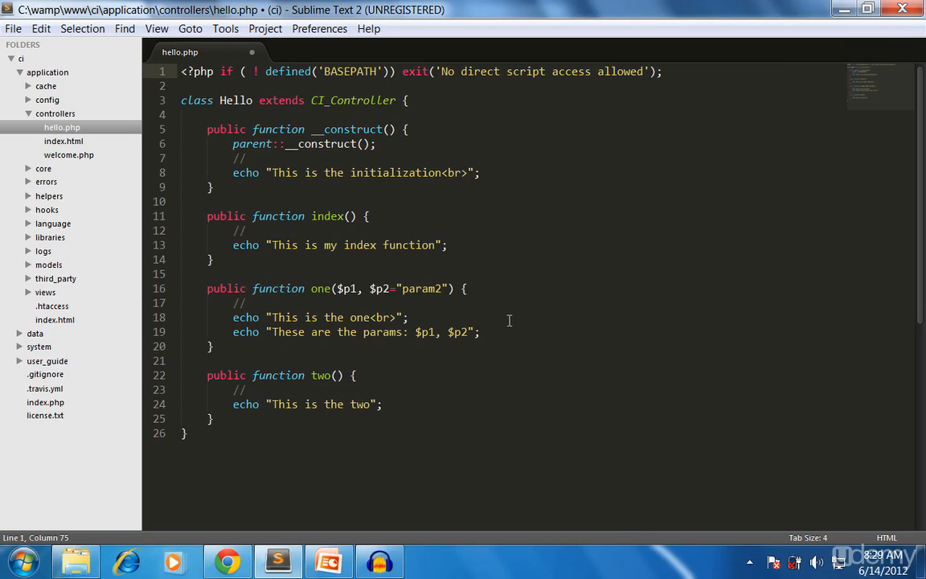